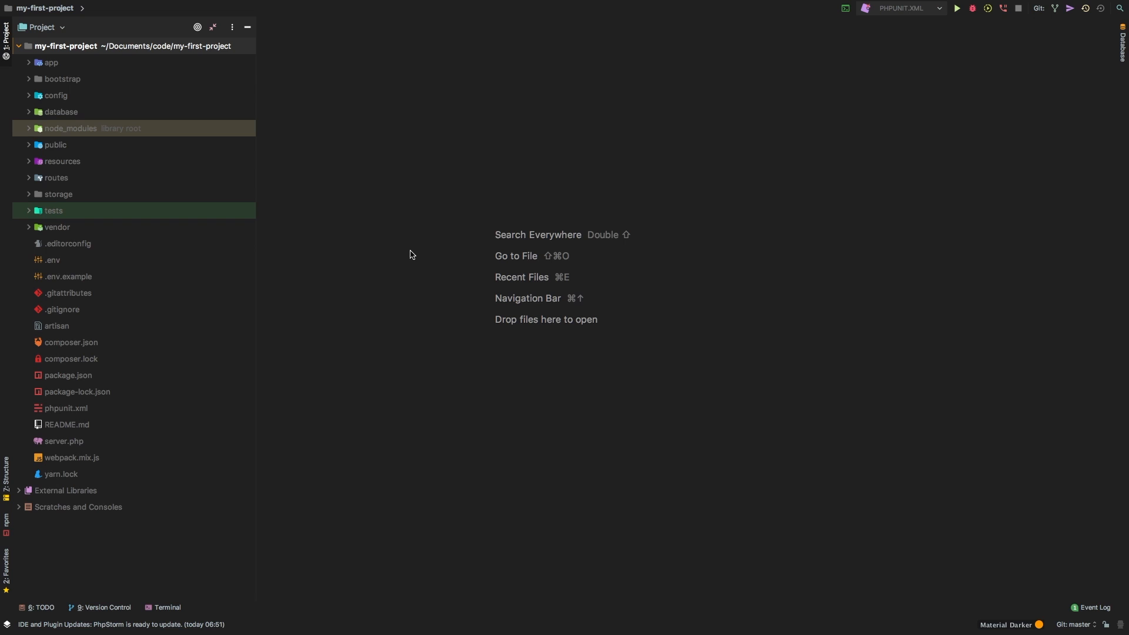
{"action": "mouse_move", "coordinate": [435, 288]}
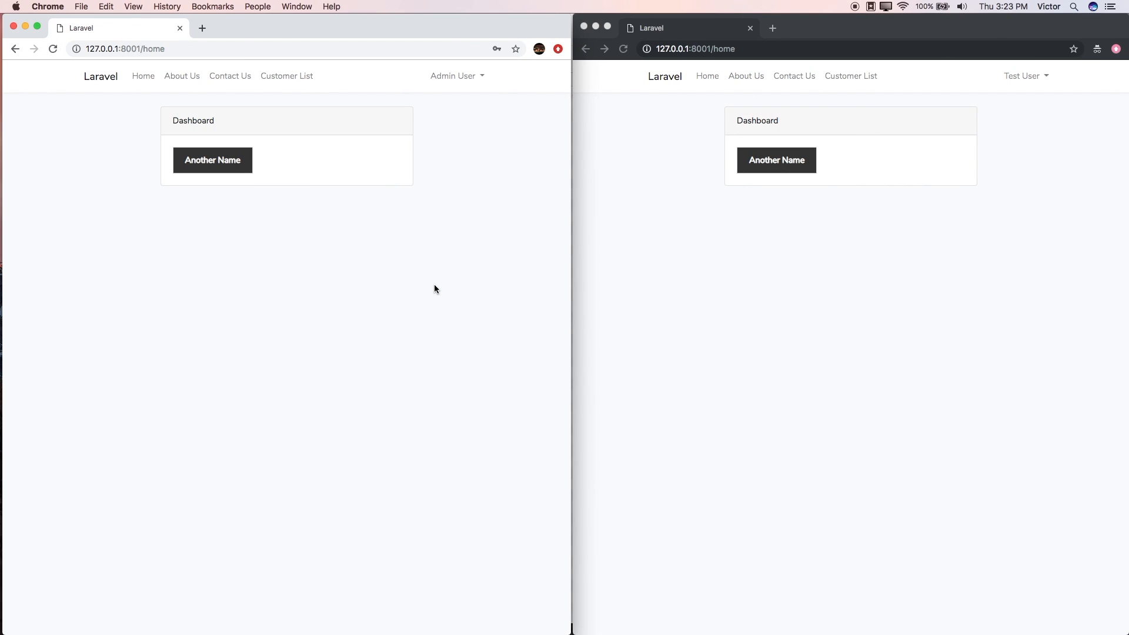
{"action": "mouse_move", "coordinate": [393, 80]}
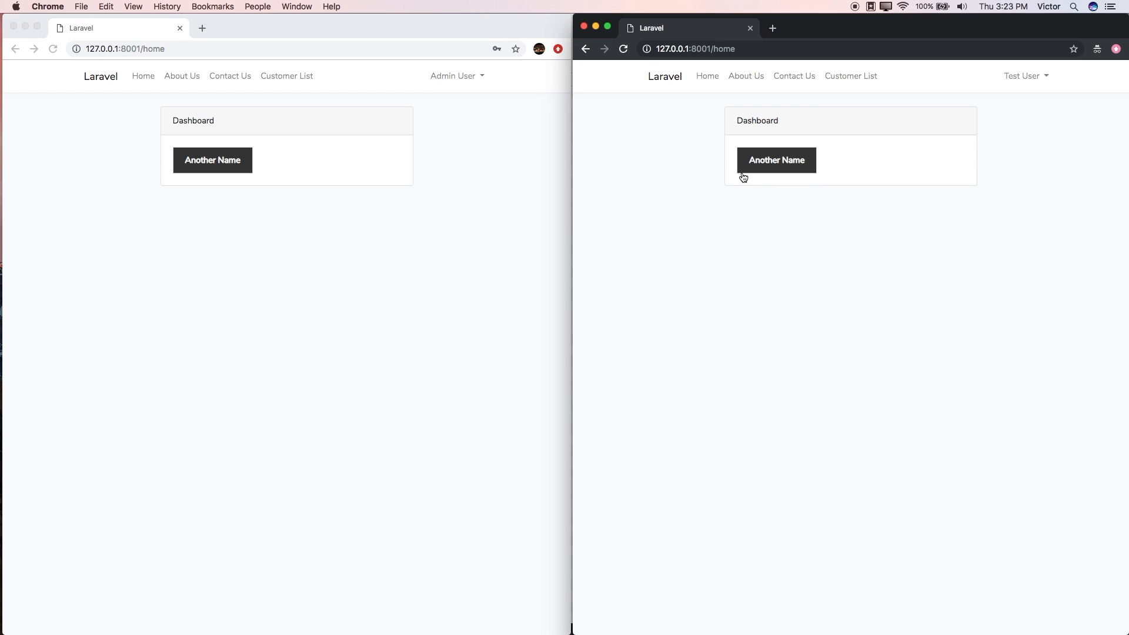
{"action": "mouse_move", "coordinate": [1017, 58]}
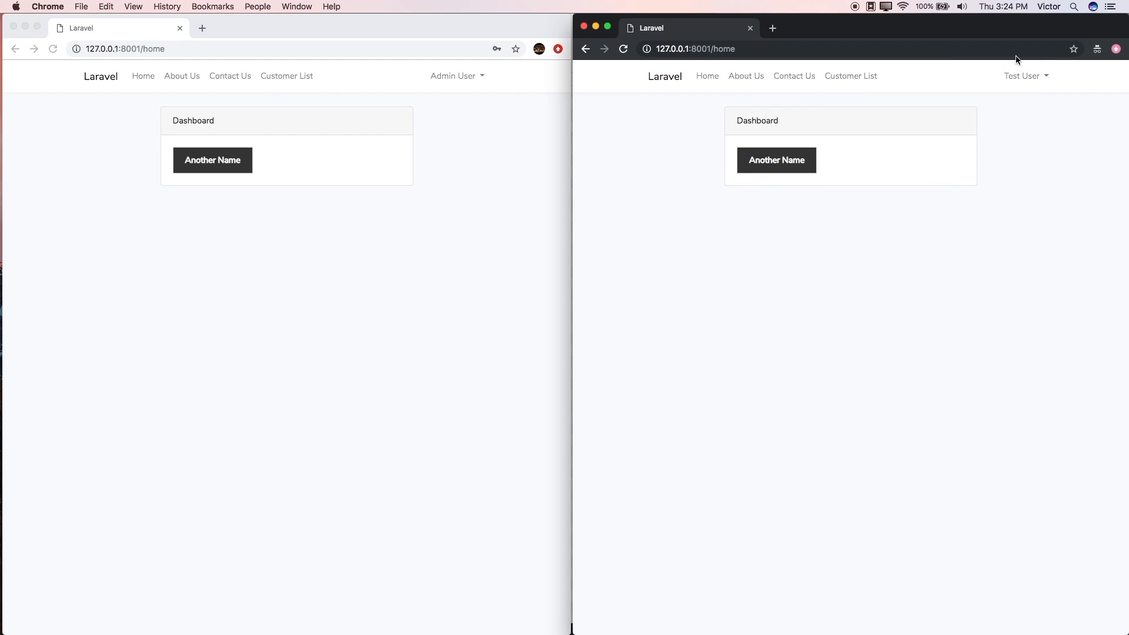
{"action": "mouse_move", "coordinate": [712, 312]}
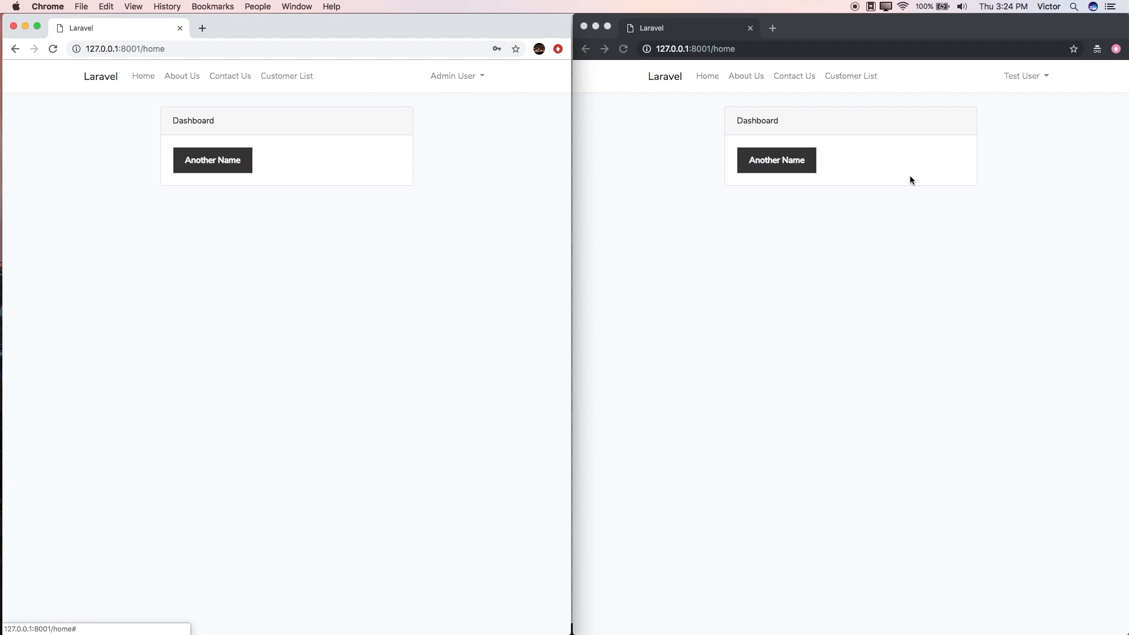
{"action": "mouse_move", "coordinate": [889, 163]}
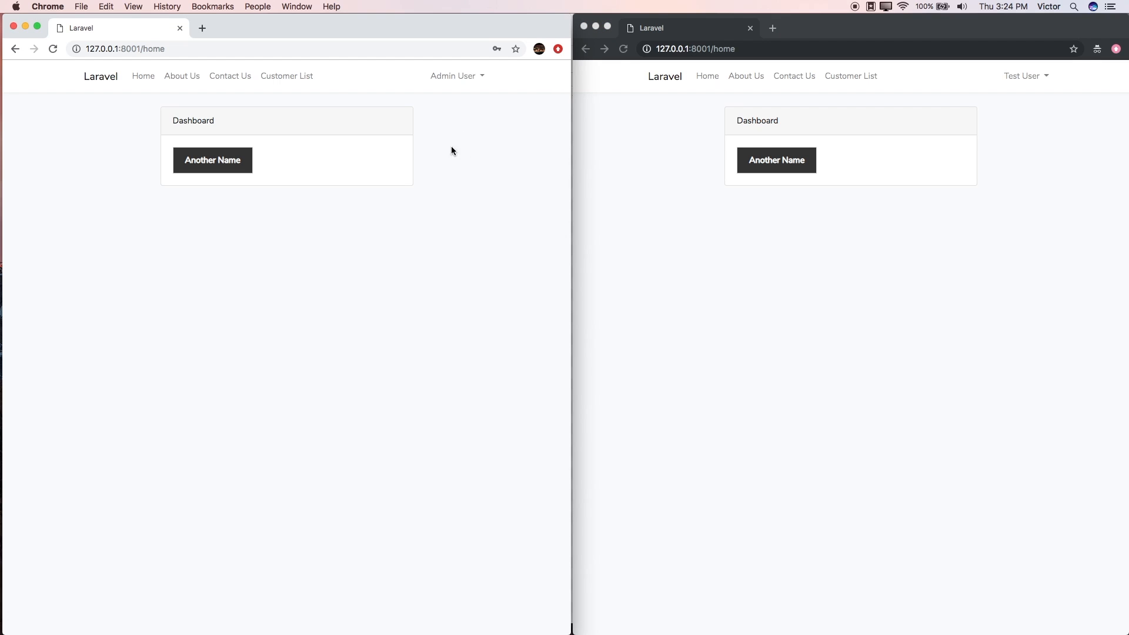
{"action": "mouse_move", "coordinate": [286, 76]}
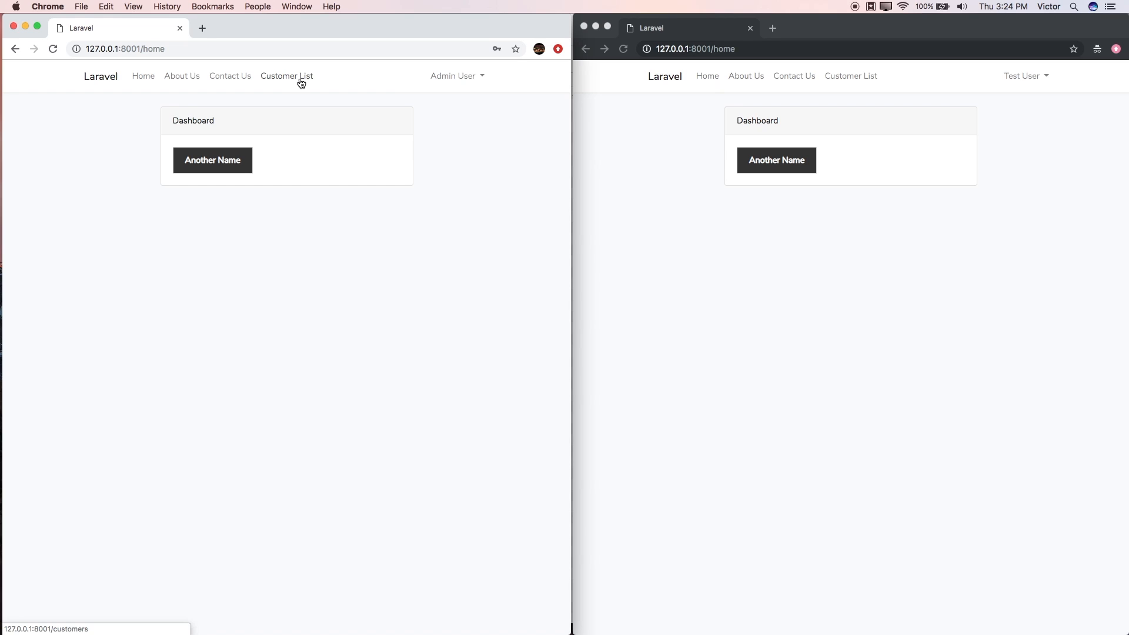
Step: Show the Customer List page in the admin user's Chrome window
{"action": "left_click", "coordinate": [286, 76]}
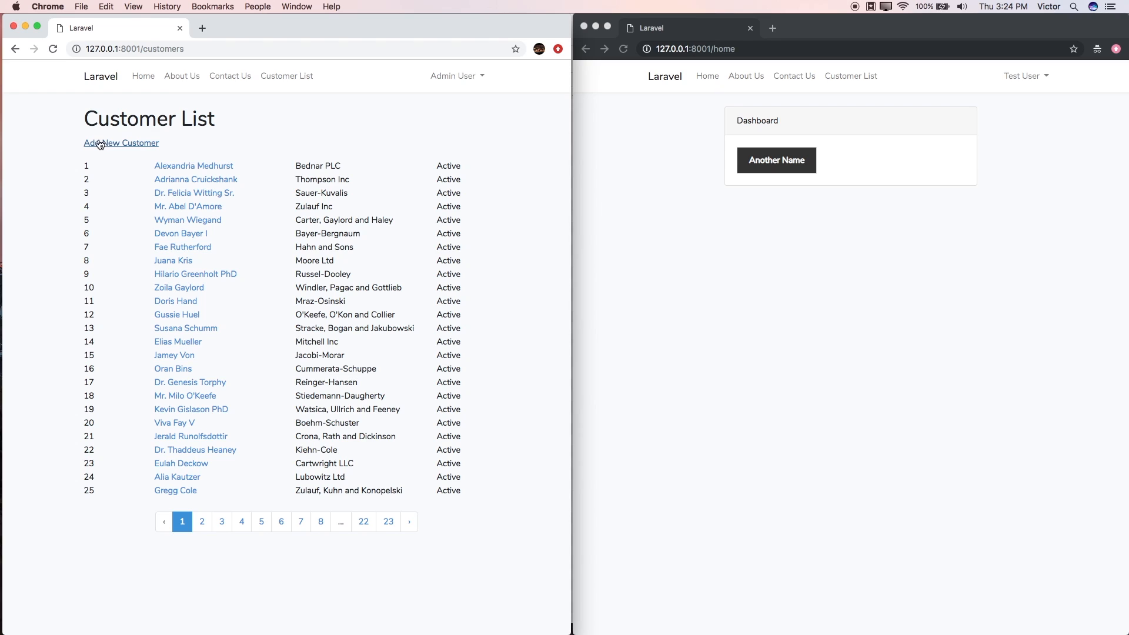
{"action": "mouse_move", "coordinate": [632, 222]}
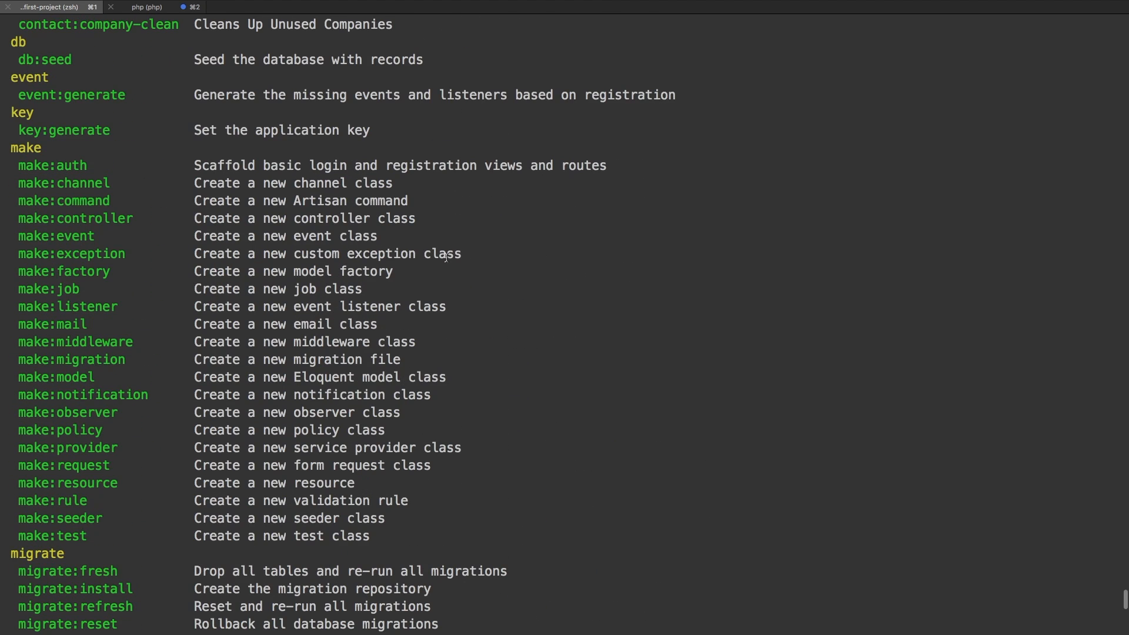
{"action": "mouse_move", "coordinate": [22, 426]}
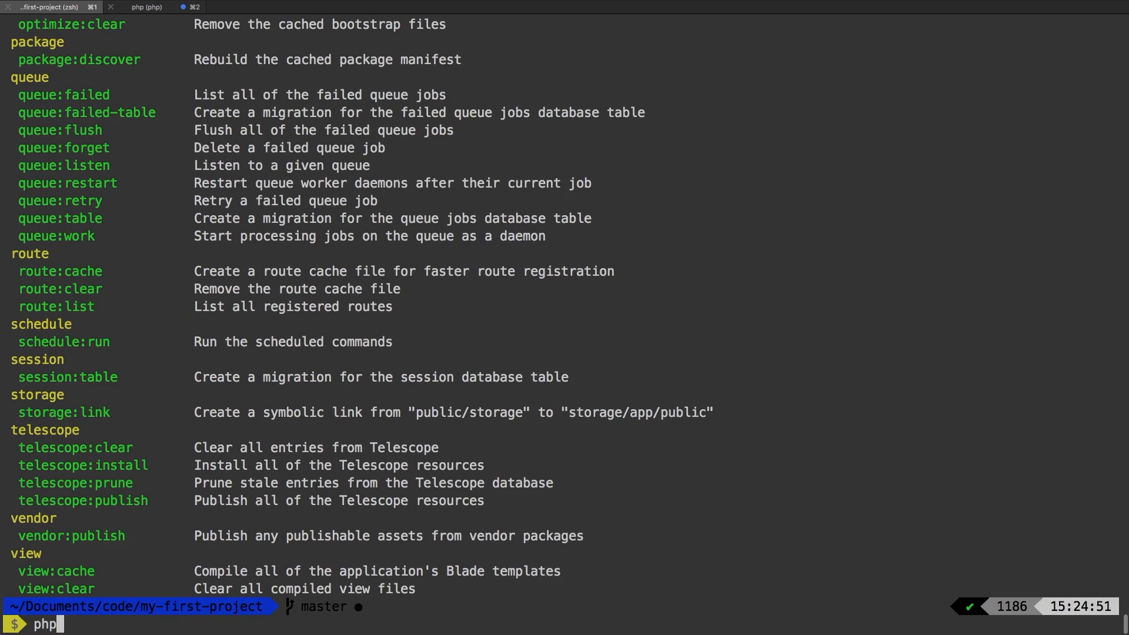
Step: Run php artisan and php artisan help make: to list the make commands
{"action": "type", "text": "artisan"}
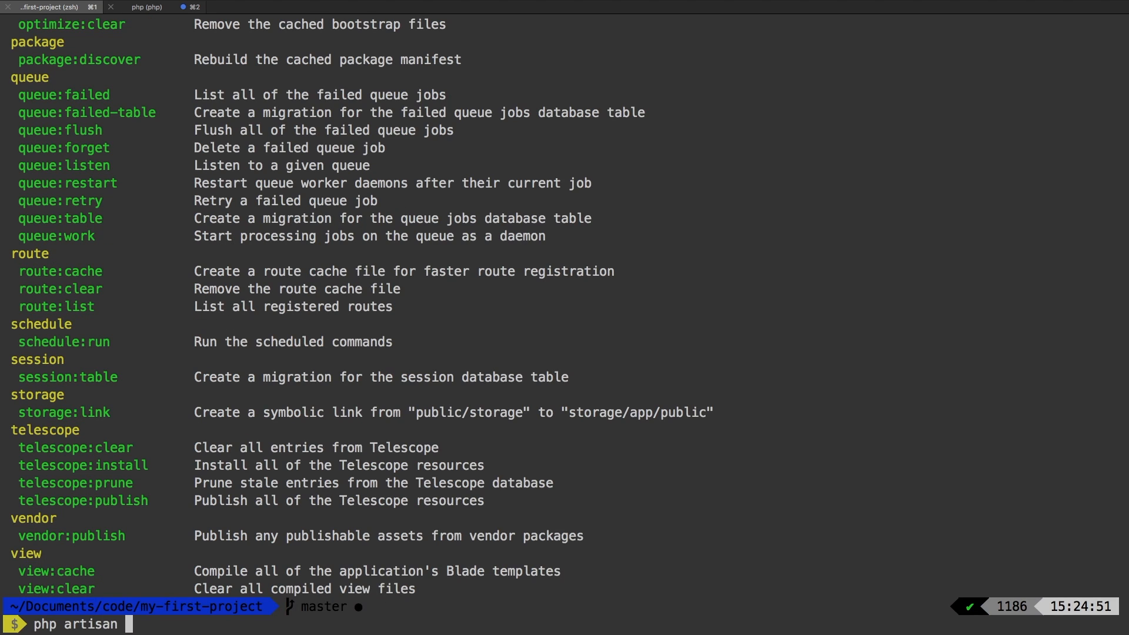
{"action": "type", "text": "help make:"}
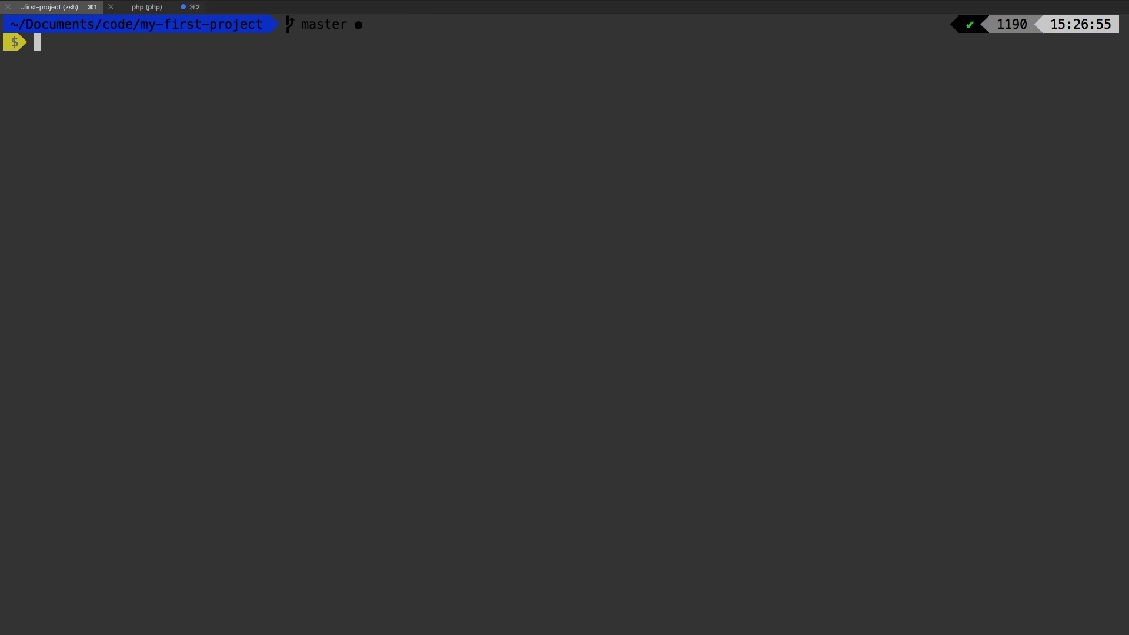
Step: Enter php artisan make:policy CustomerPolicy -m Customer in the terminal
{"action": "type", "text": "php"}
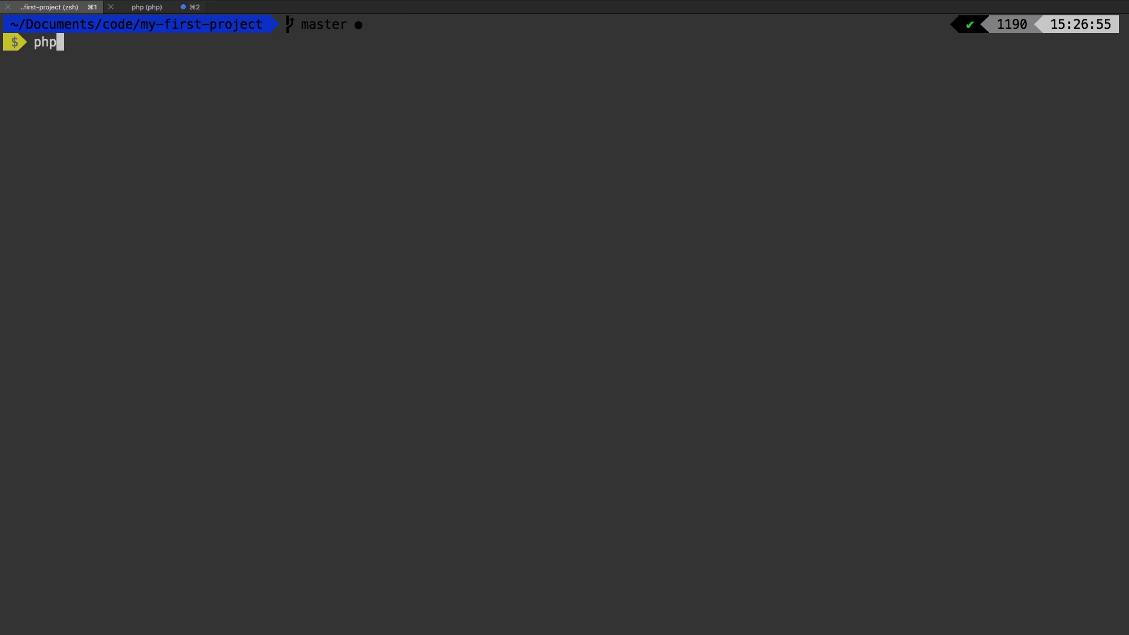
{"action": "type", "text": "artisan make"}
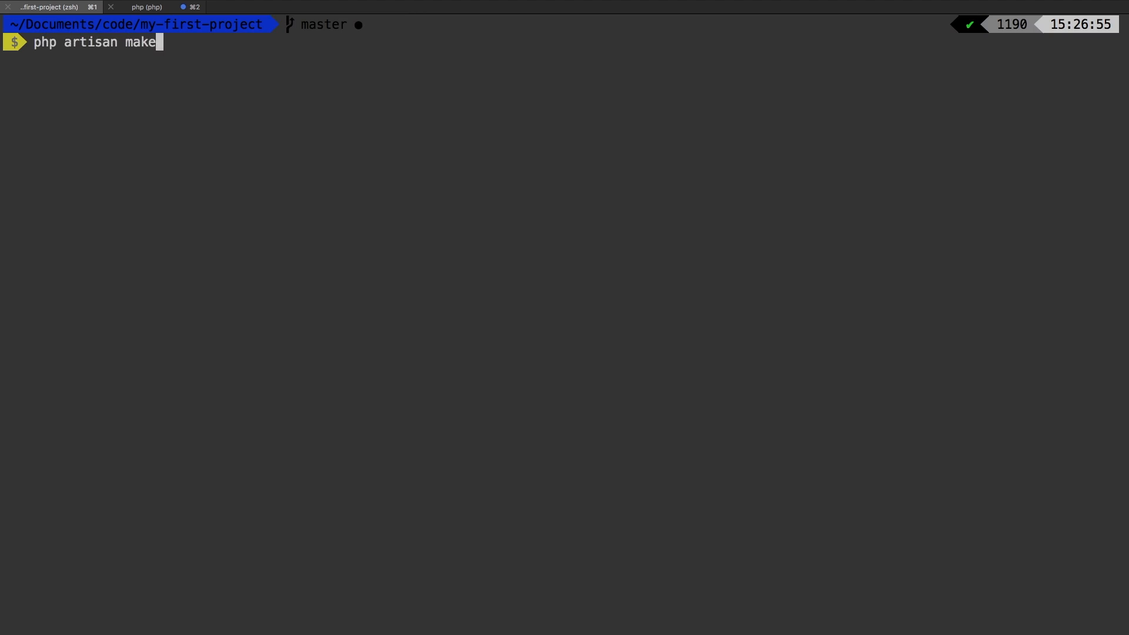
{"action": "type", "text": ":policy"}
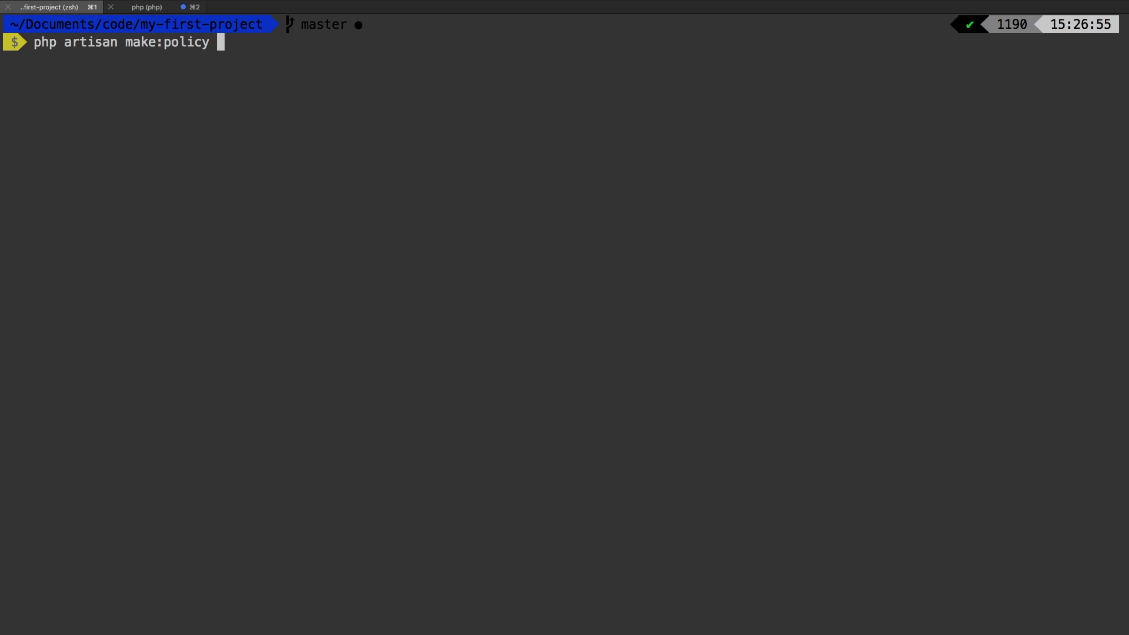
{"action": "type", "text": "Customer"}
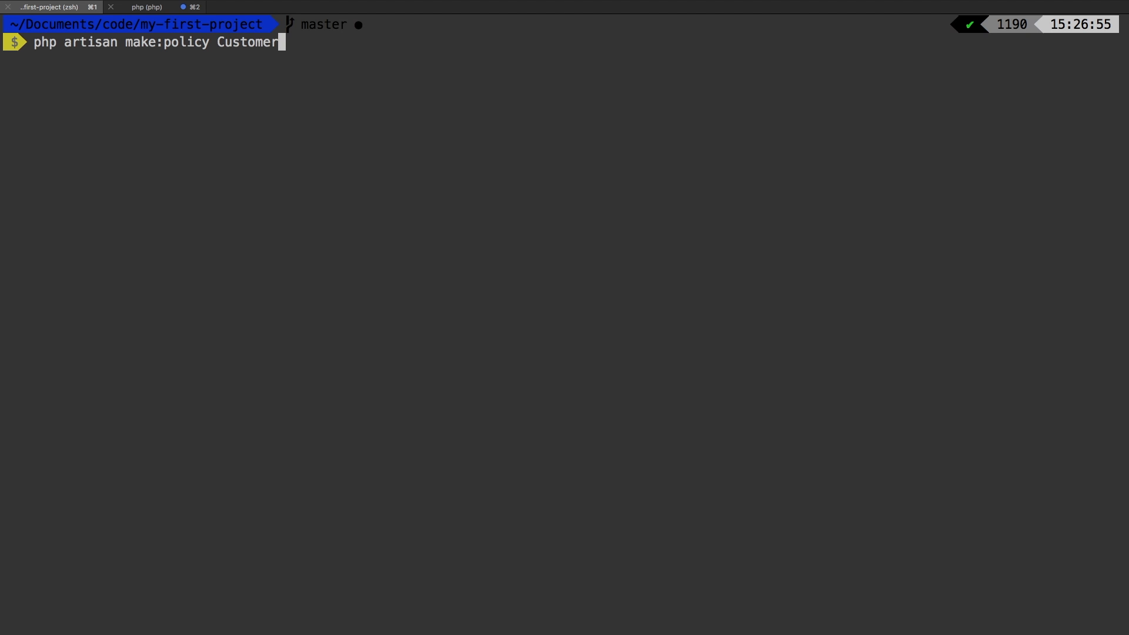
{"action": "type", "text": "Polic"}
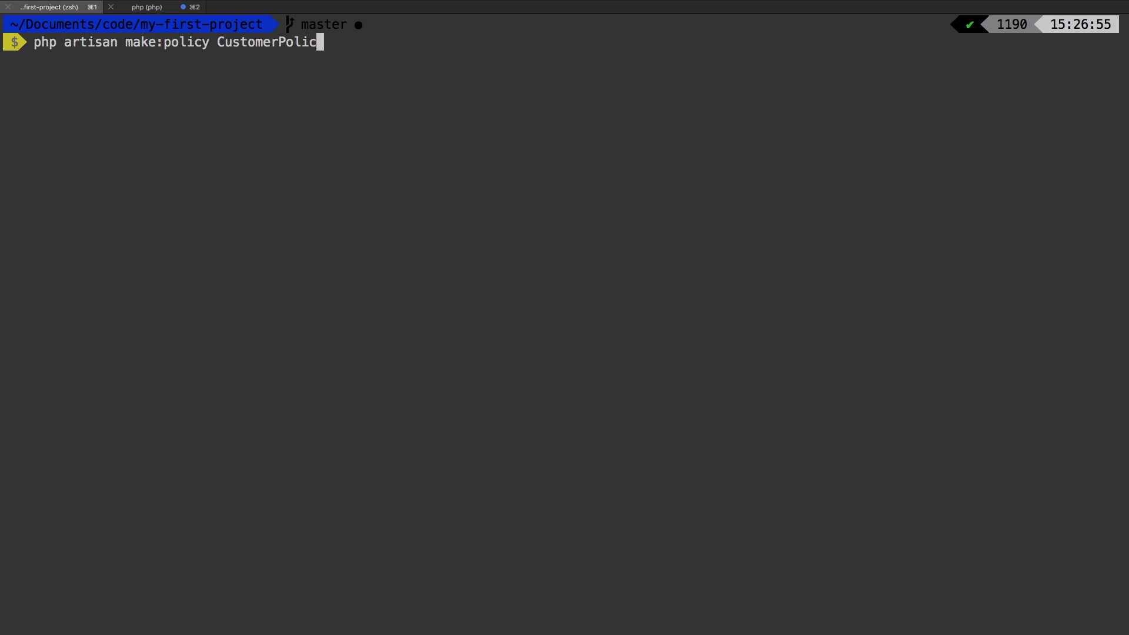
{"action": "type", "text": "y"}
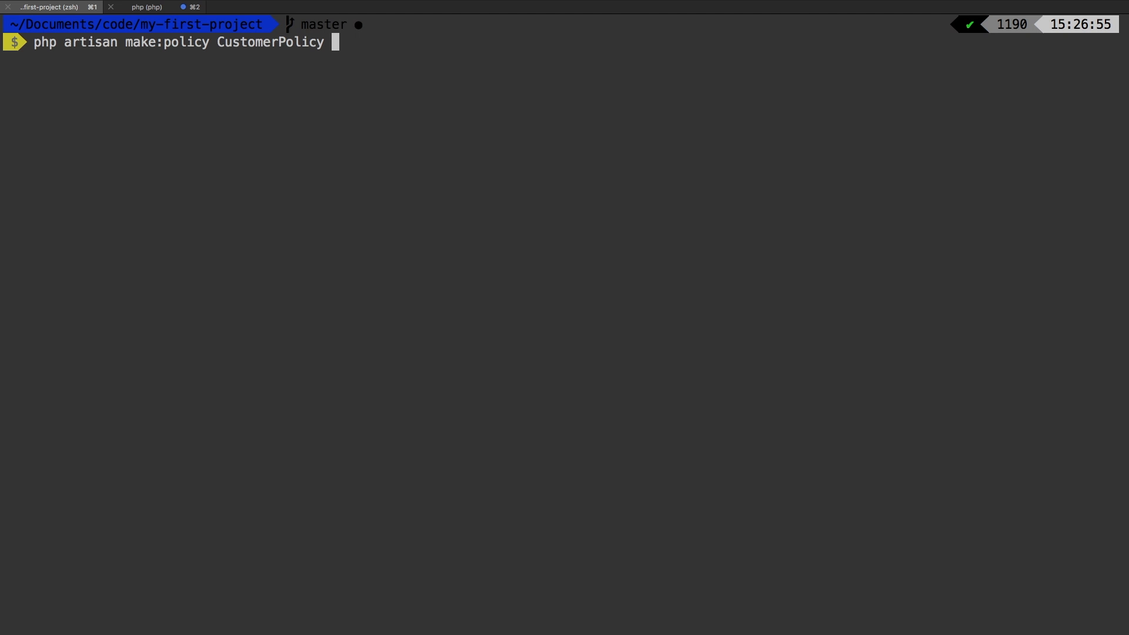
{"action": "type", "text": "-m"}
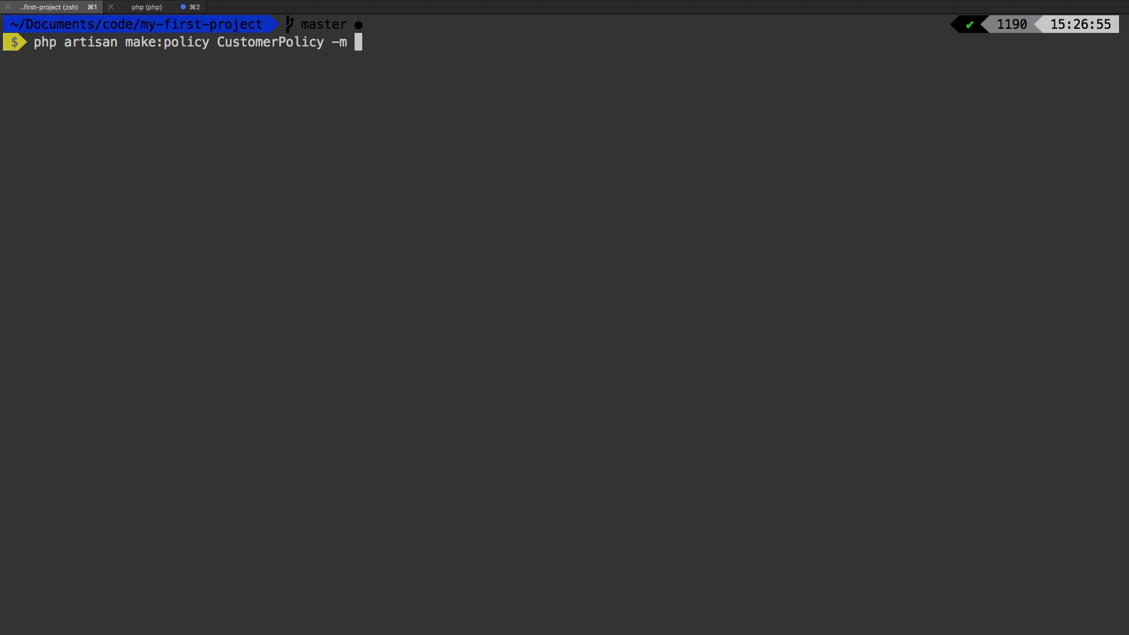
{"action": "type", "text": "Cu"}
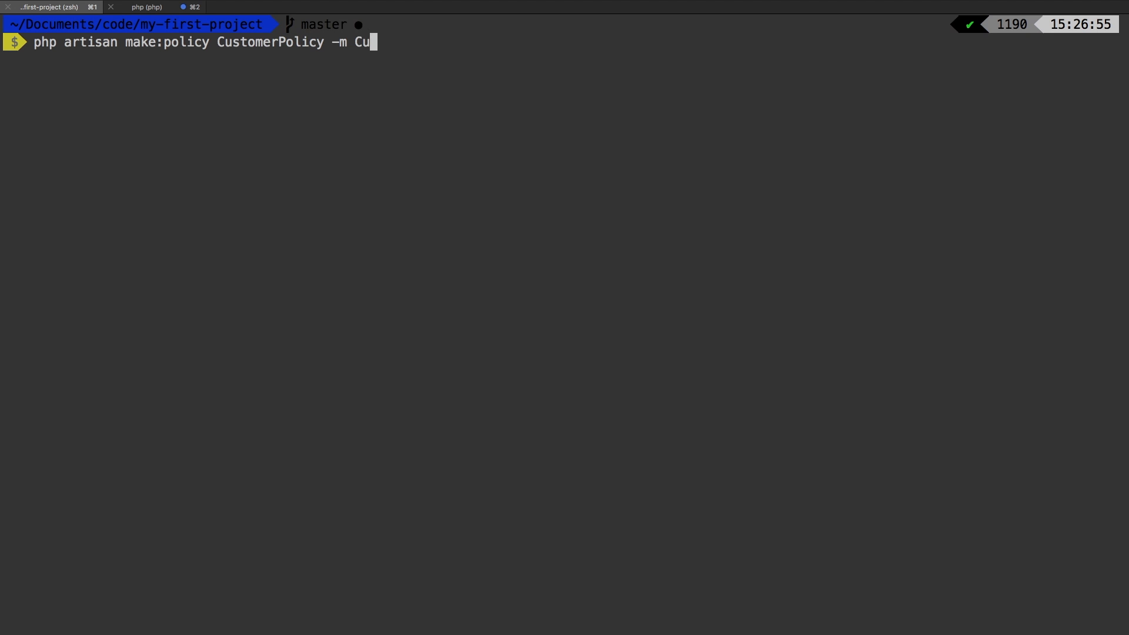
{"action": "type", "text": "stomer"}
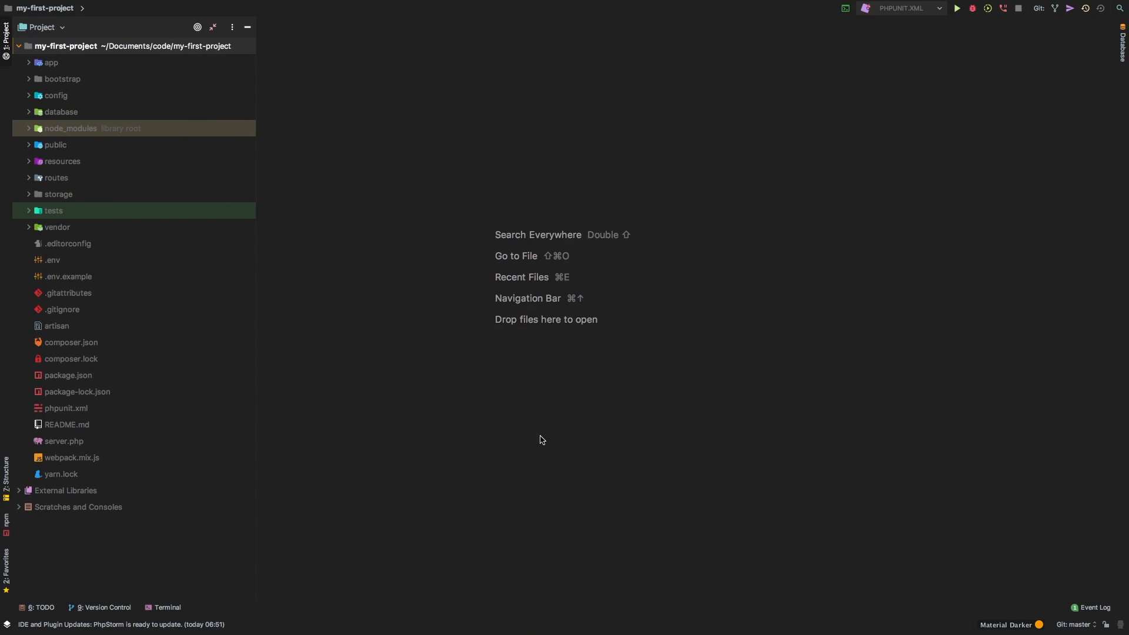
Step: Open app/Policies/CustomerPolicy.php and read through its view, create and update stubs
{"action": "left_click", "coordinate": [51, 63]}
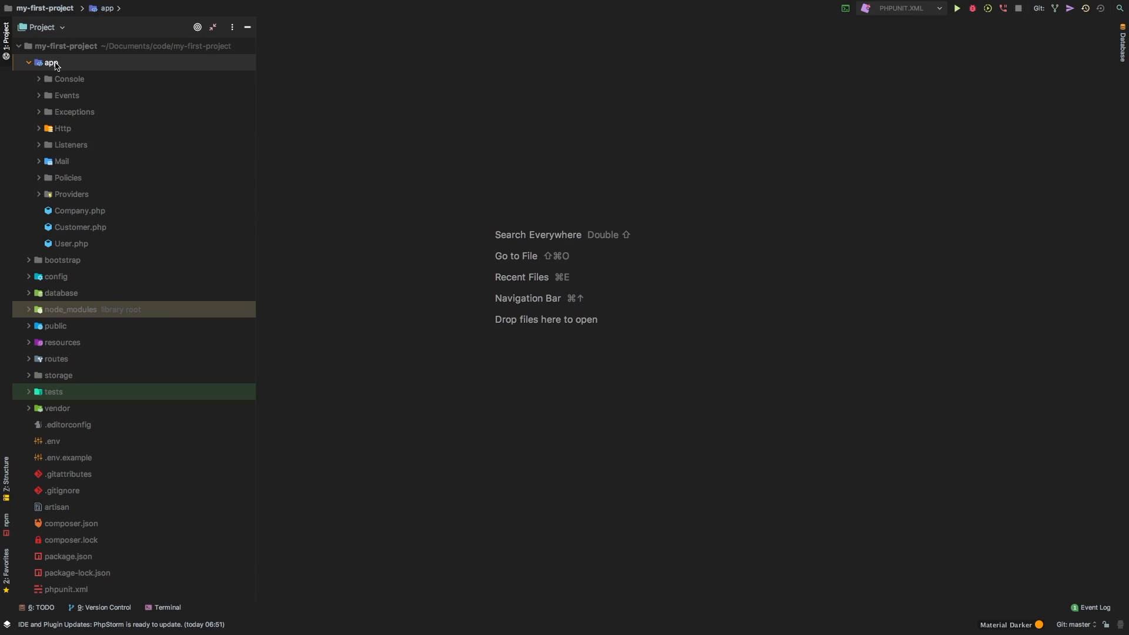
{"action": "mouse_move", "coordinate": [67, 179]}
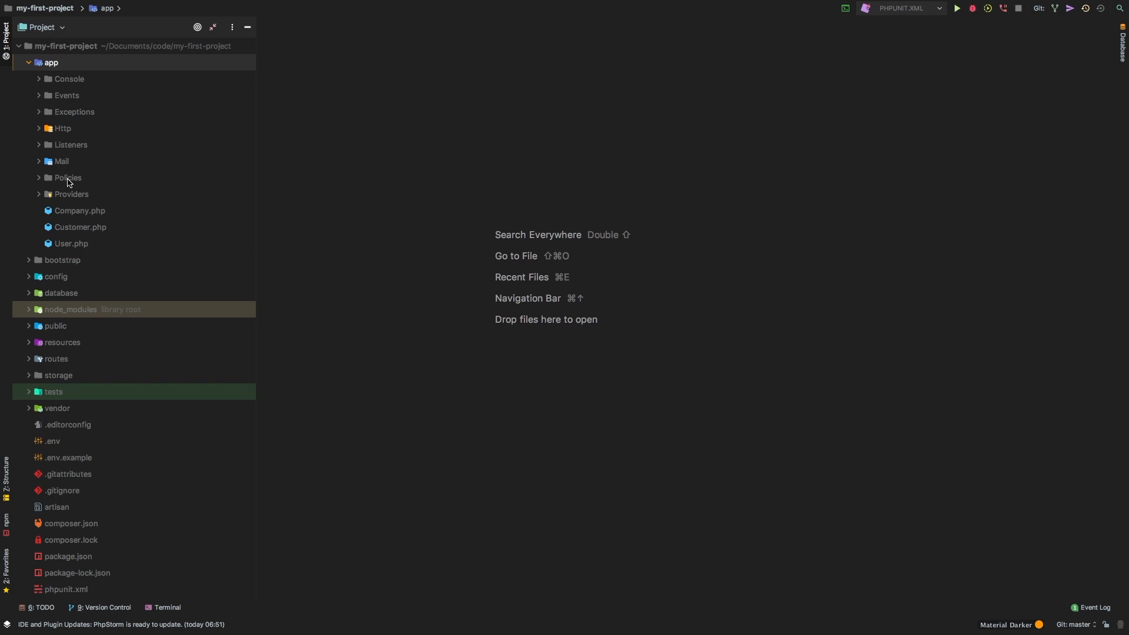
{"action": "left_click", "coordinate": [67, 177]}
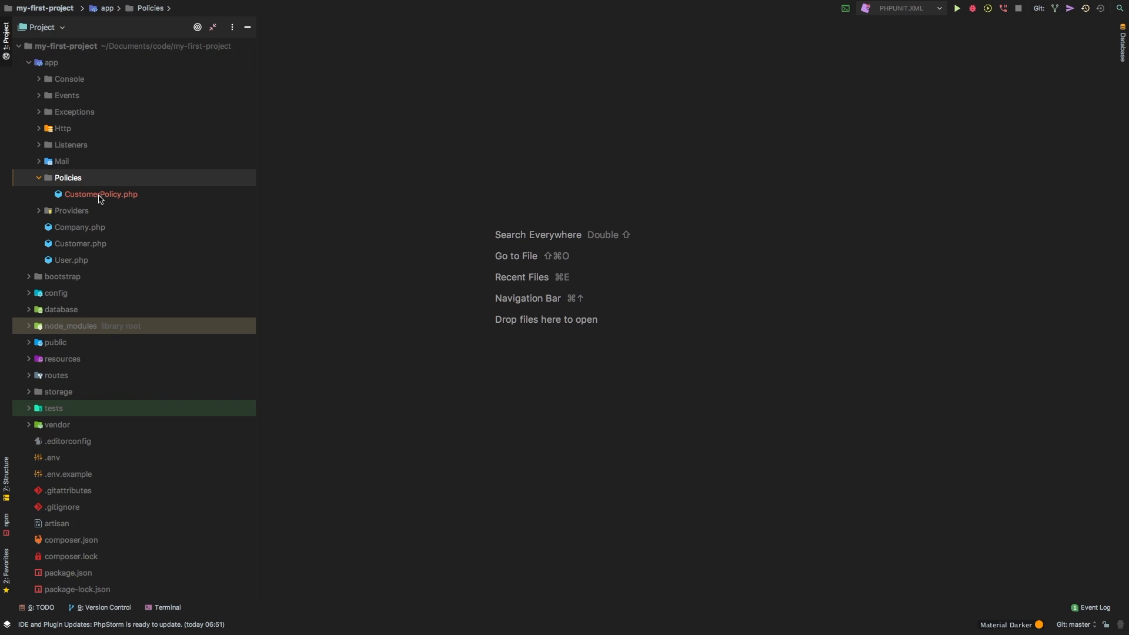
{"action": "double_click", "coordinate": [100, 193]}
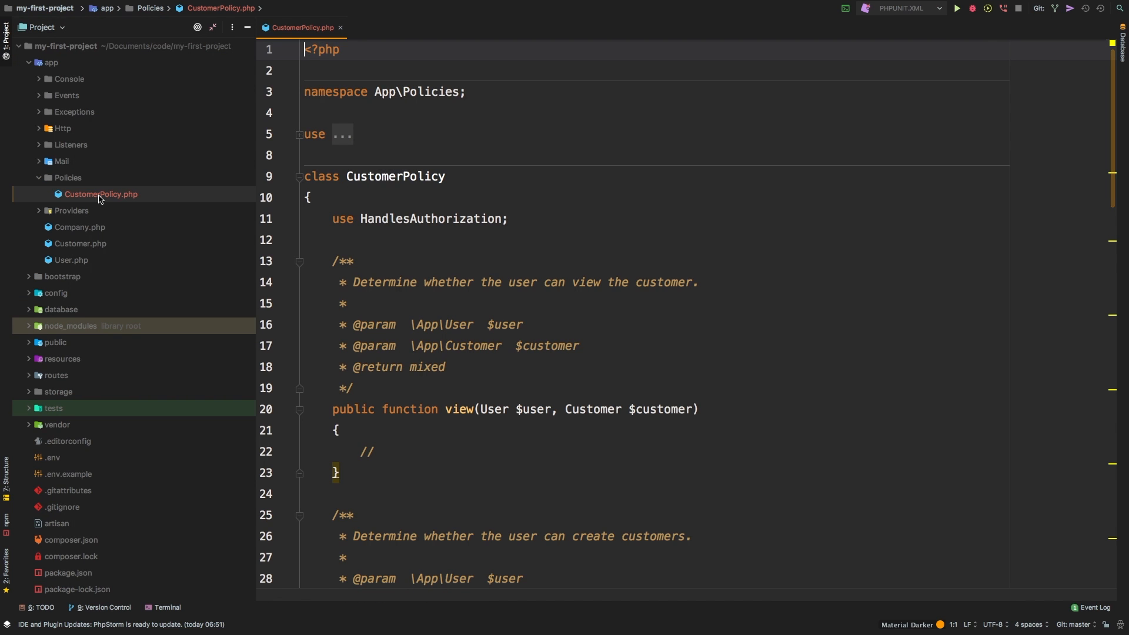
{"action": "scroll", "scroll_direction": "down", "scroll_amount": 3}
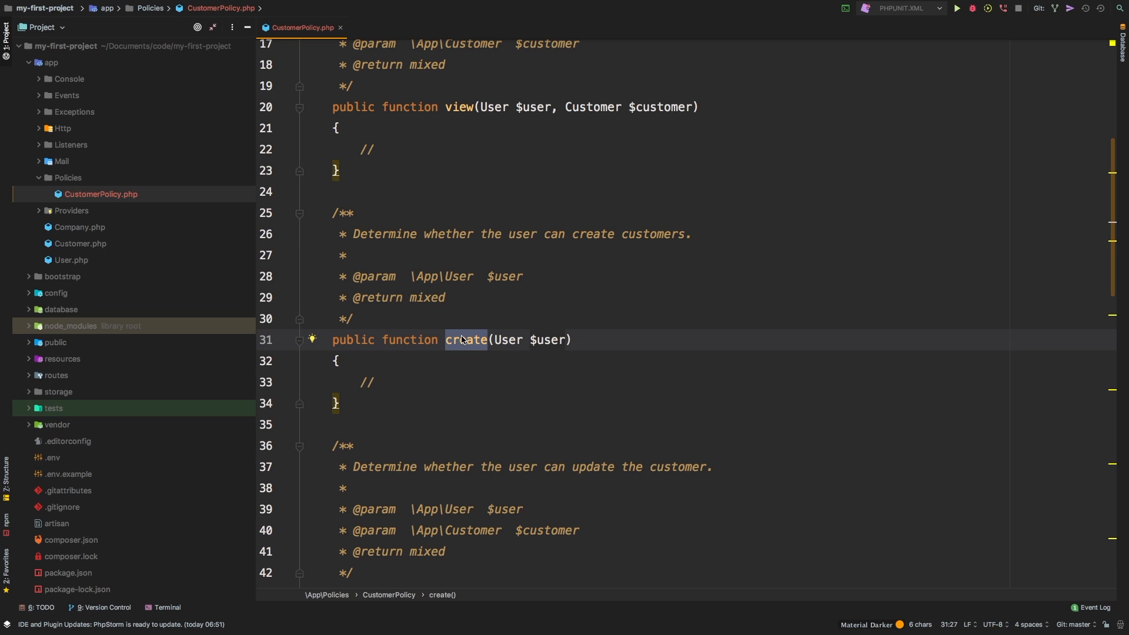
{"action": "left_click", "coordinate": [488, 339]}
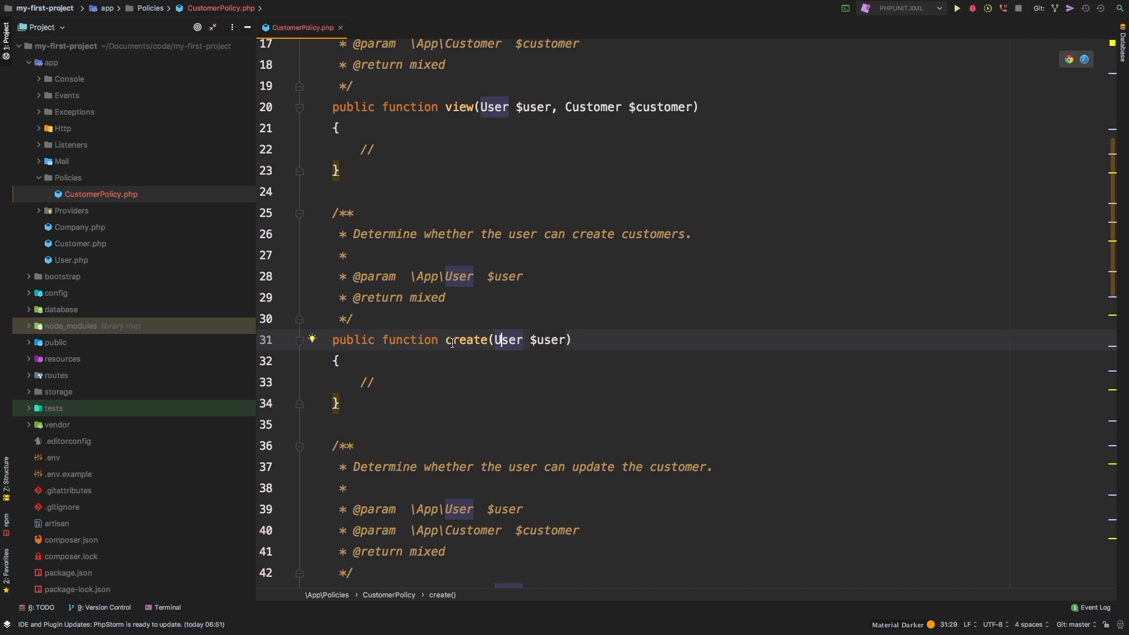
{"action": "scroll", "scroll_direction": "down", "scroll_amount": 3}
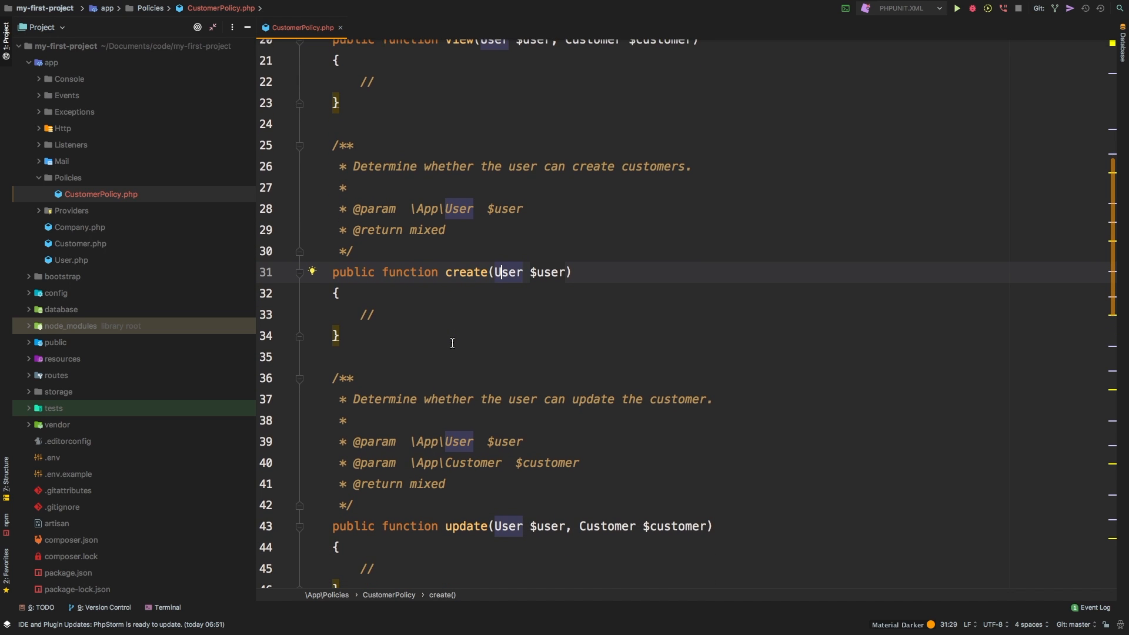
{"action": "scroll", "scroll_direction": "down", "scroll_amount": 3}
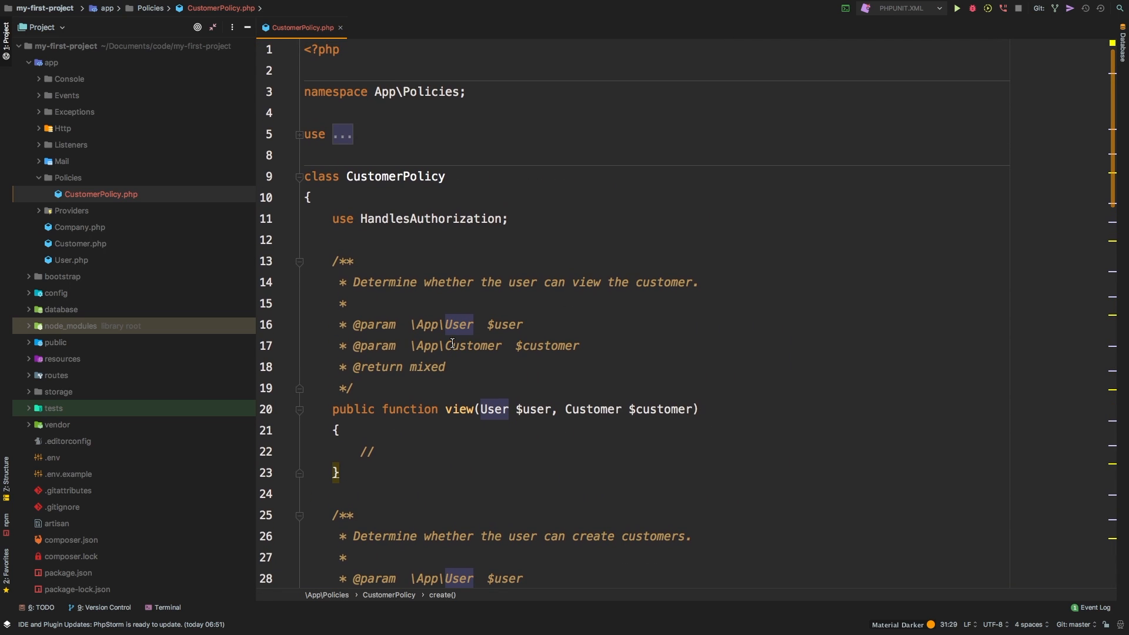
{"action": "mouse_move", "coordinate": [464, 350]}
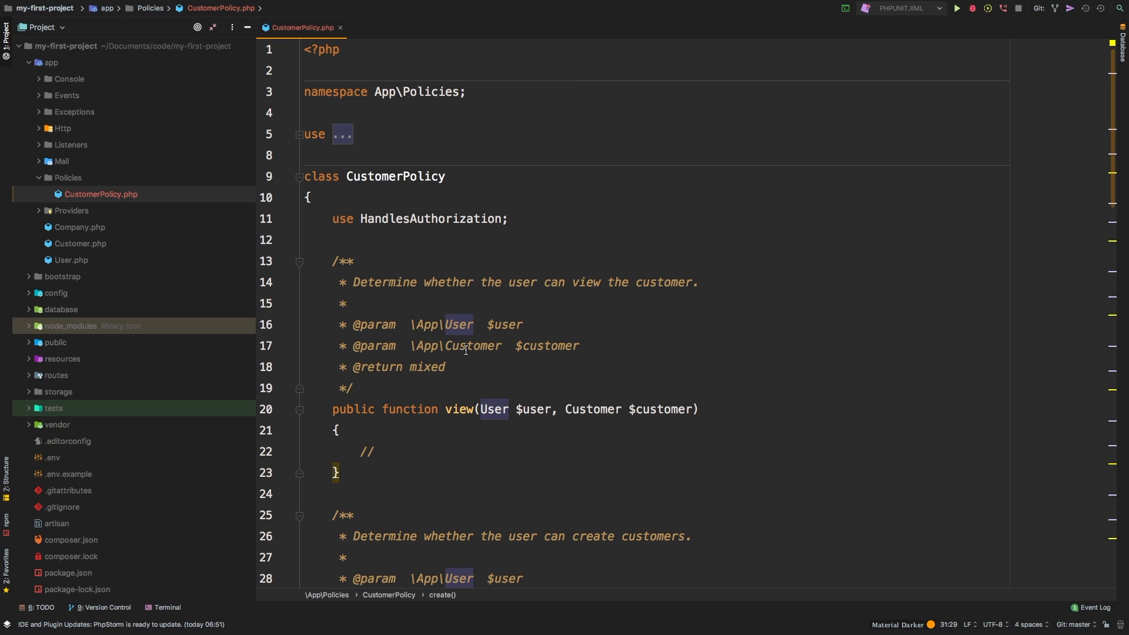
{"action": "scroll", "scroll_direction": "down", "scroll_amount": 3}
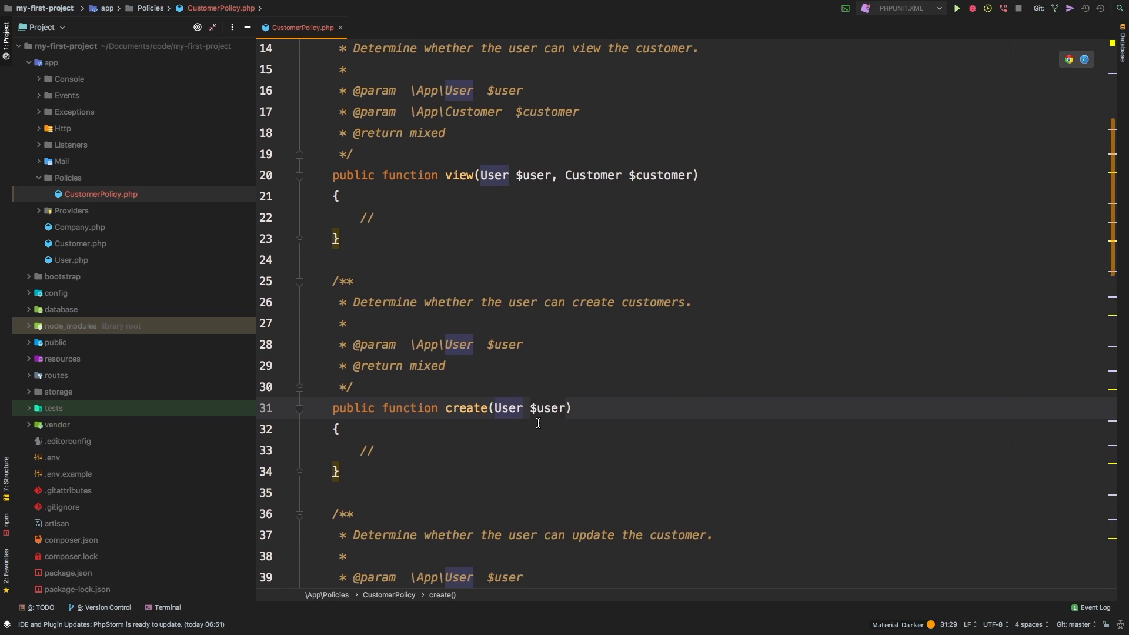
{"action": "mouse_move", "coordinate": [459, 445]}
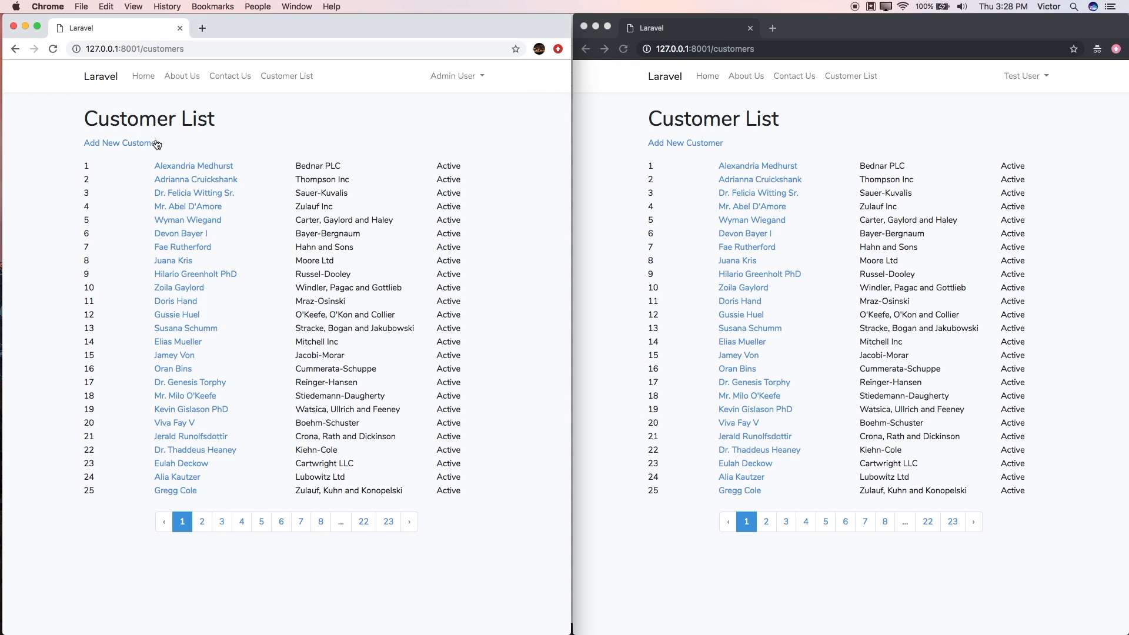
{"action": "mouse_move", "coordinate": [173, 156]}
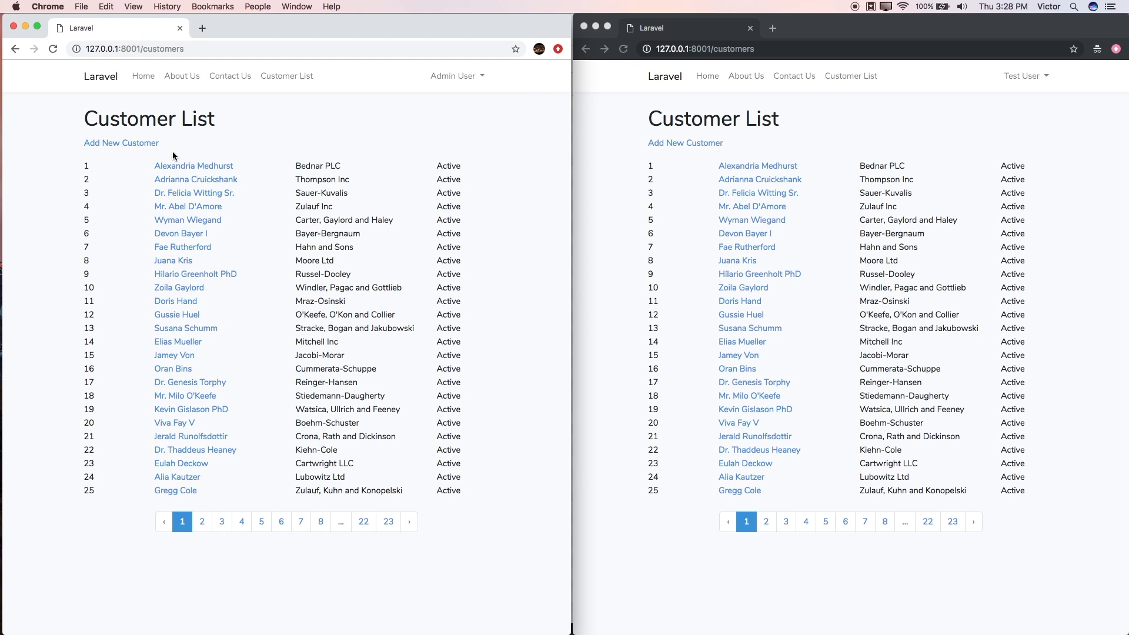
{"action": "mouse_move", "coordinate": [703, 155]}
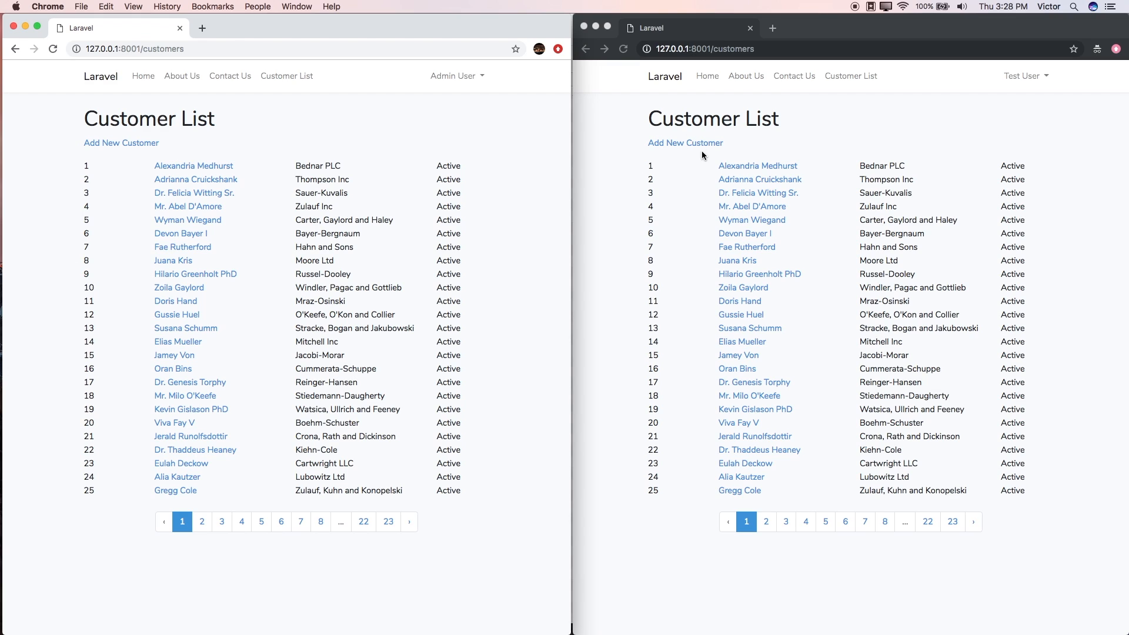
{"action": "mouse_move", "coordinate": [122, 164]}
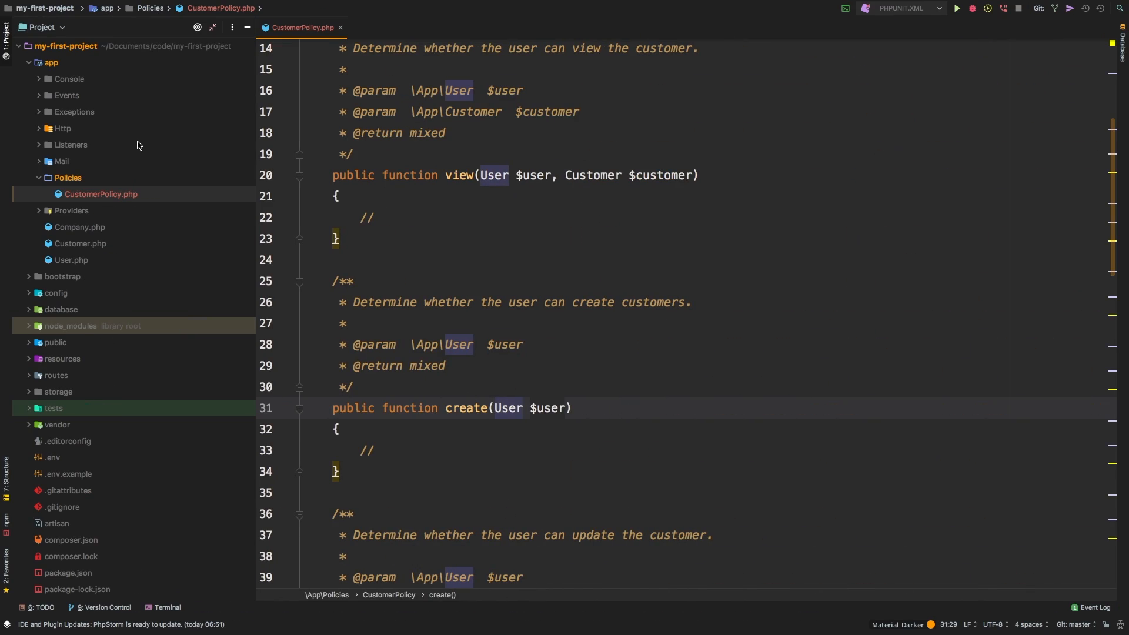
Step: Replace the comment in create() with return in_array($user->email, [])
{"action": "double_click", "coordinate": [466, 407]}
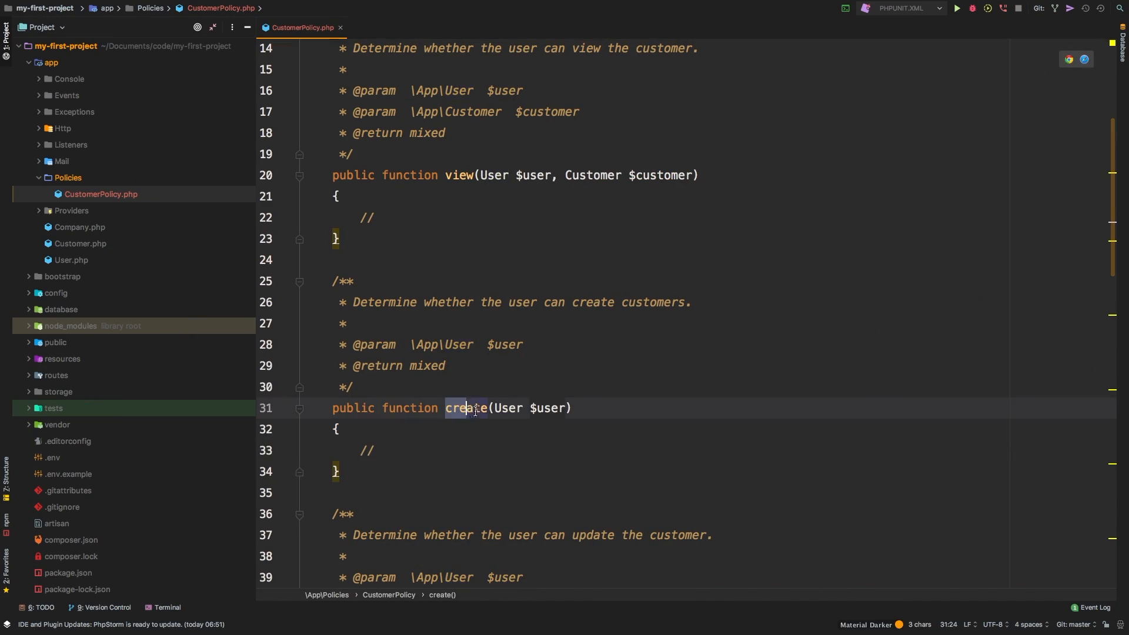
{"action": "left_click", "coordinate": [603, 408]}
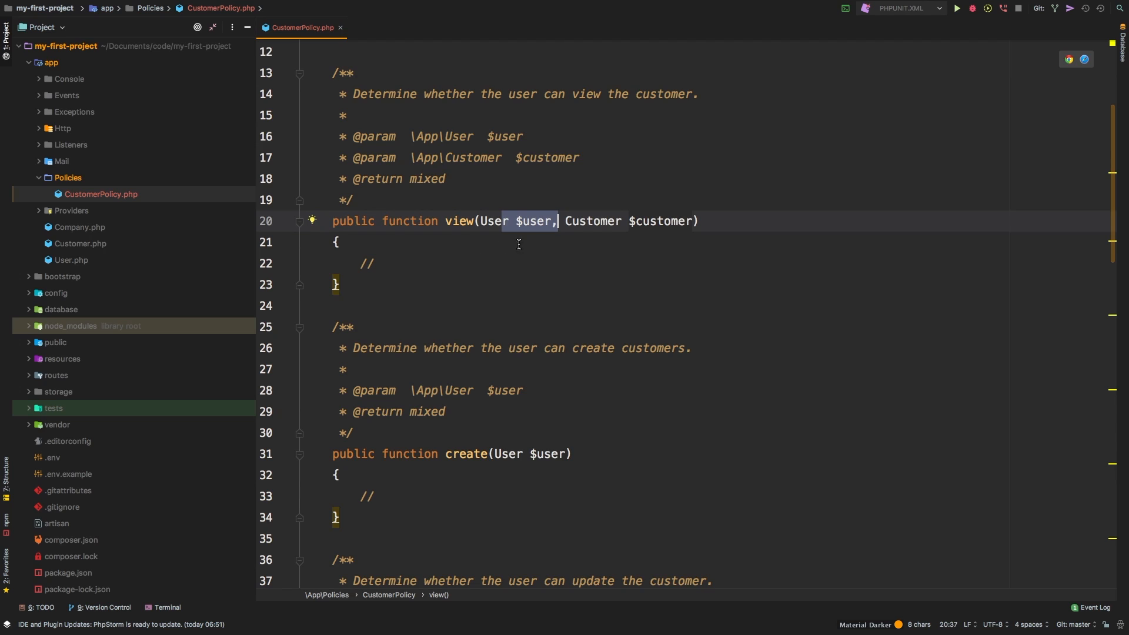
{"action": "mouse_move", "coordinate": [586, 264]}
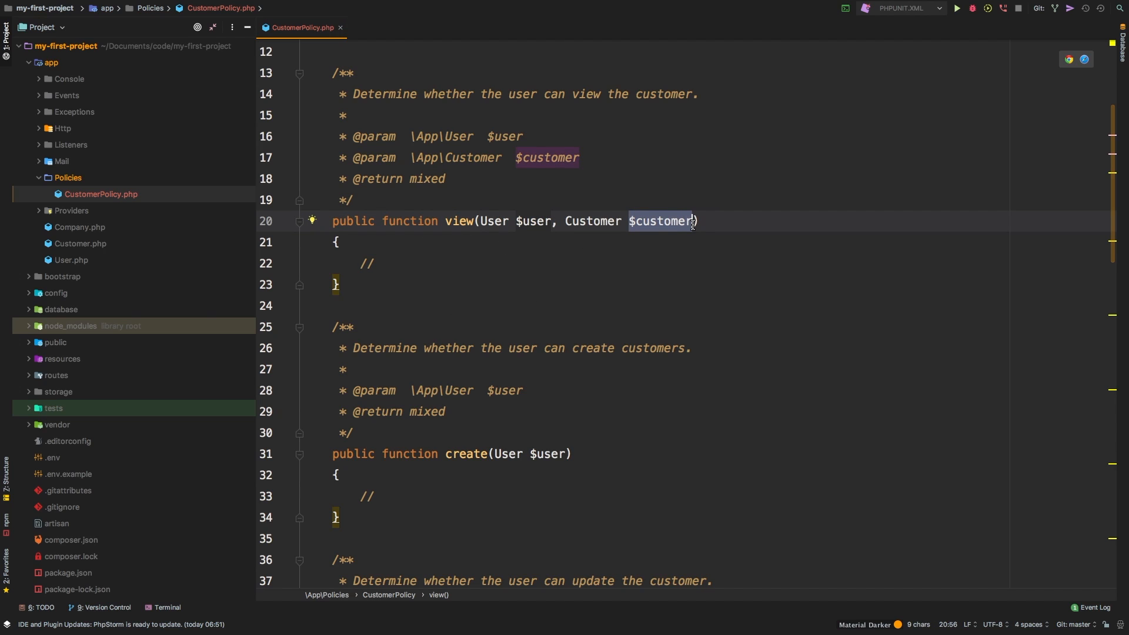
{"action": "left_click", "coordinate": [337, 283]}
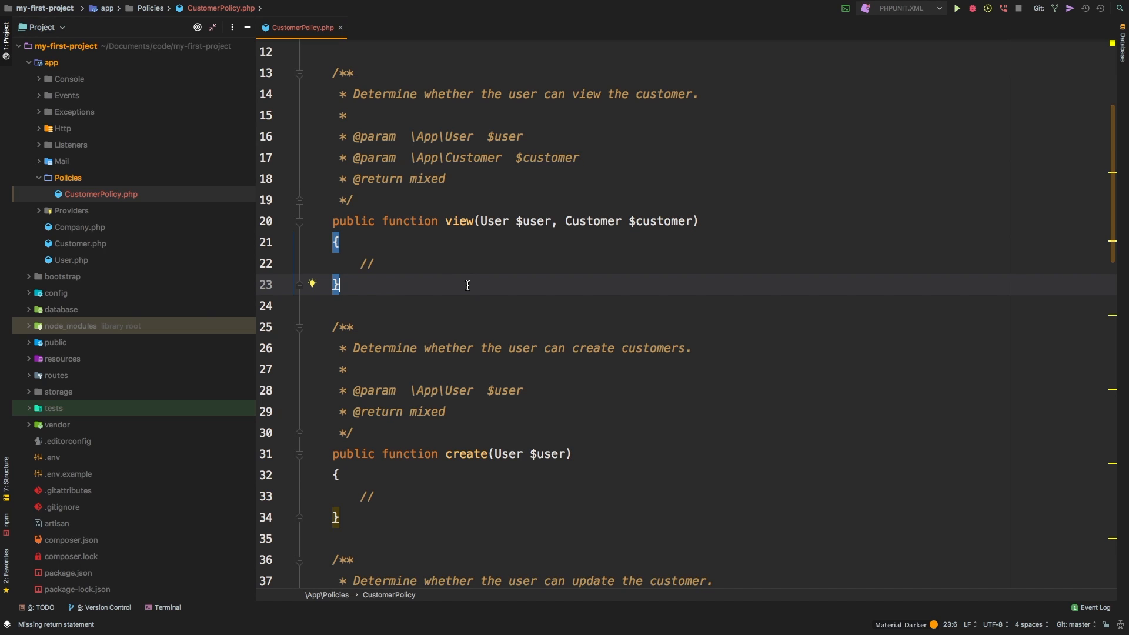
{"action": "scroll", "scroll_direction": "down", "scroll_amount": 3}
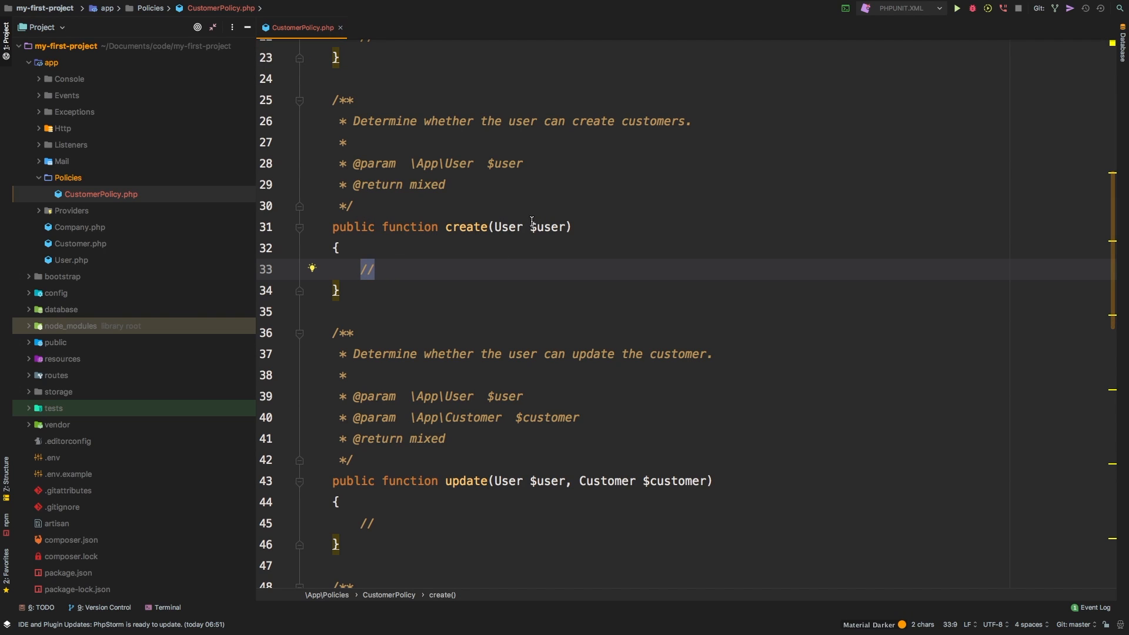
{"action": "type", "text": "return in_array("}
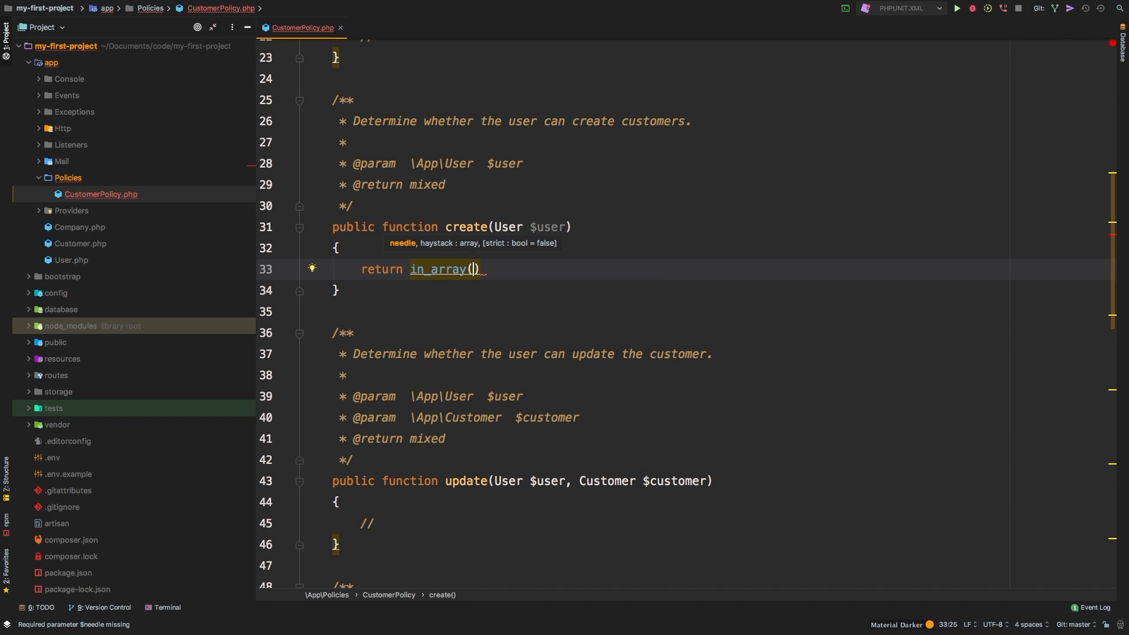
{"action": "type", "text": "$user->email, ["}
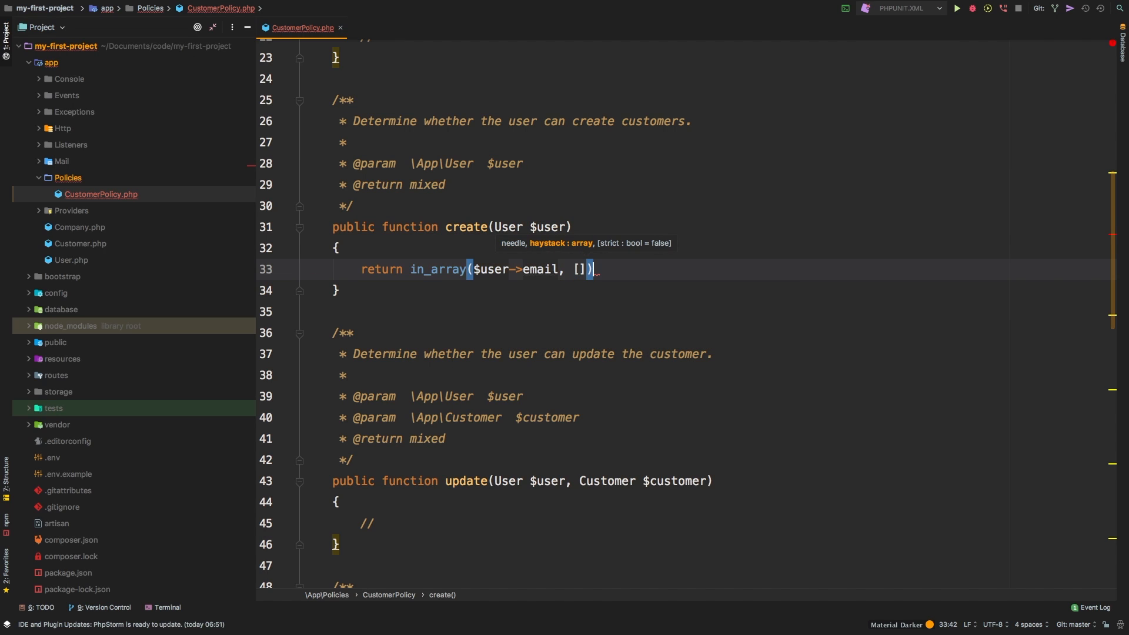
{"action": "key", "text": "Enter"}
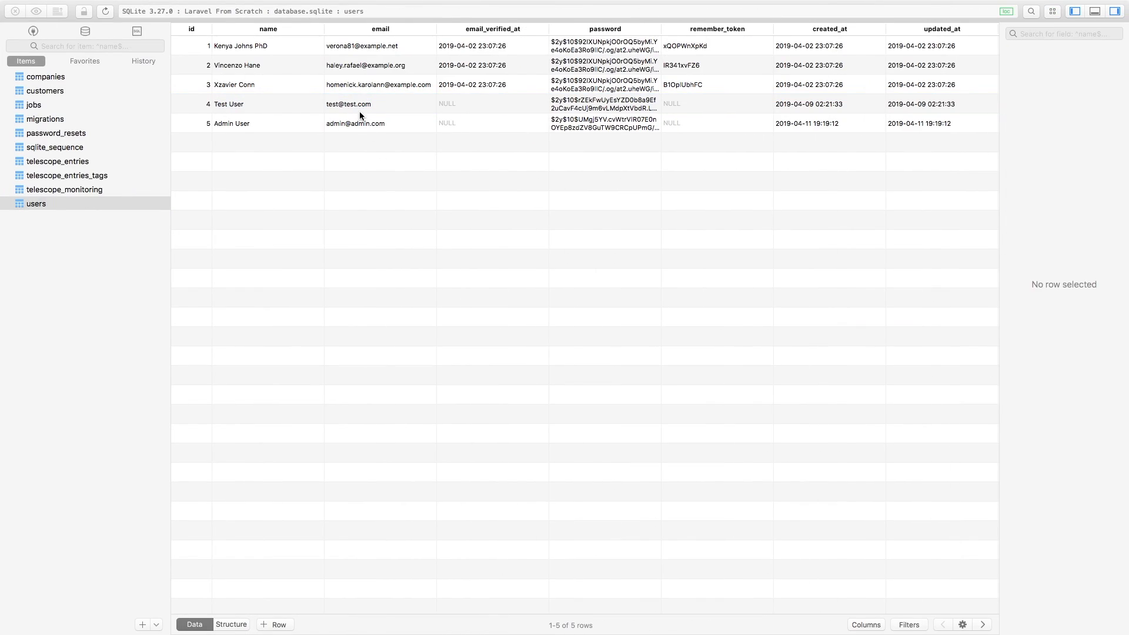
{"action": "left_click", "coordinate": [353, 123]}
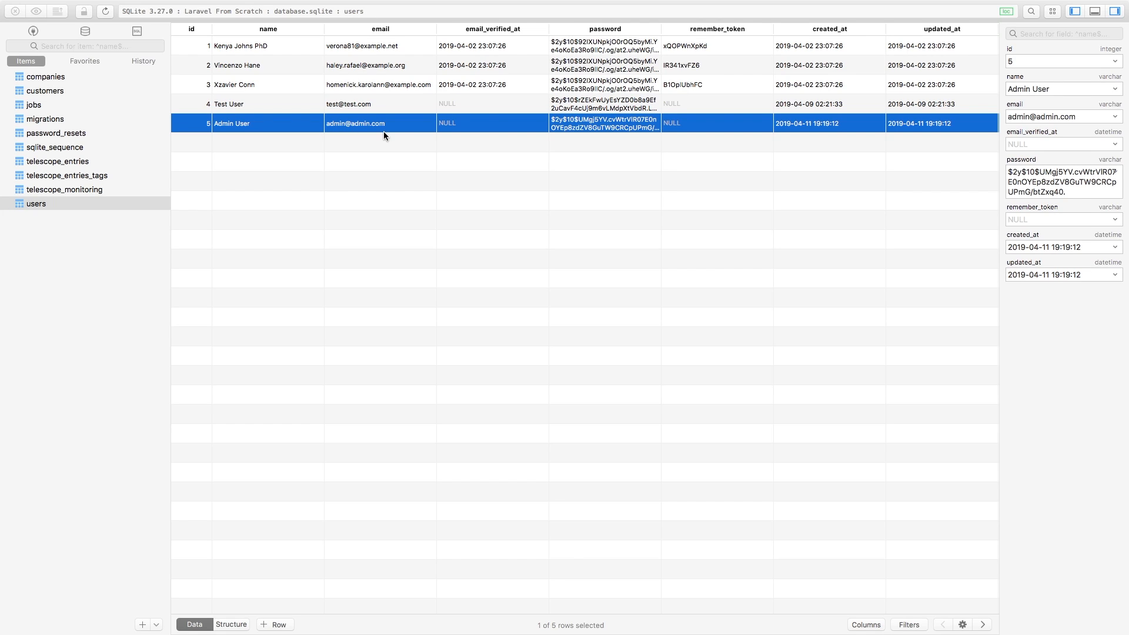
{"action": "mouse_move", "coordinate": [533, 65]}
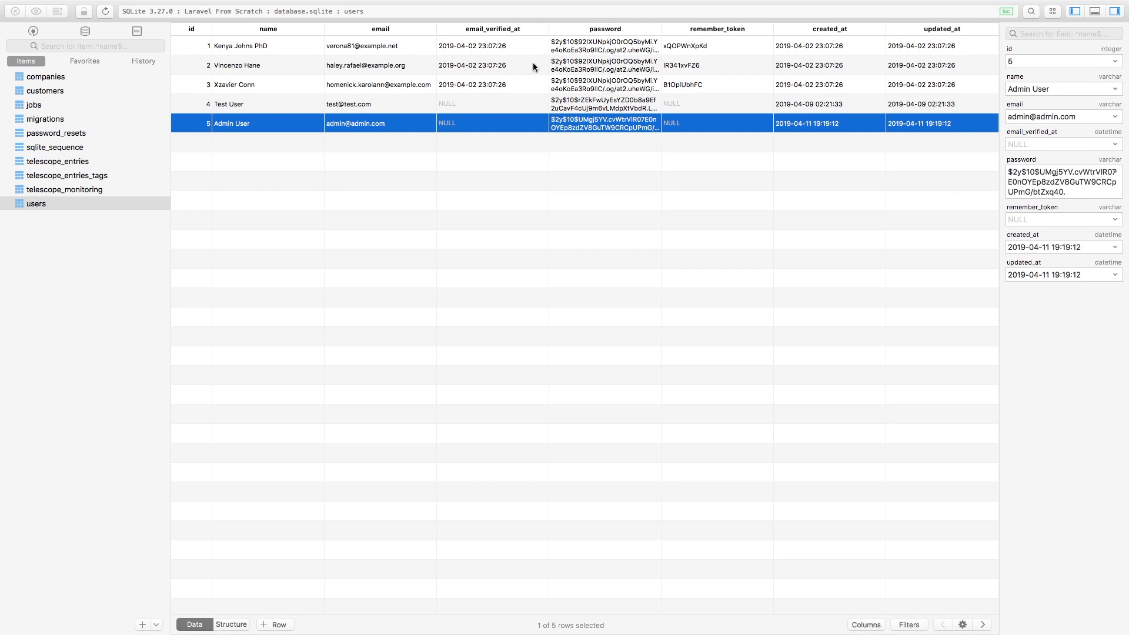
{"action": "mouse_move", "coordinate": [491, 41]}
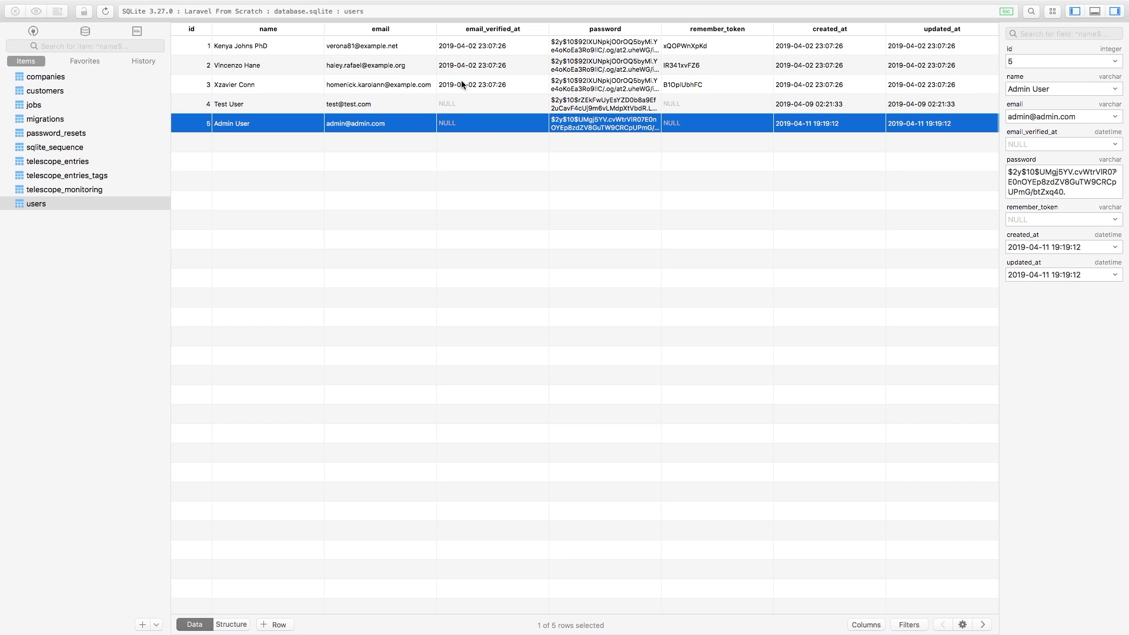
{"action": "left_click", "coordinate": [229, 103]}
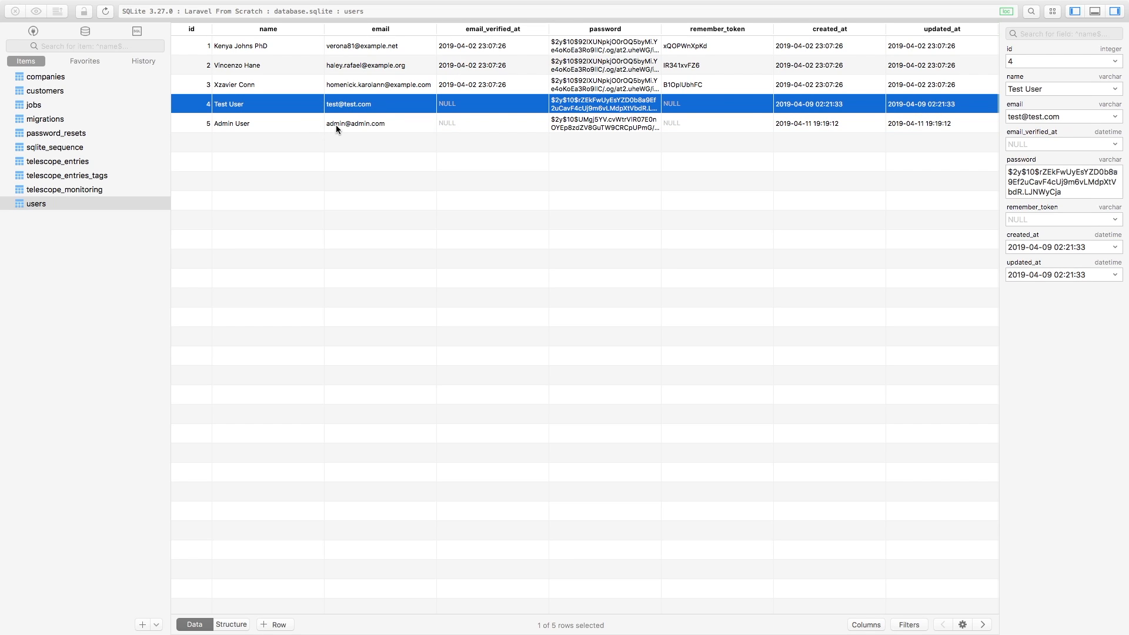
{"action": "left_click", "coordinate": [375, 123]}
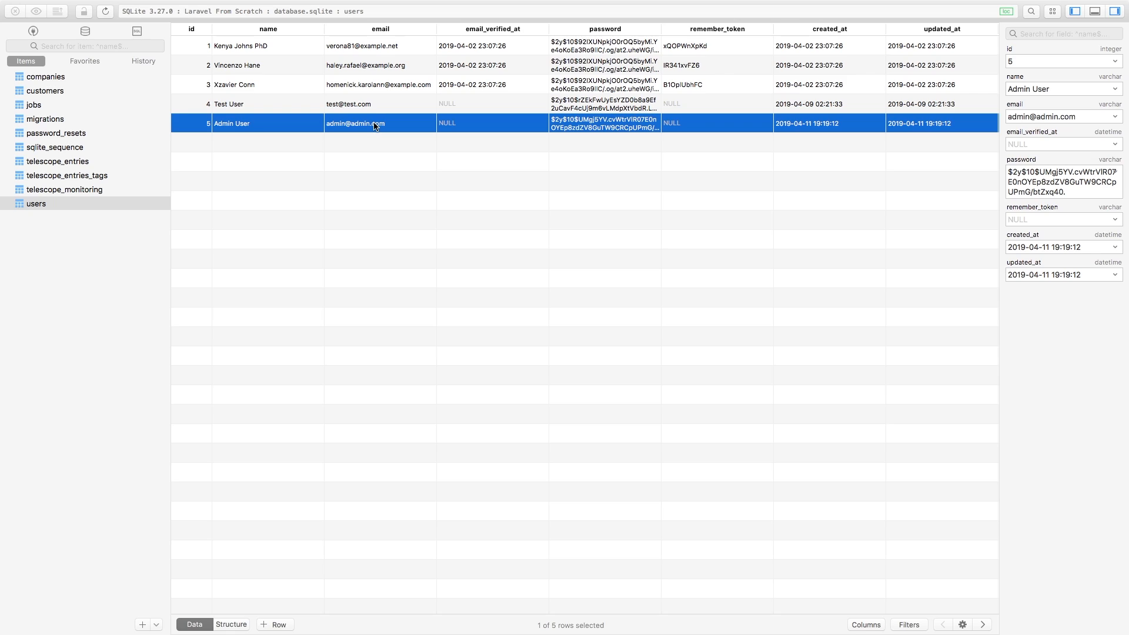
{"action": "double_click", "coordinate": [354, 123]}
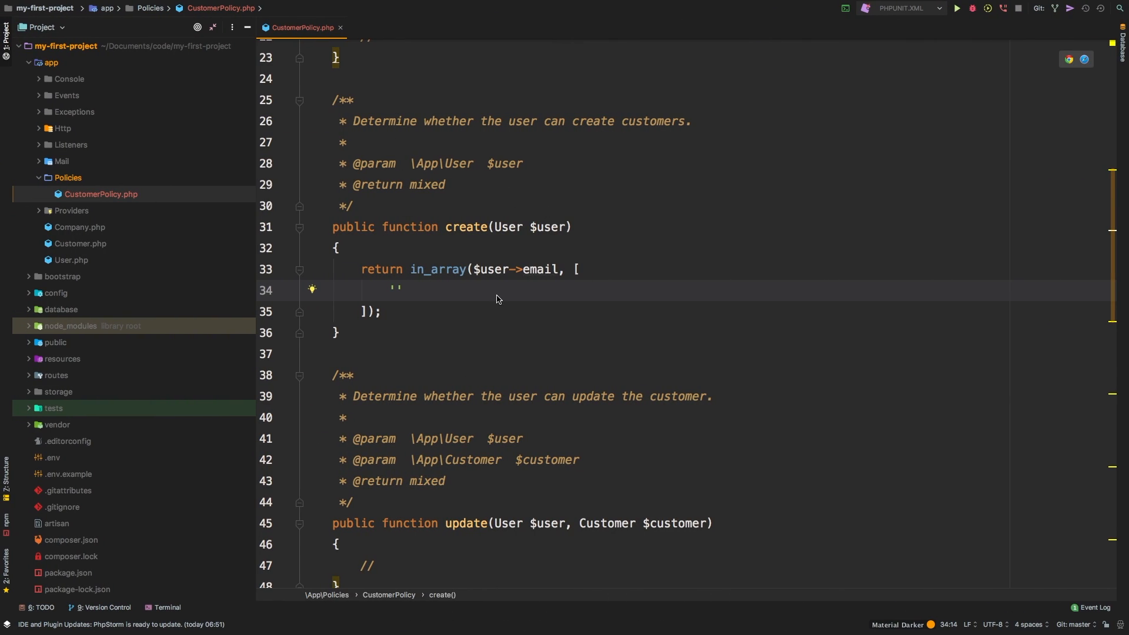
{"action": "type", "text": "admin@admin.com"}
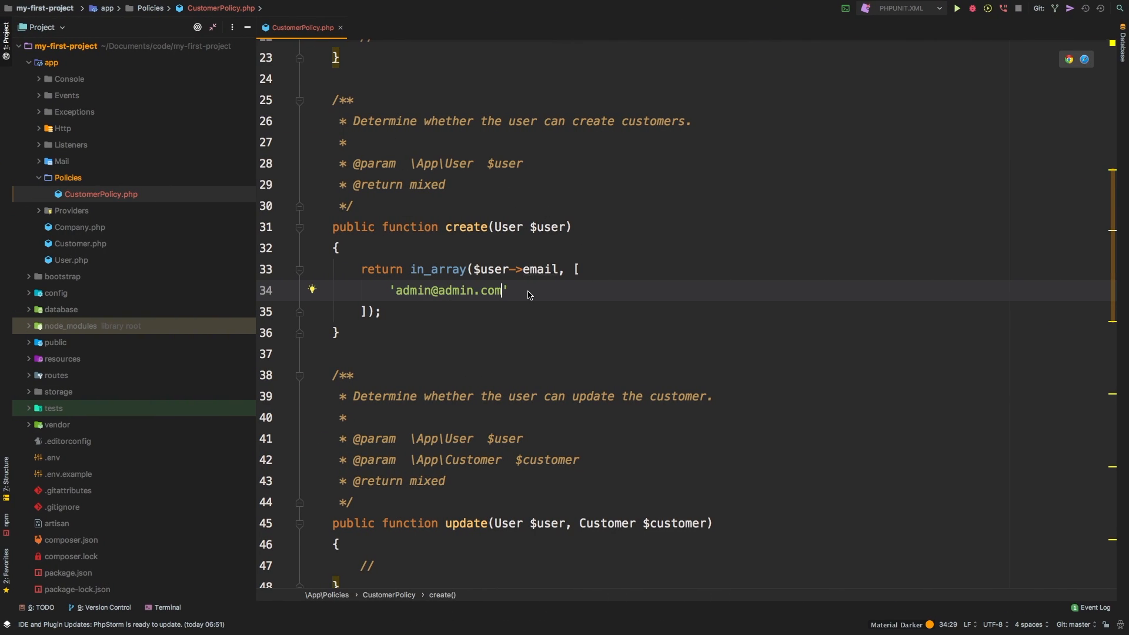
{"action": "type", "text": "'admin@admin.com',"}
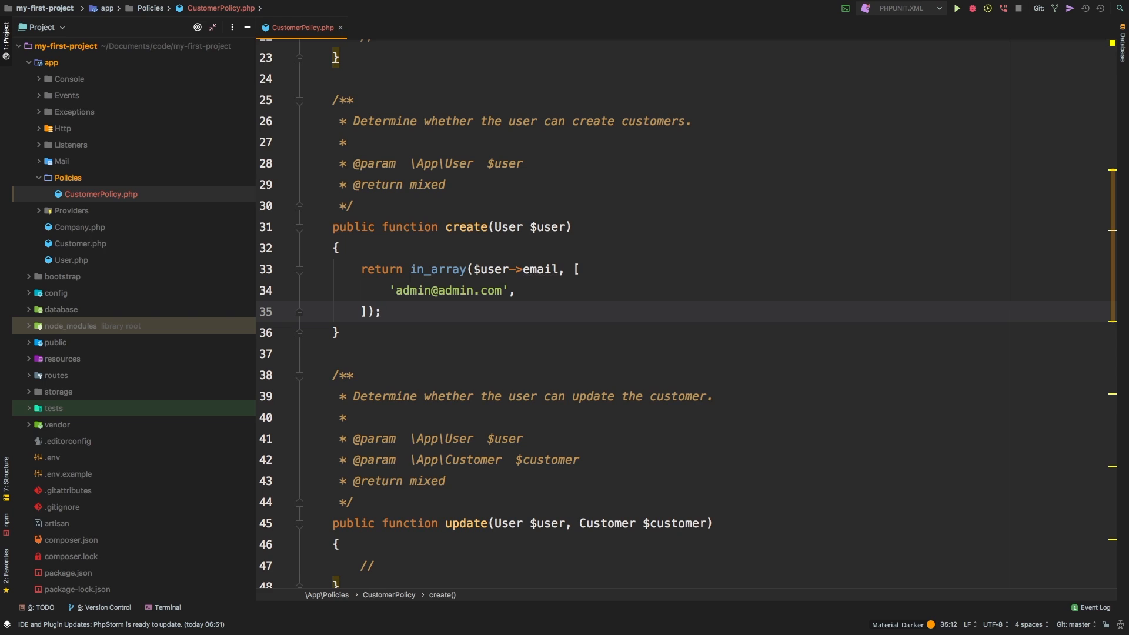
{"action": "mouse_move", "coordinate": [553, 244]}
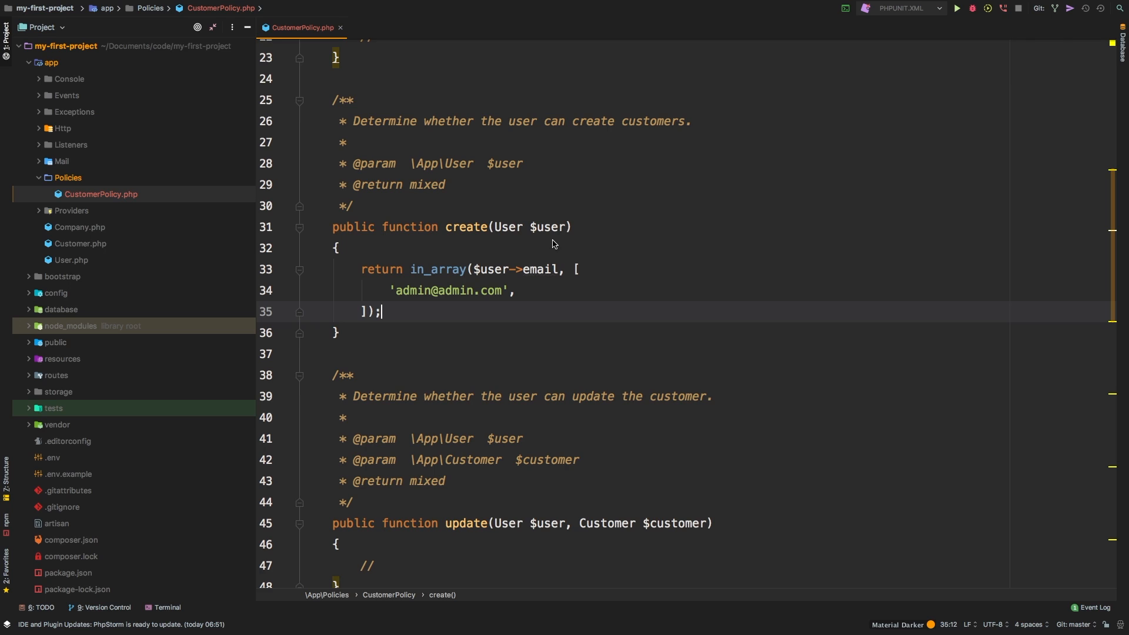
{"action": "left_click", "coordinate": [71, 211]}
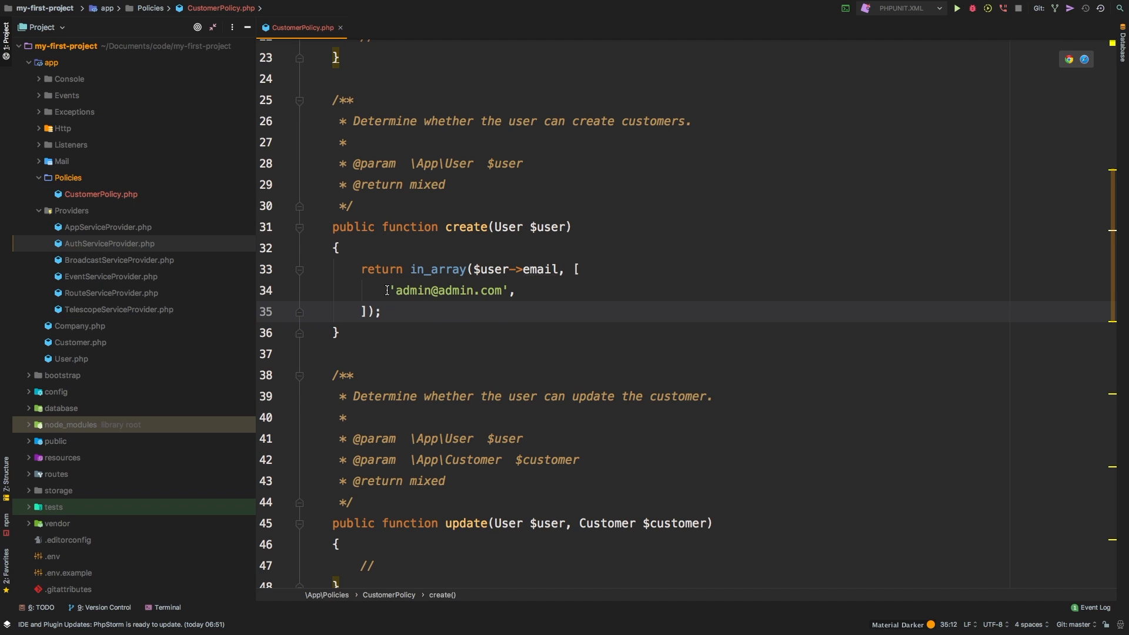
{"action": "double_click", "coordinate": [446, 289]}
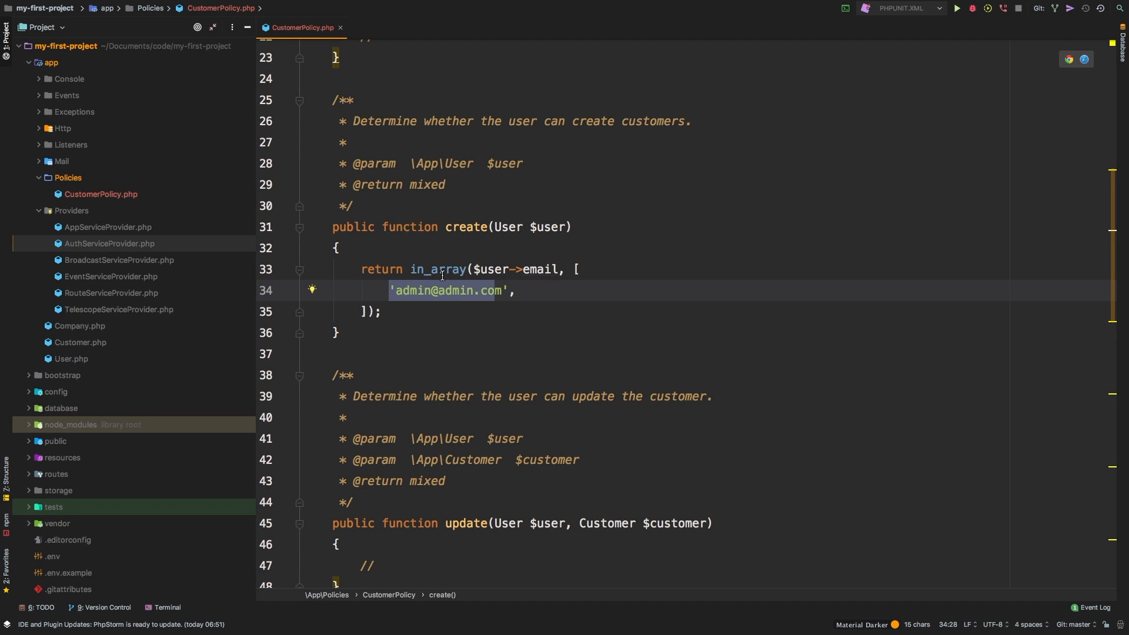
{"action": "mouse_move", "coordinate": [442, 366]}
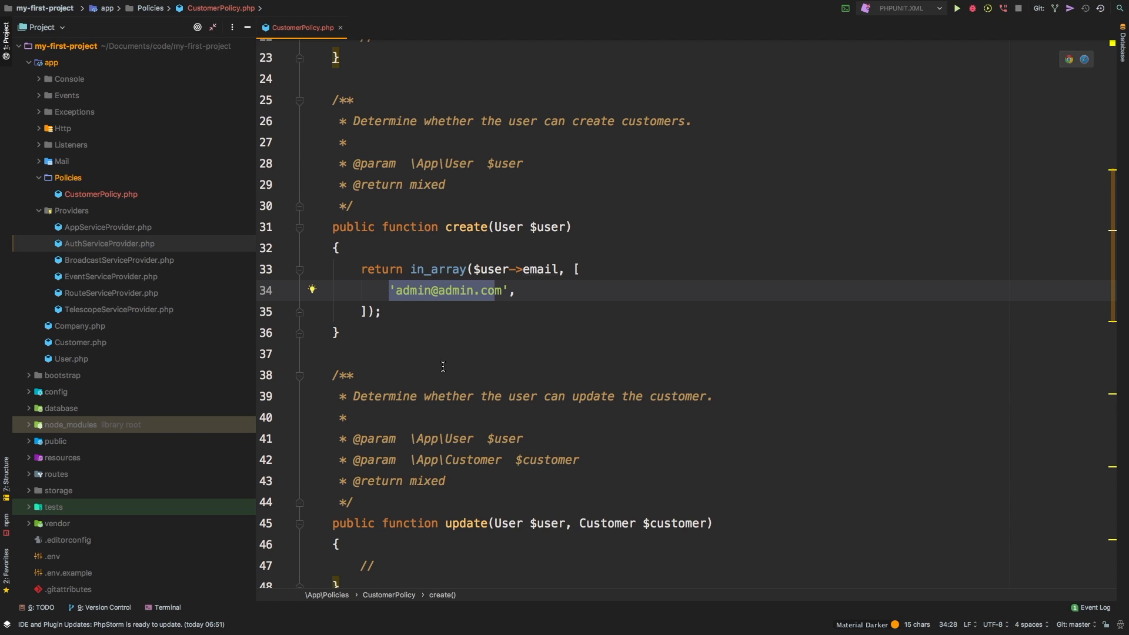
{"action": "key", "text": "shift shift"}
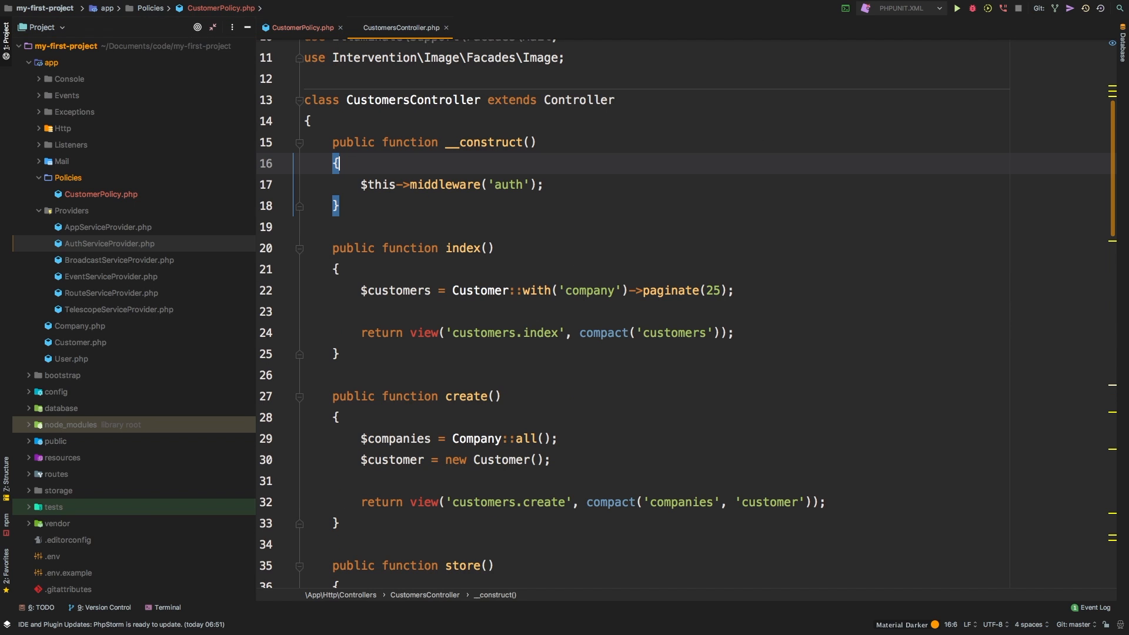
Step: Add $this->authorize('create', Customer::class) as the first line of store()
{"action": "scroll", "scroll_direction": "down", "scroll_amount": 3}
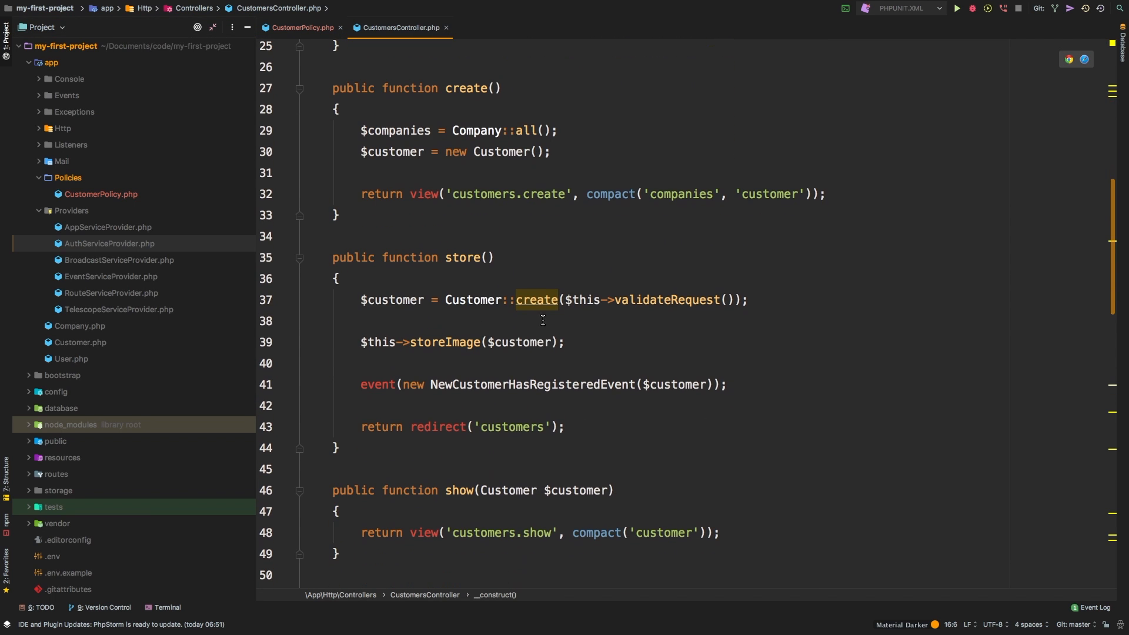
{"action": "mouse_move", "coordinate": [452, 375]}
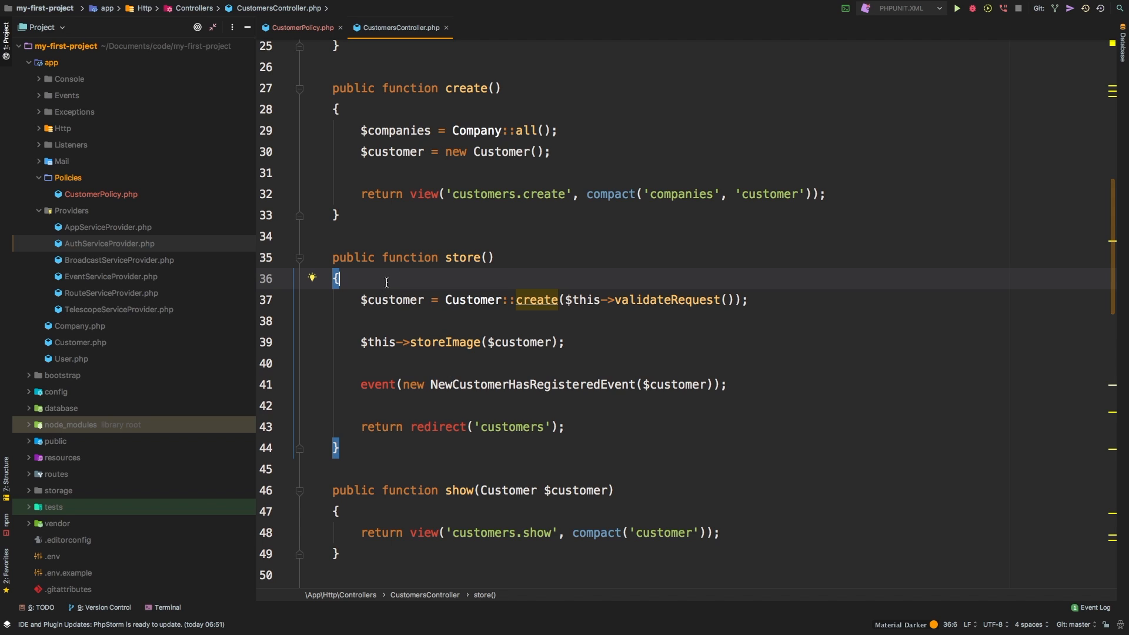
{"action": "type", "text": "$t"}
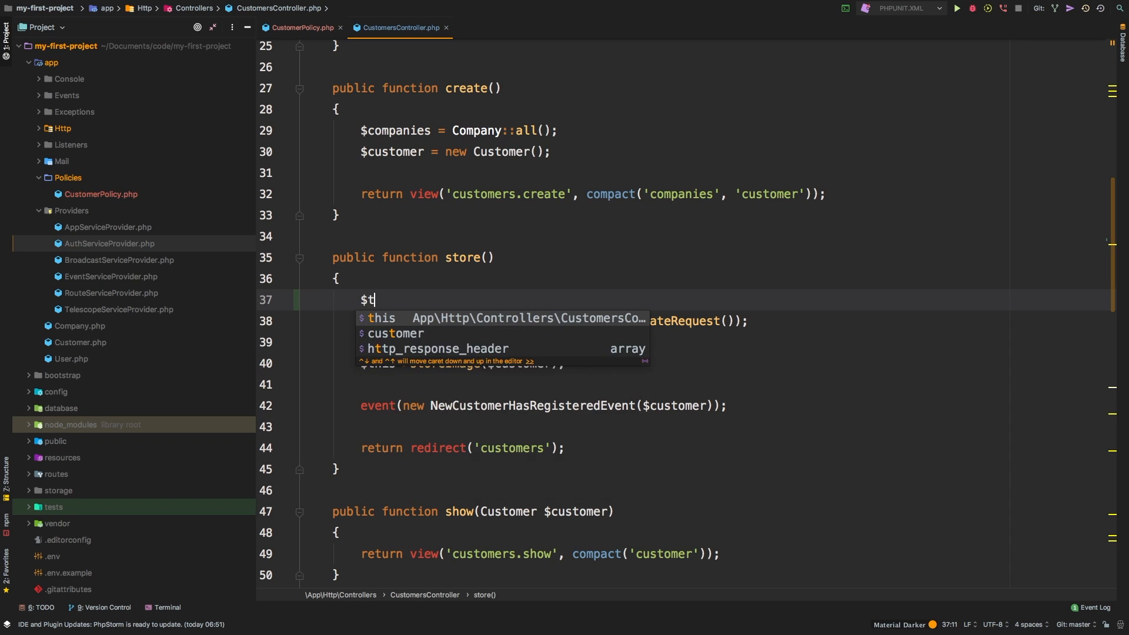
{"action": "type", "text": "his->authorize('create',"}
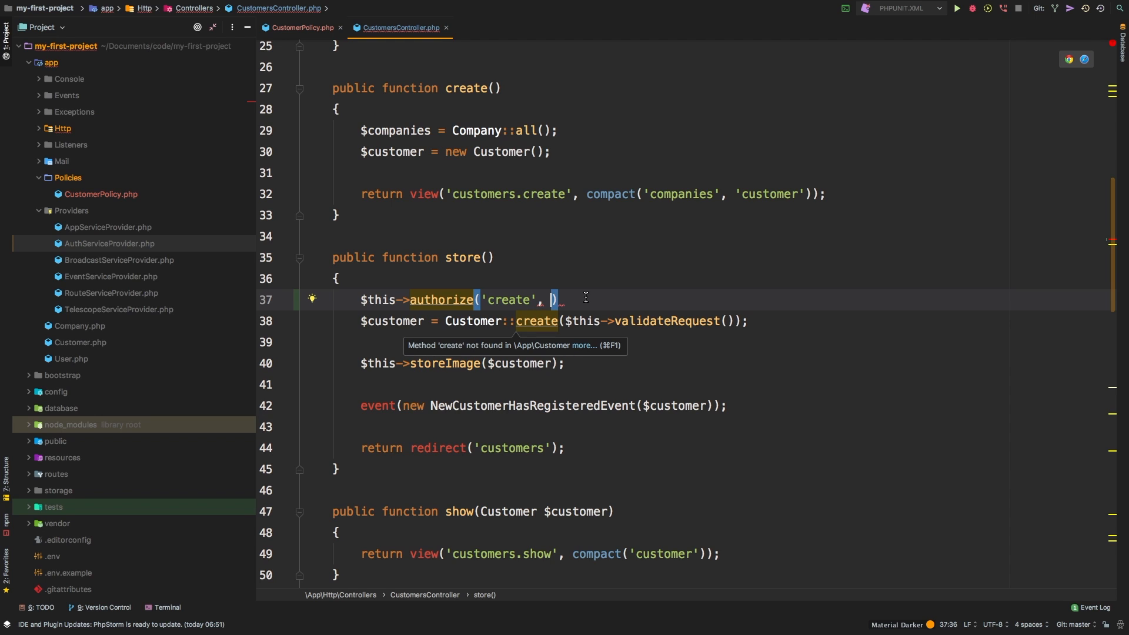
{"action": "mouse_move", "coordinate": [532, 299]}
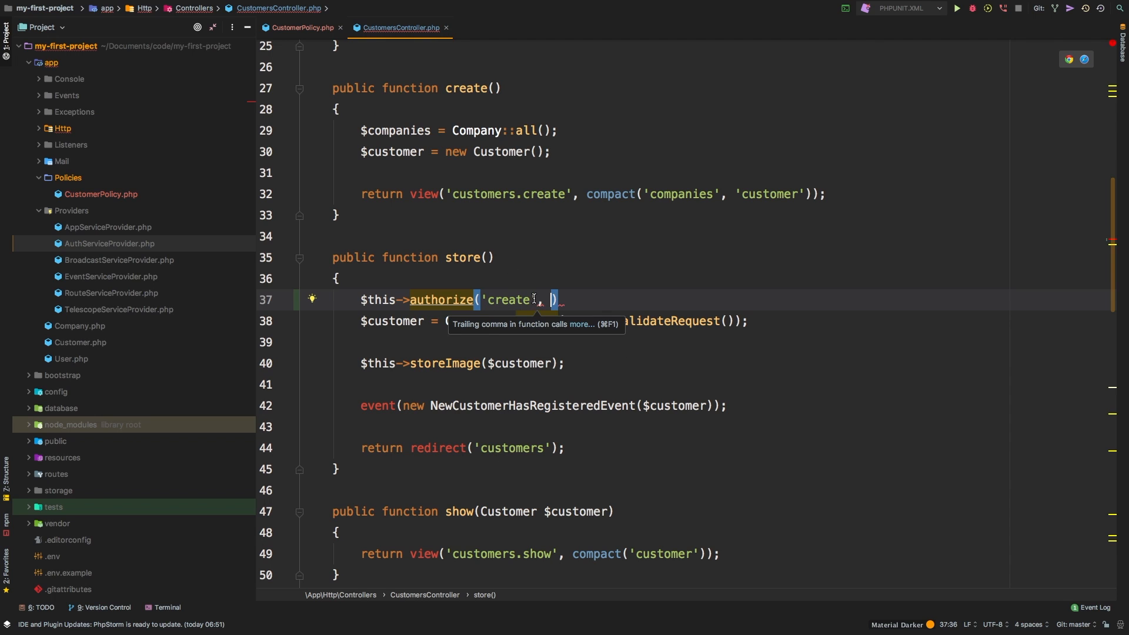
{"action": "type", "text": "Customr"}
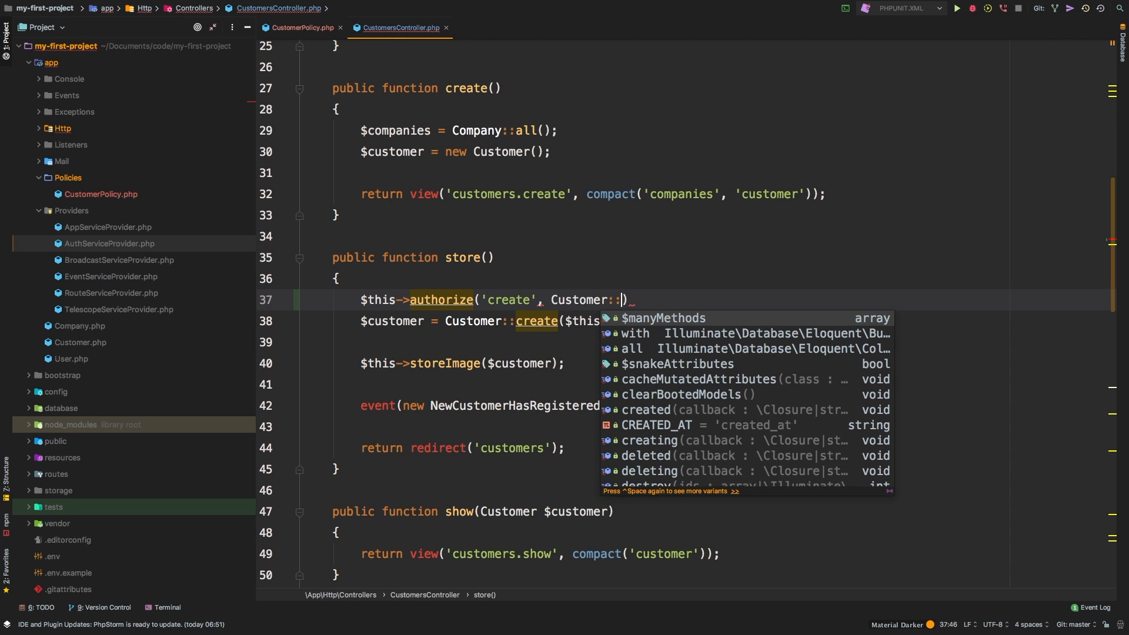
{"action": "type", "text": "class"}
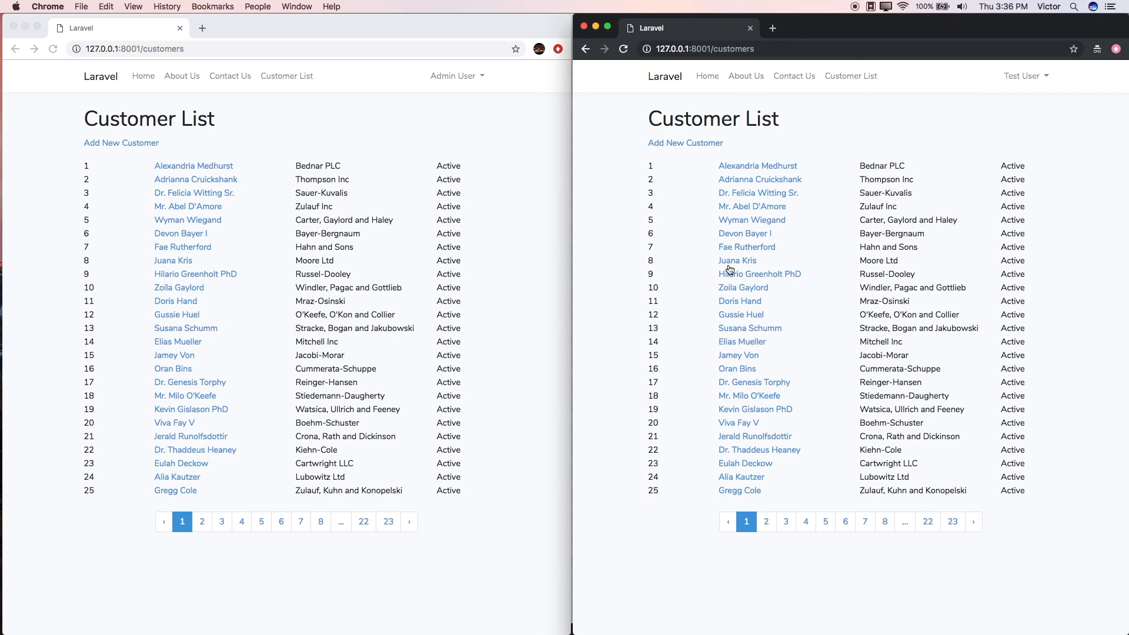
{"action": "left_click", "coordinate": [685, 142]}
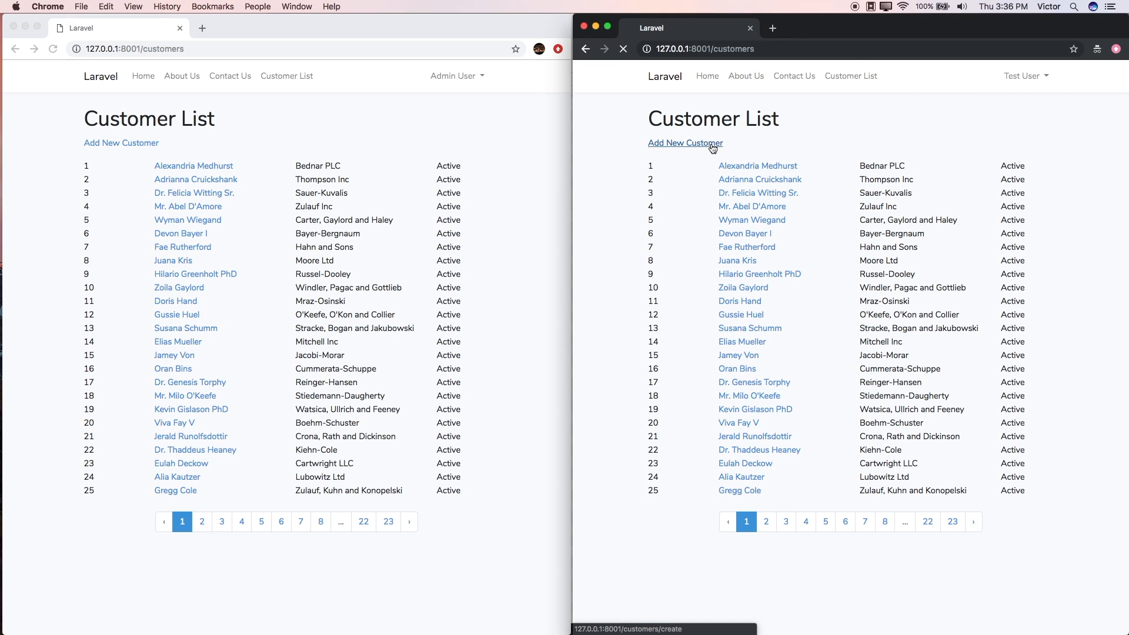
{"action": "left_click", "coordinate": [684, 142]}
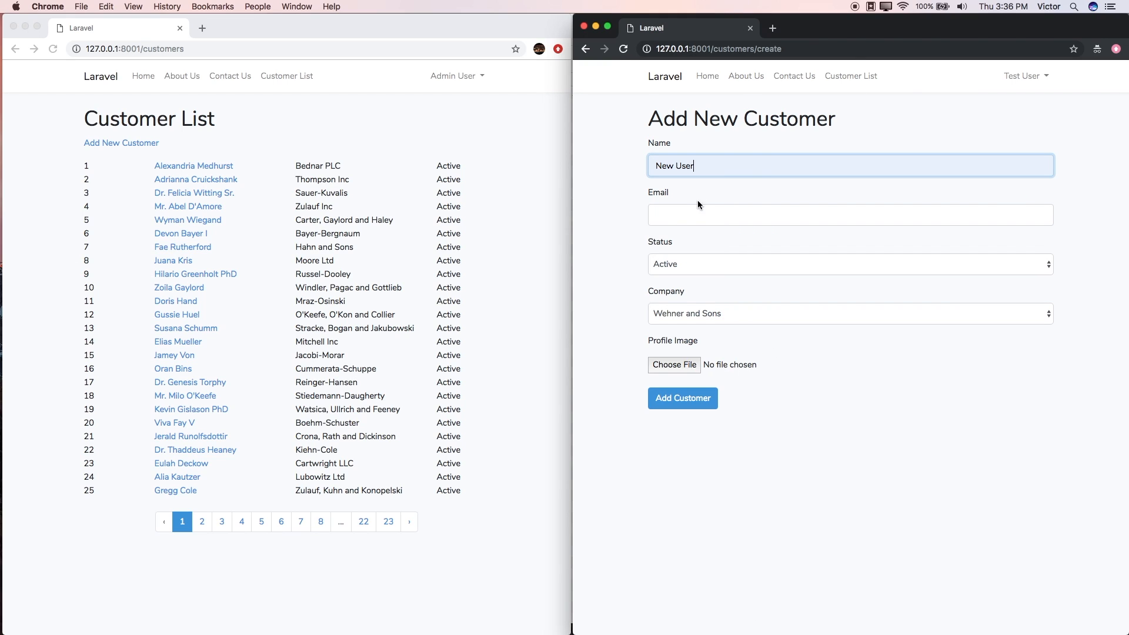
{"action": "type", "text": "test@test.com"}
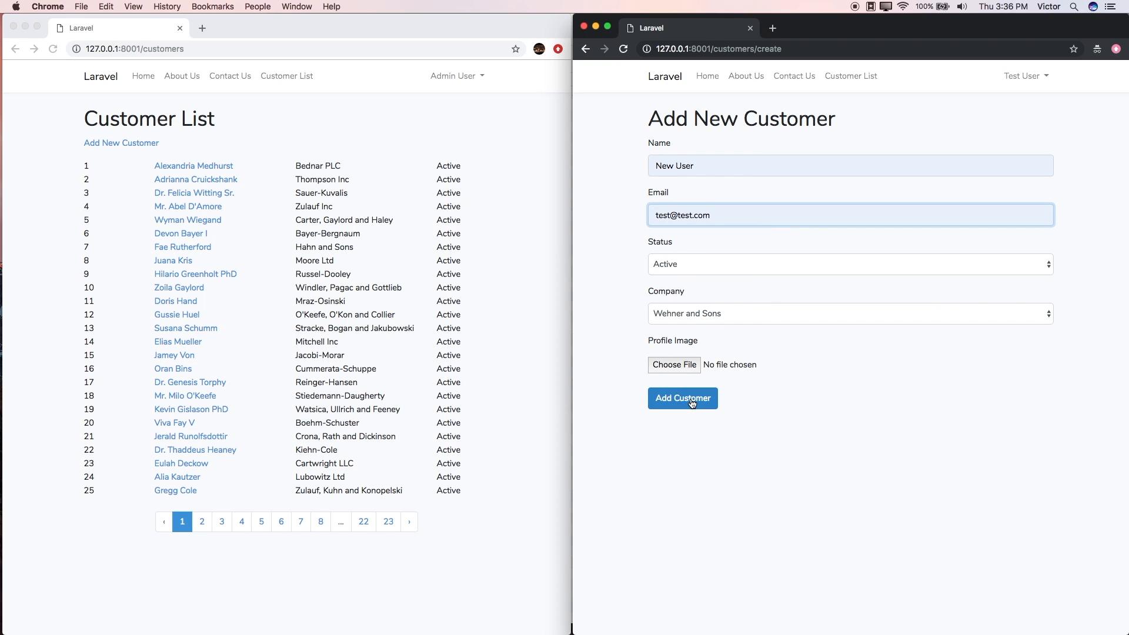
{"action": "left_click", "coordinate": [680, 398]}
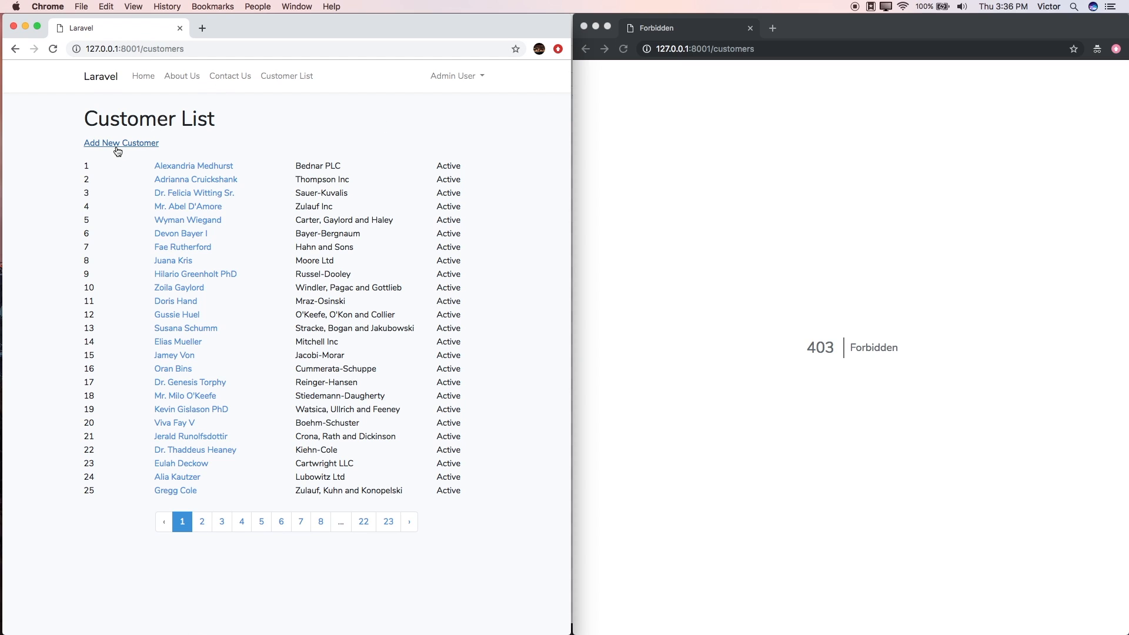
{"action": "left_click", "coordinate": [121, 142]}
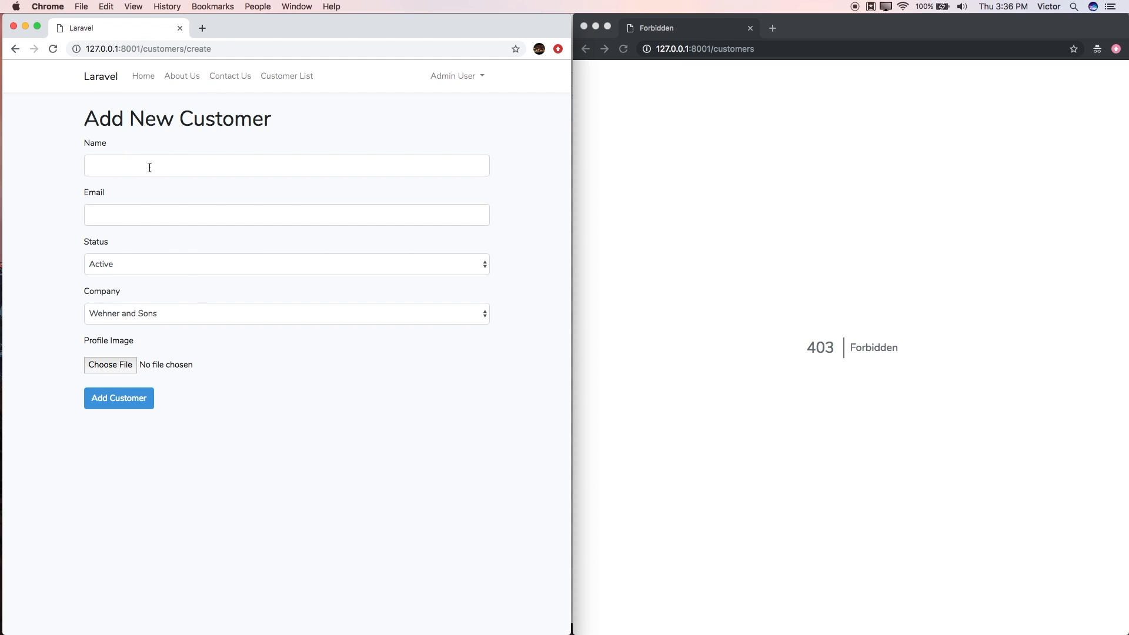
{"action": "type", "text": "test@test.com"}
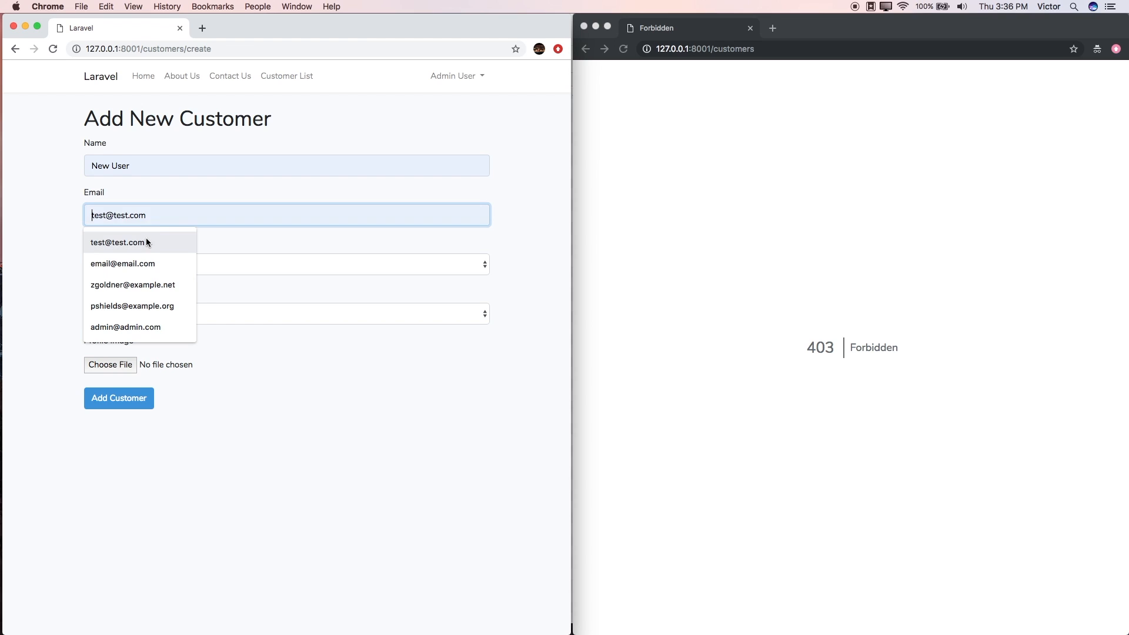
{"action": "left_click", "coordinate": [118, 398]}
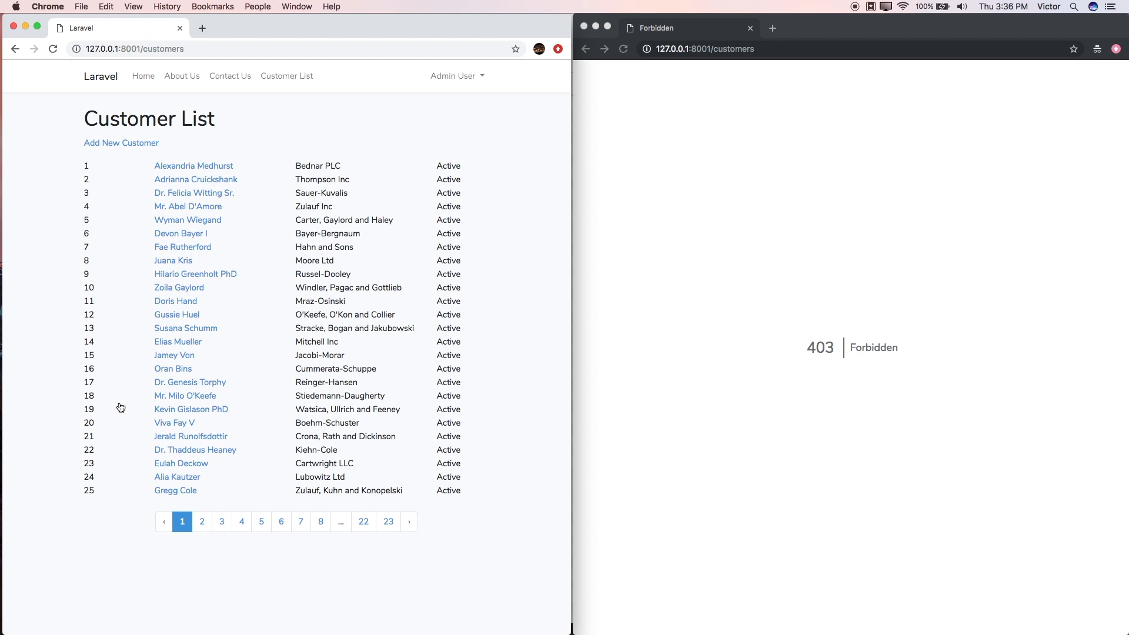
{"action": "mouse_move", "coordinate": [590, 269]}
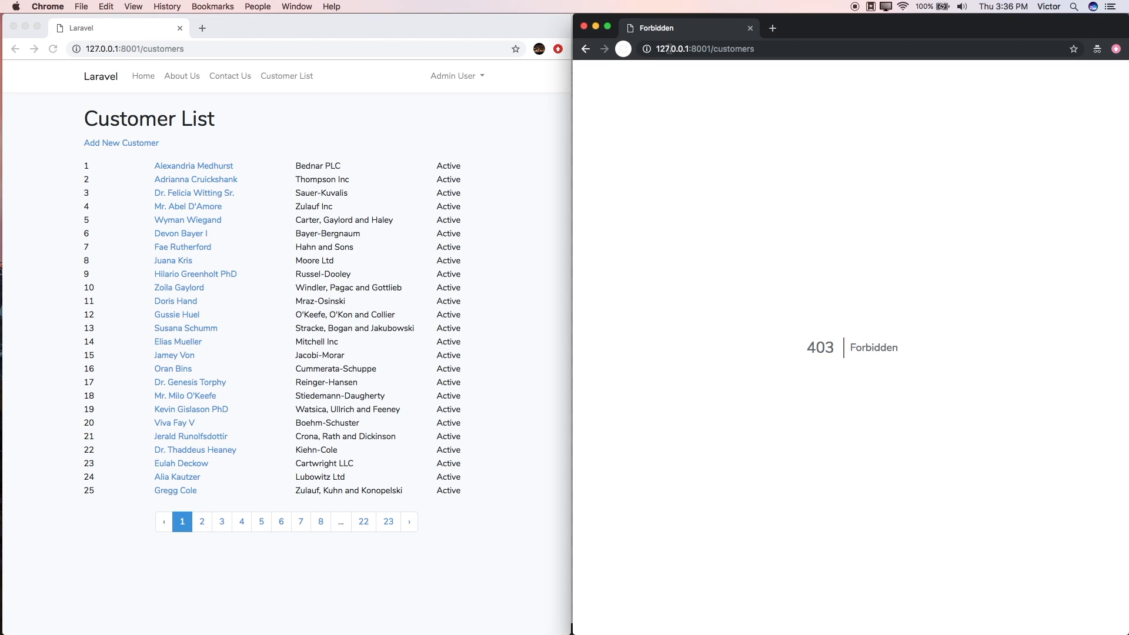
Step: Take the test user's window from the 403 page back to the Customer List
{"action": "left_click", "coordinate": [623, 49]}
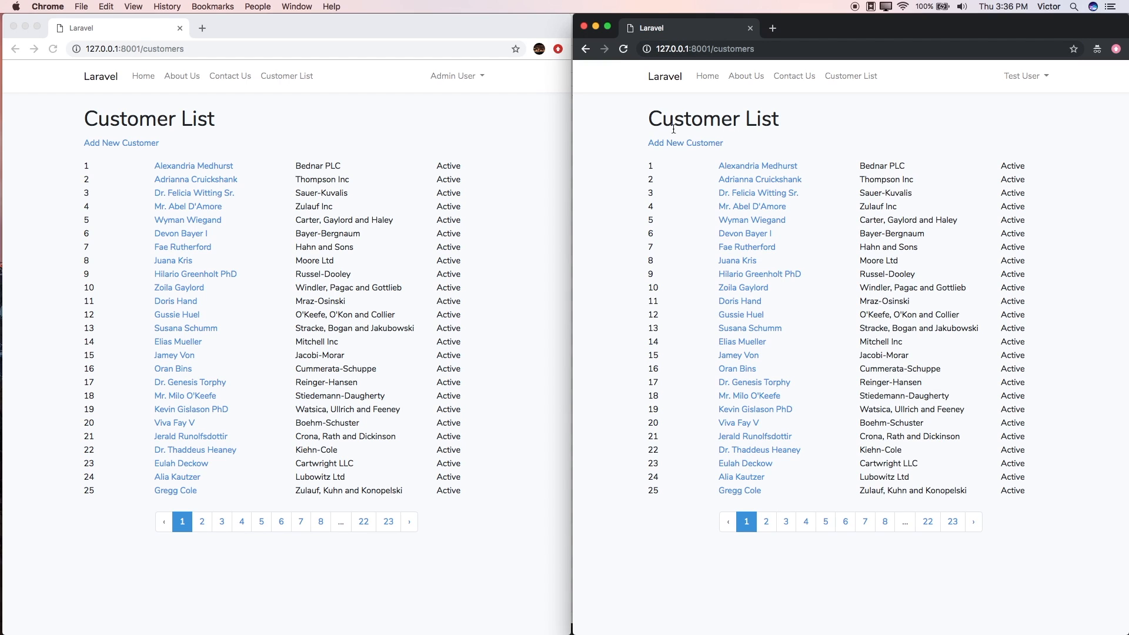
{"action": "mouse_move", "coordinate": [686, 132]}
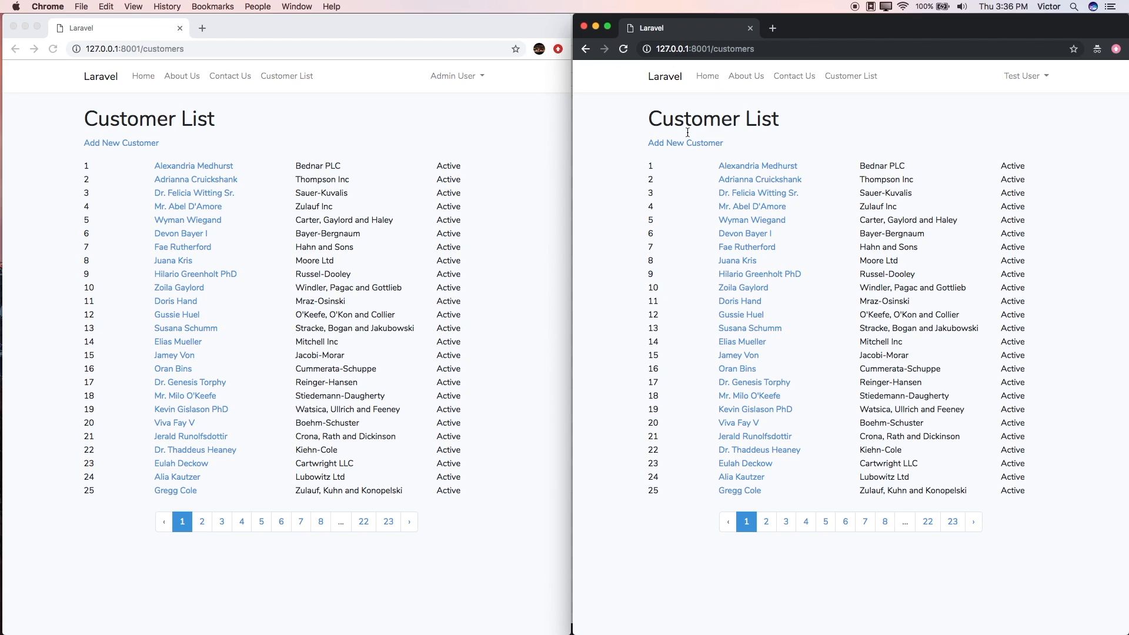
{"action": "mouse_move", "coordinate": [684, 142]}
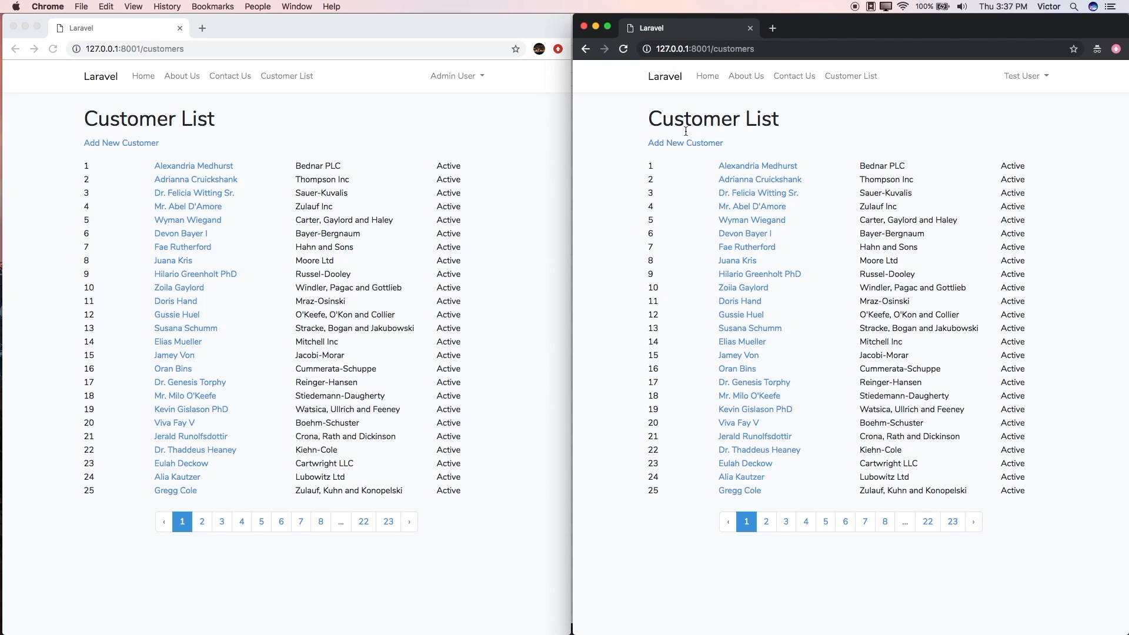
{"action": "mouse_move", "coordinate": [722, 148]}
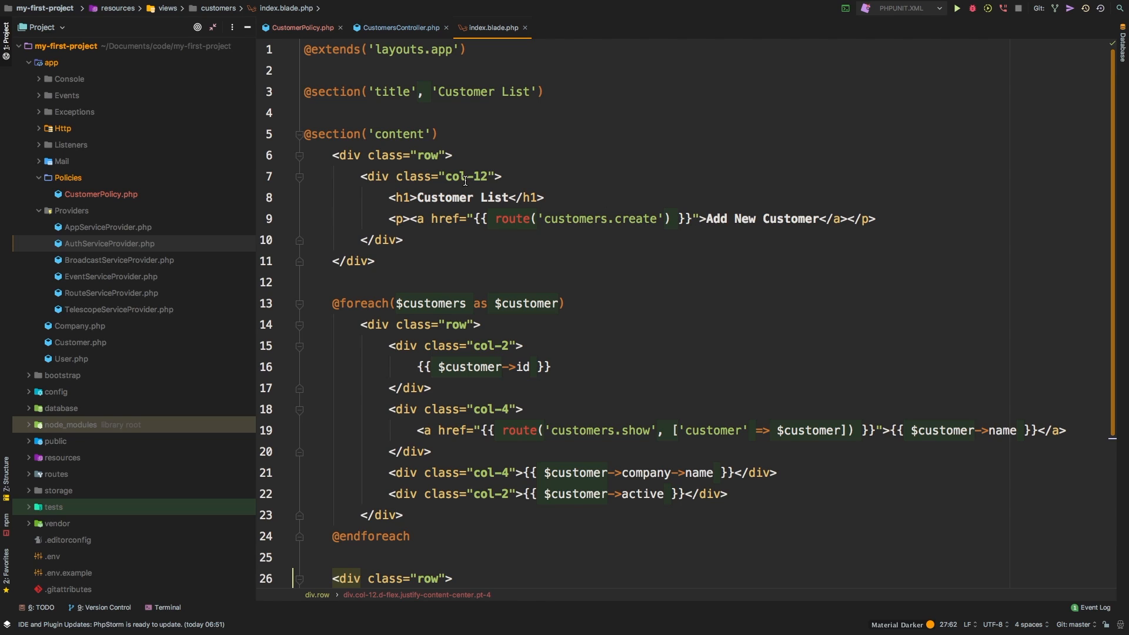
{"action": "left_click", "coordinate": [373, 261]}
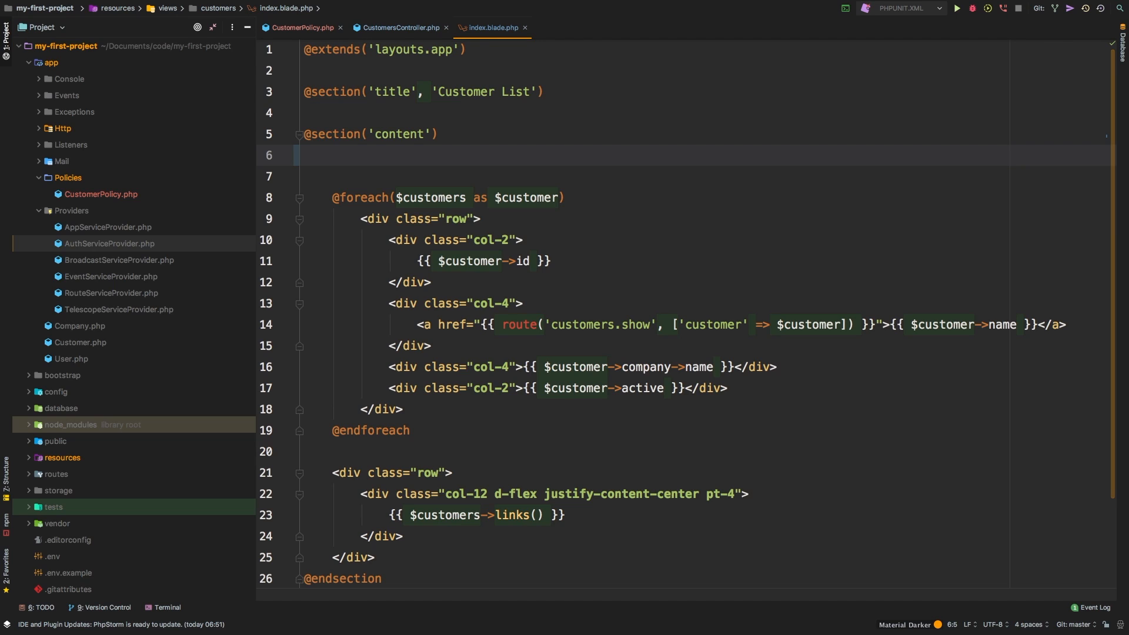
{"action": "type", "text": "@can("}
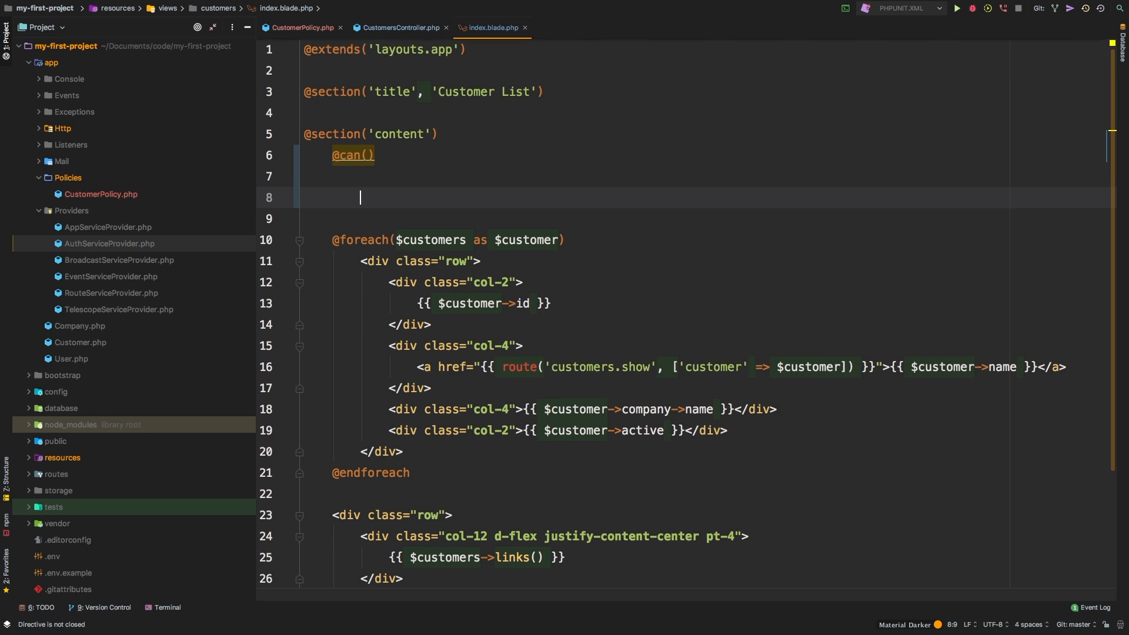
{"action": "type", "text": "@endcan"}
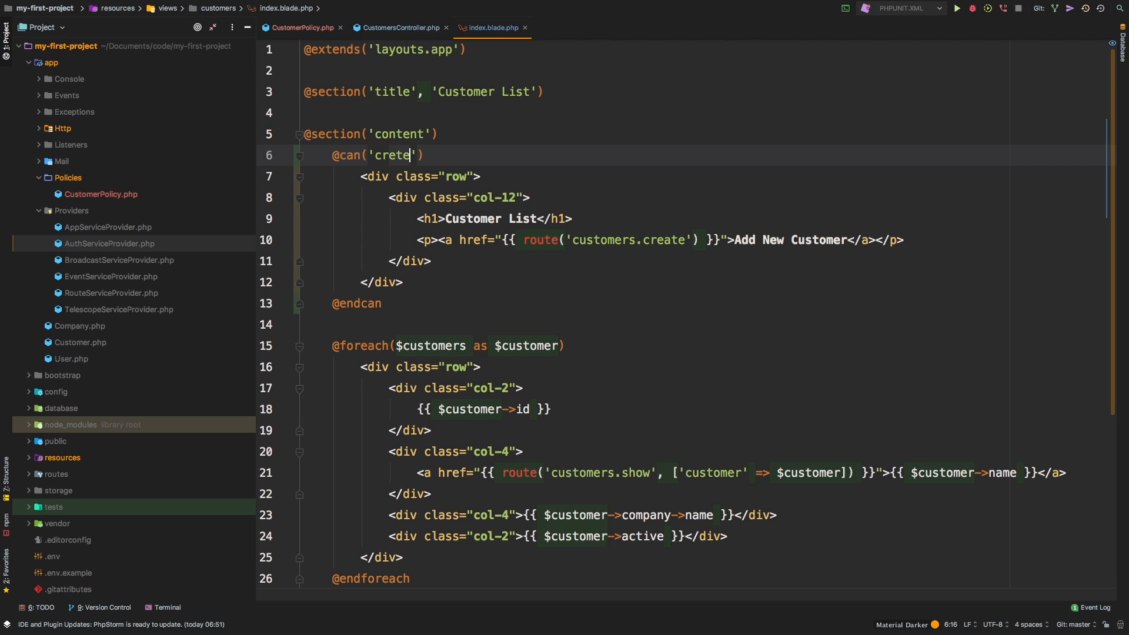
{"action": "type", "text": "a"}
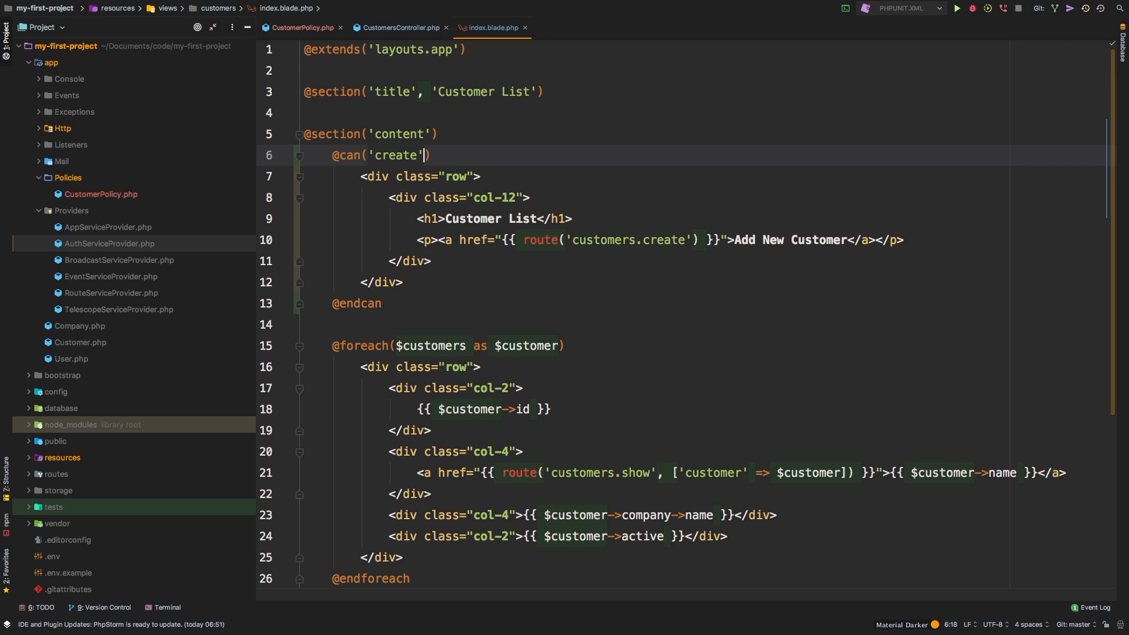
{"action": "type", "text": ", App\\Customer::class"}
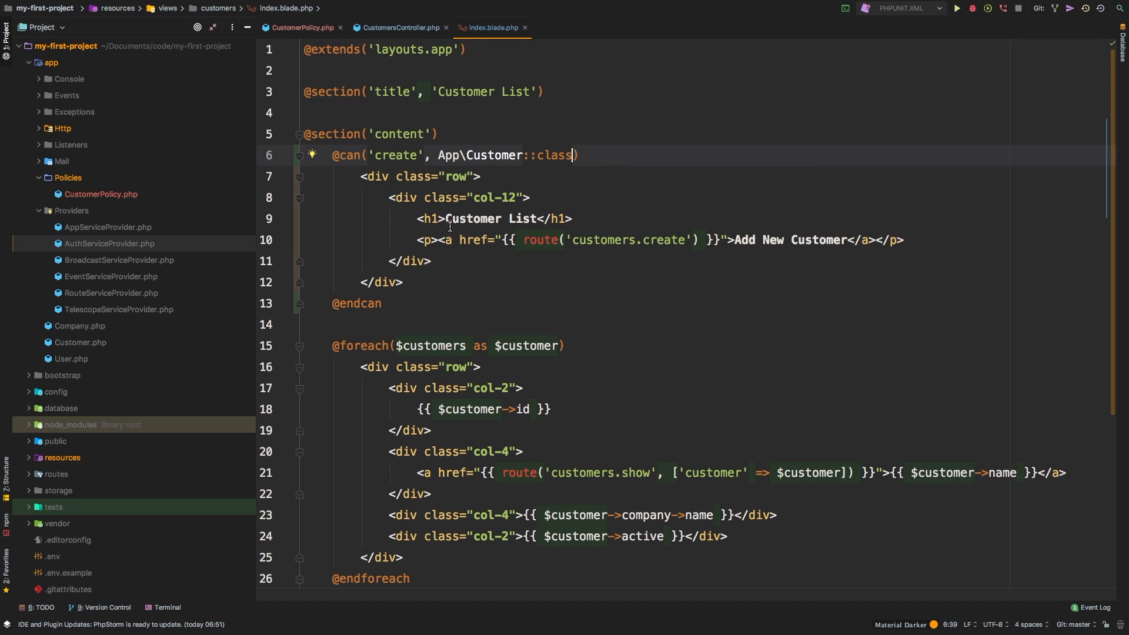
{"action": "double_click", "coordinate": [491, 154]}
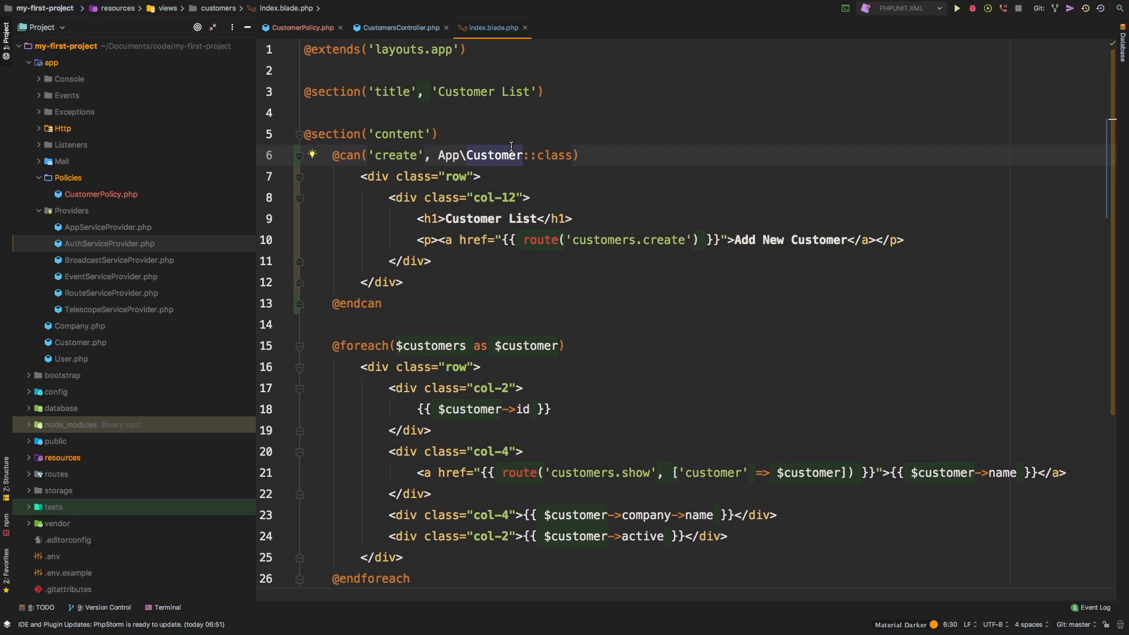
{"action": "mouse_move", "coordinate": [467, 140]}
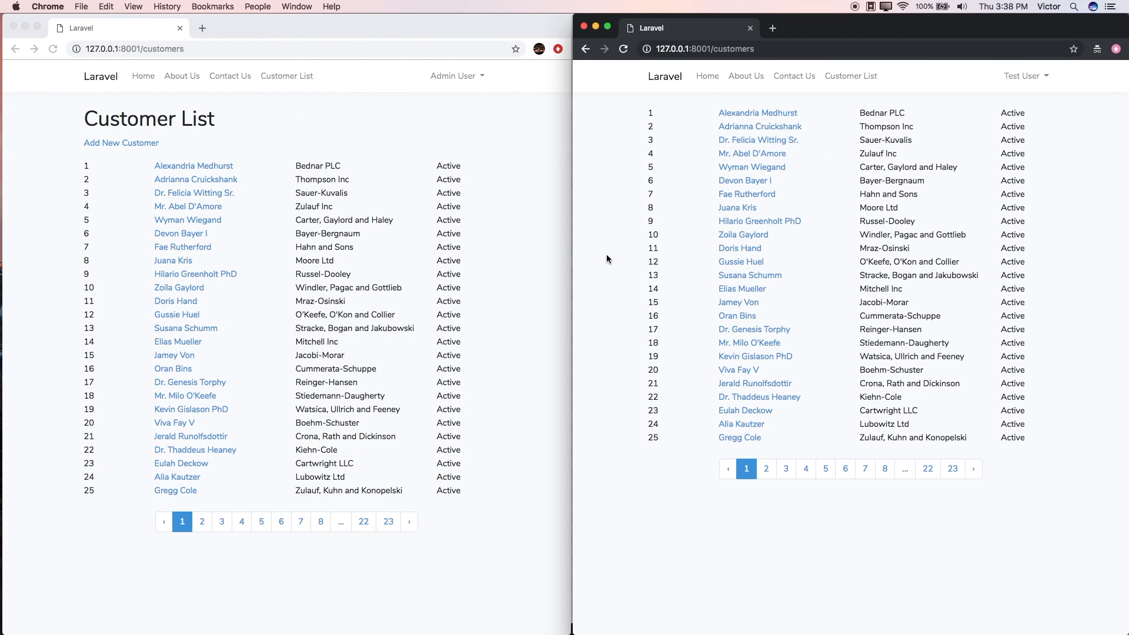
{"action": "mouse_move", "coordinate": [435, 131]}
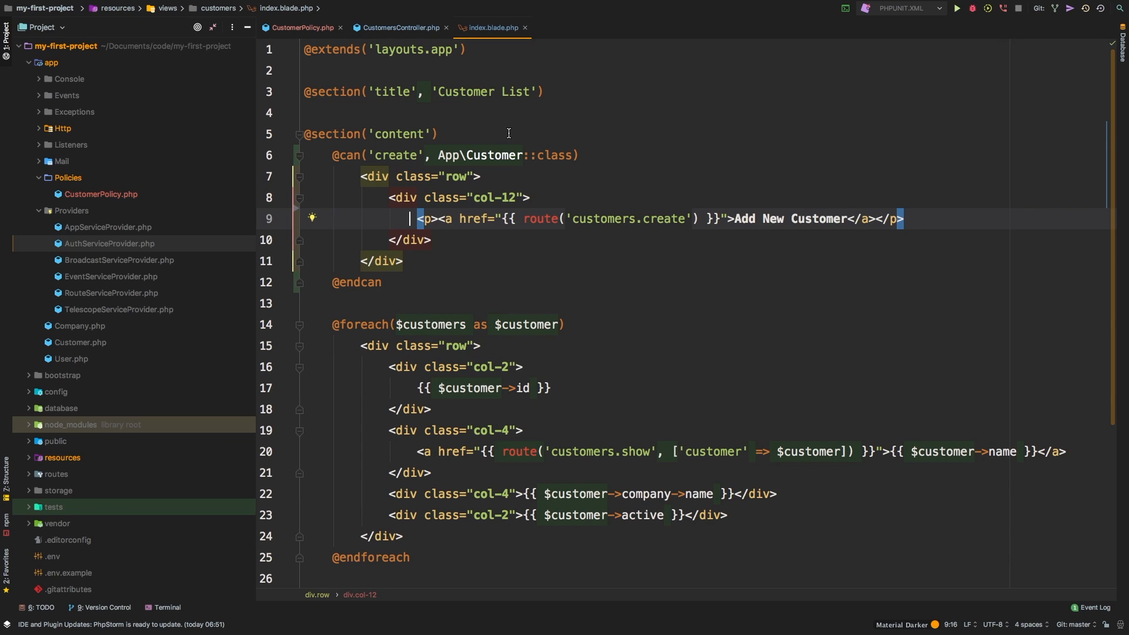
{"action": "key", "text": "Enter"}
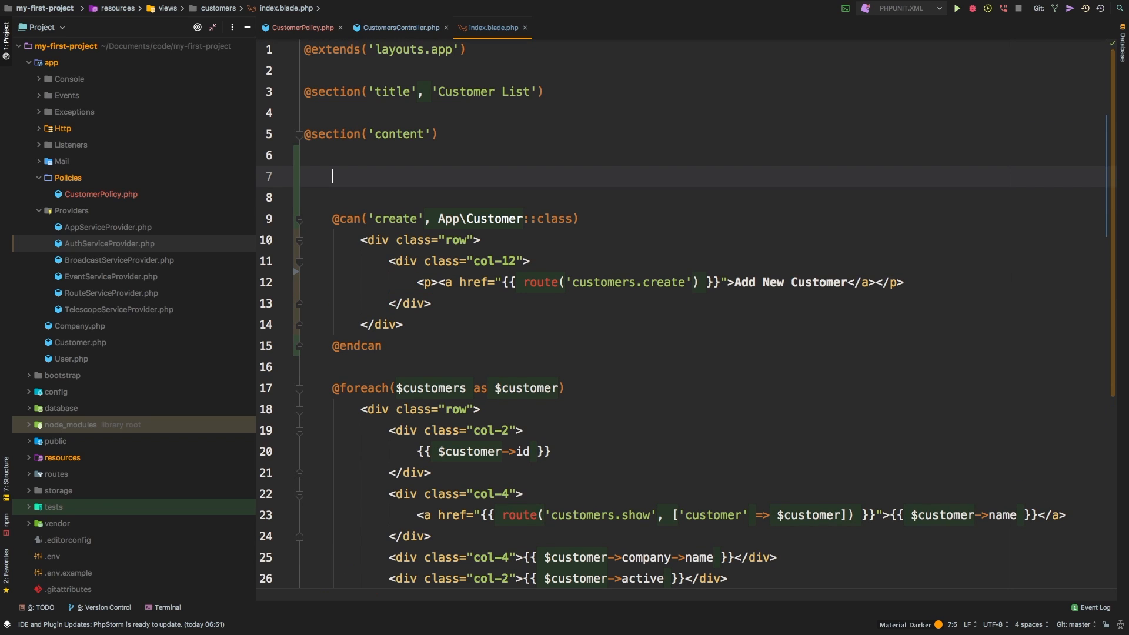
{"action": "type", "text": ".row>"}
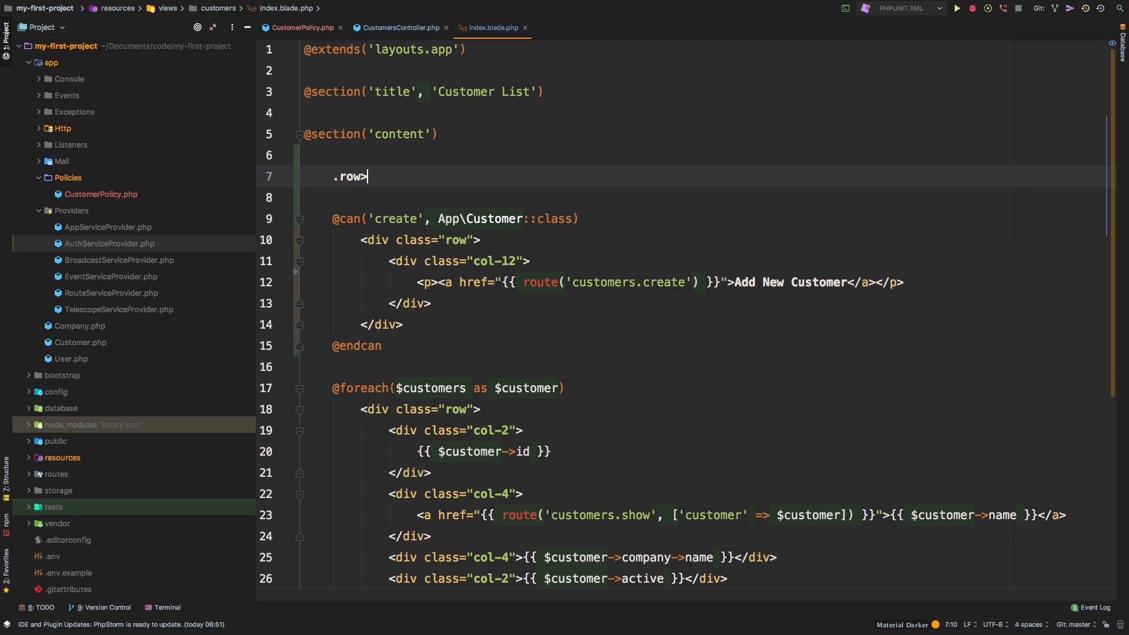
{"action": "type", "text": ".col-12"}
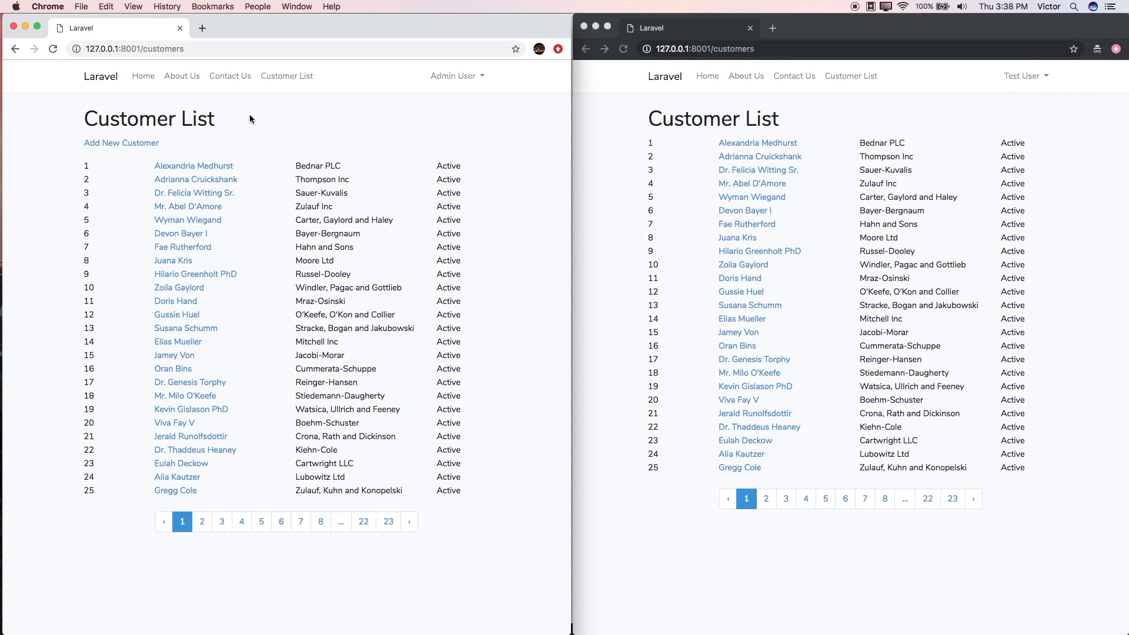
{"action": "mouse_move", "coordinate": [121, 142]}
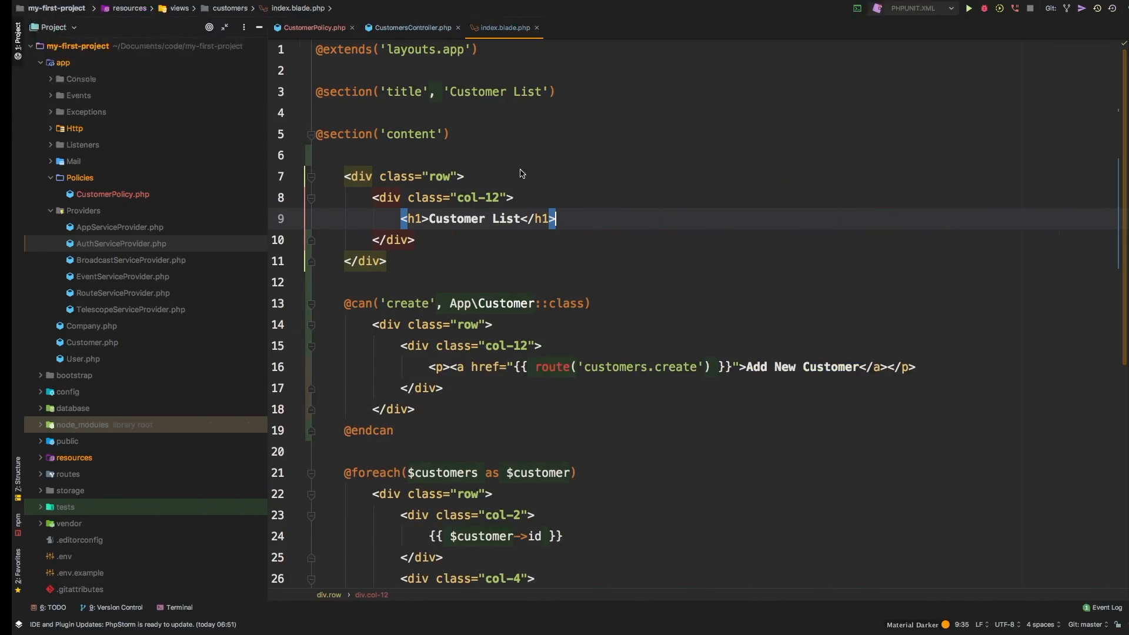
{"action": "left_click", "coordinate": [314, 28]}
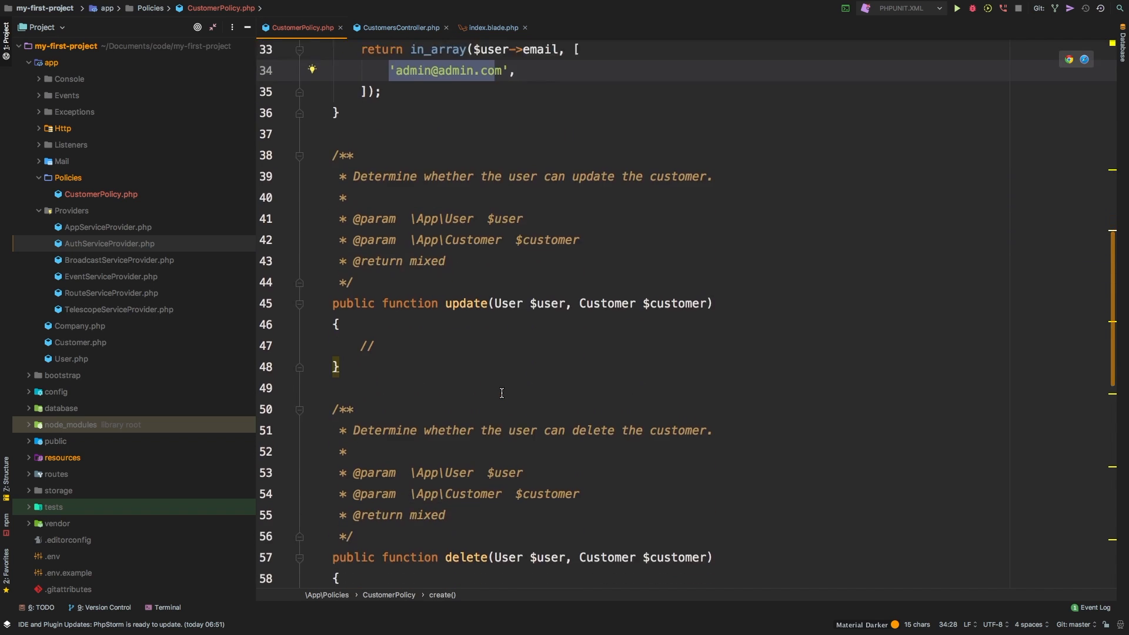
{"action": "scroll", "scroll_direction": "down", "scroll_amount": 3}
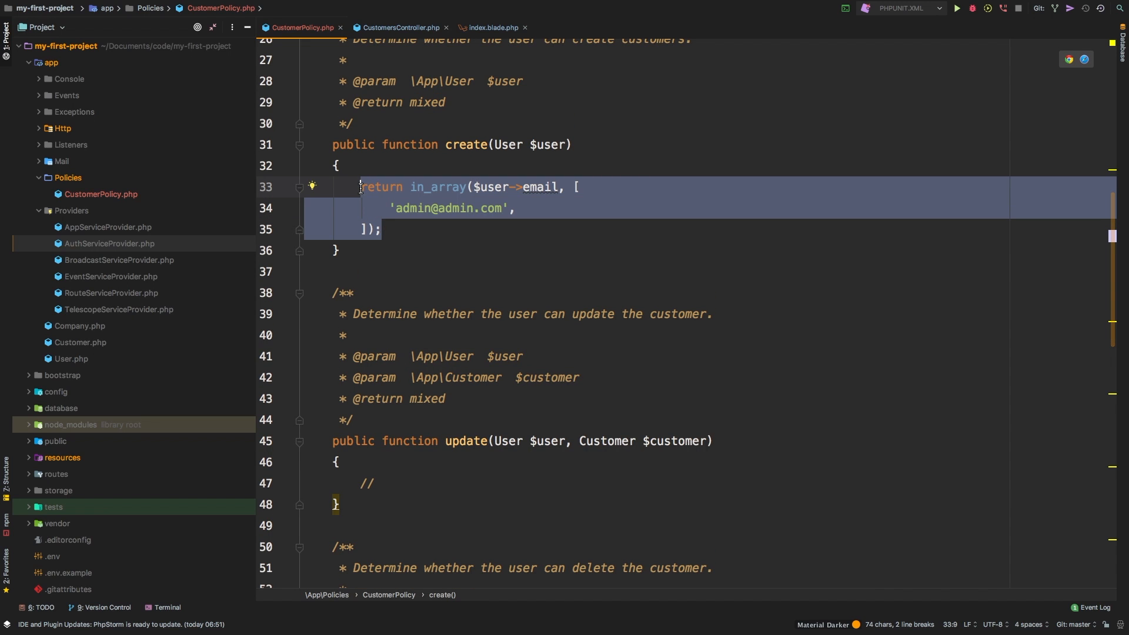
{"action": "scroll", "scroll_direction": "down", "scroll_amount": 3}
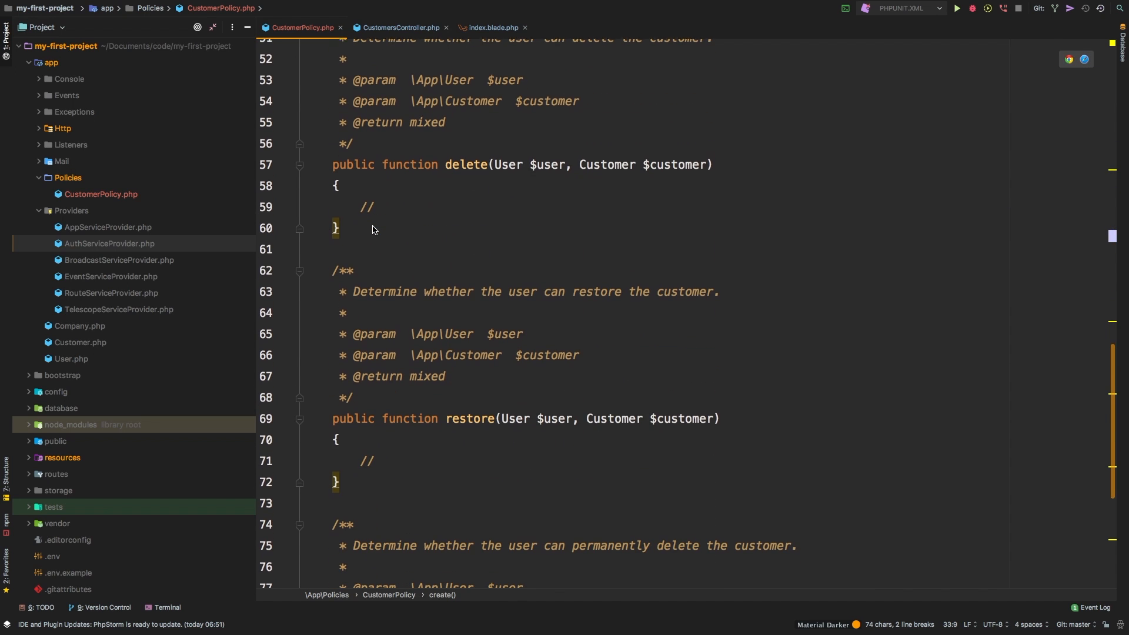
{"action": "left_click", "coordinate": [366, 207]}
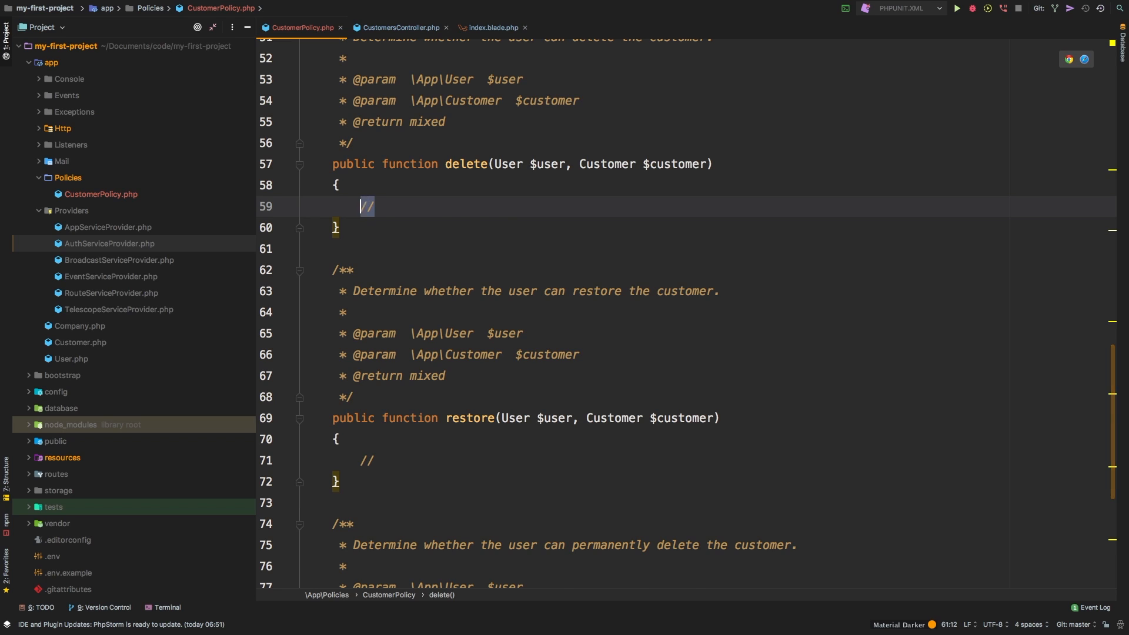
{"action": "type", "text": "return in_array($user->email, ["}
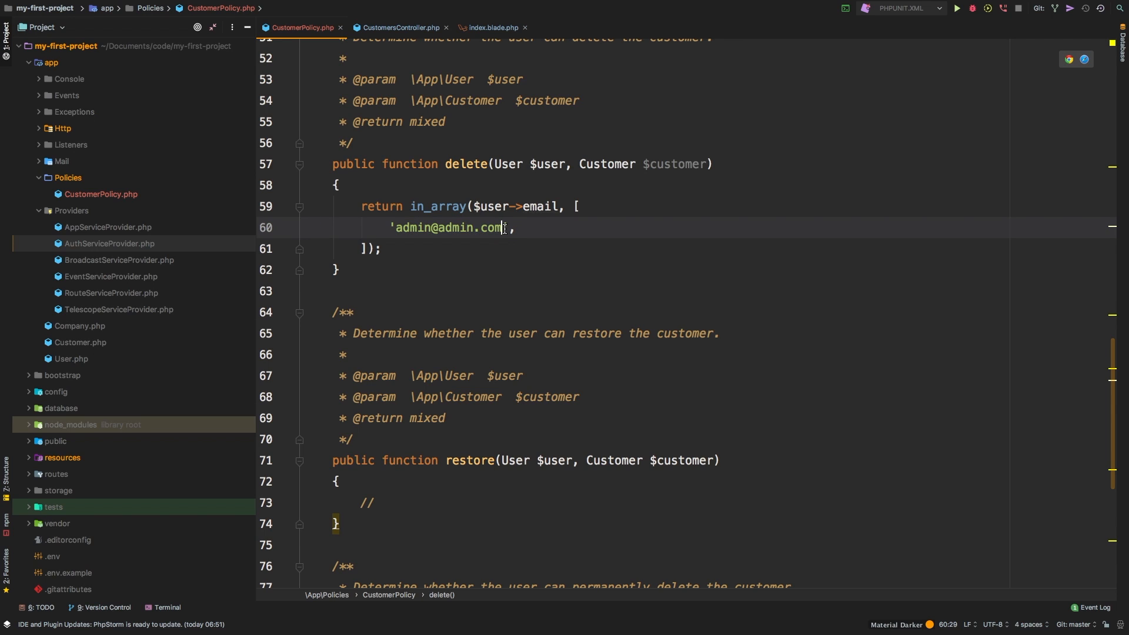
{"action": "double_click", "coordinate": [412, 228]}
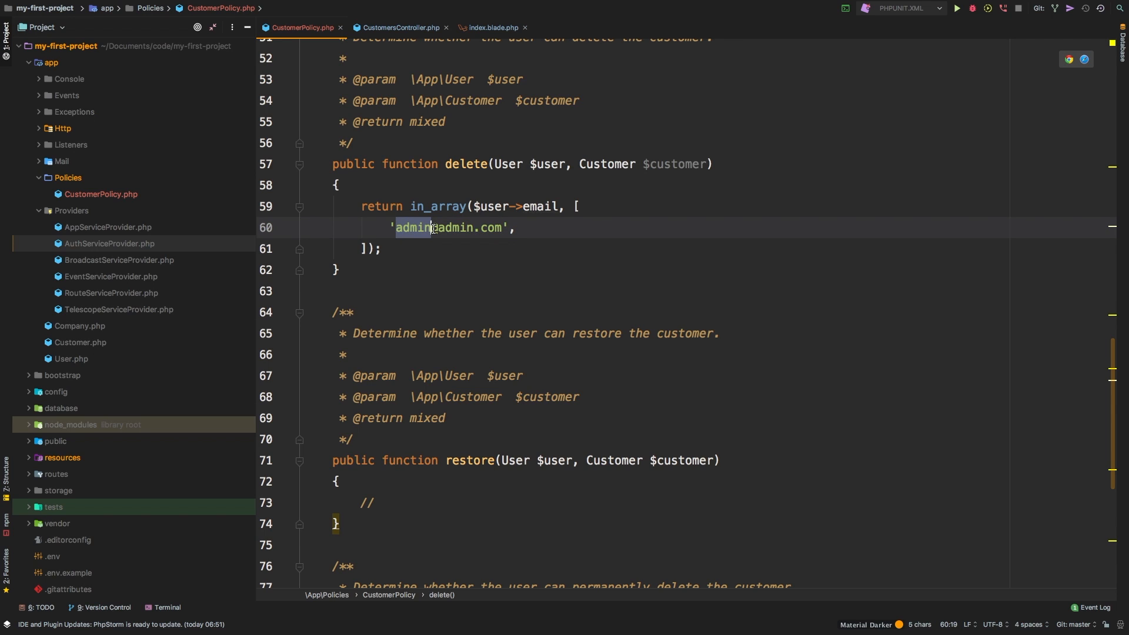
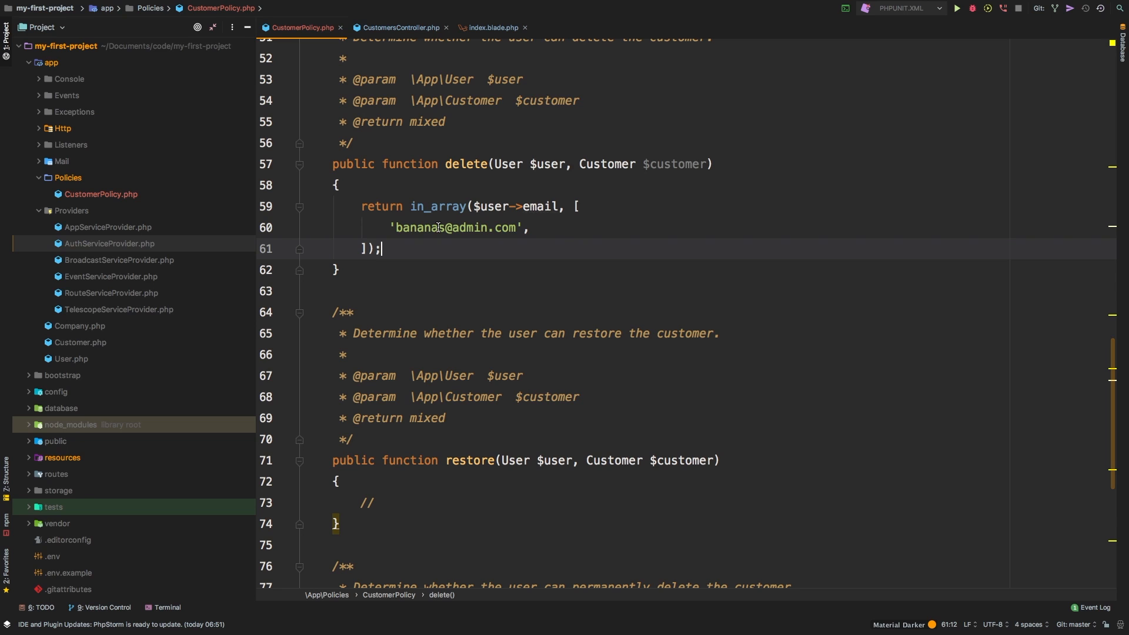
{"action": "left_click", "coordinate": [397, 28]}
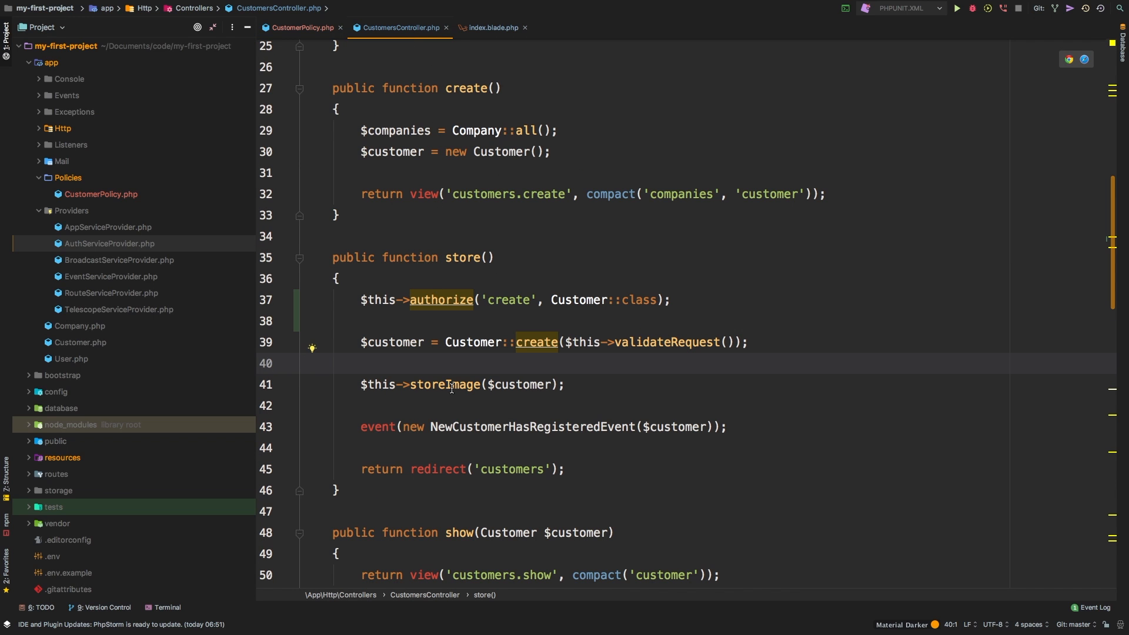
Step: Type $this->authorize('delete', $customer) into CustomersController's destroy method
{"action": "scroll", "scroll_direction": "down", "scroll_amount": 3}
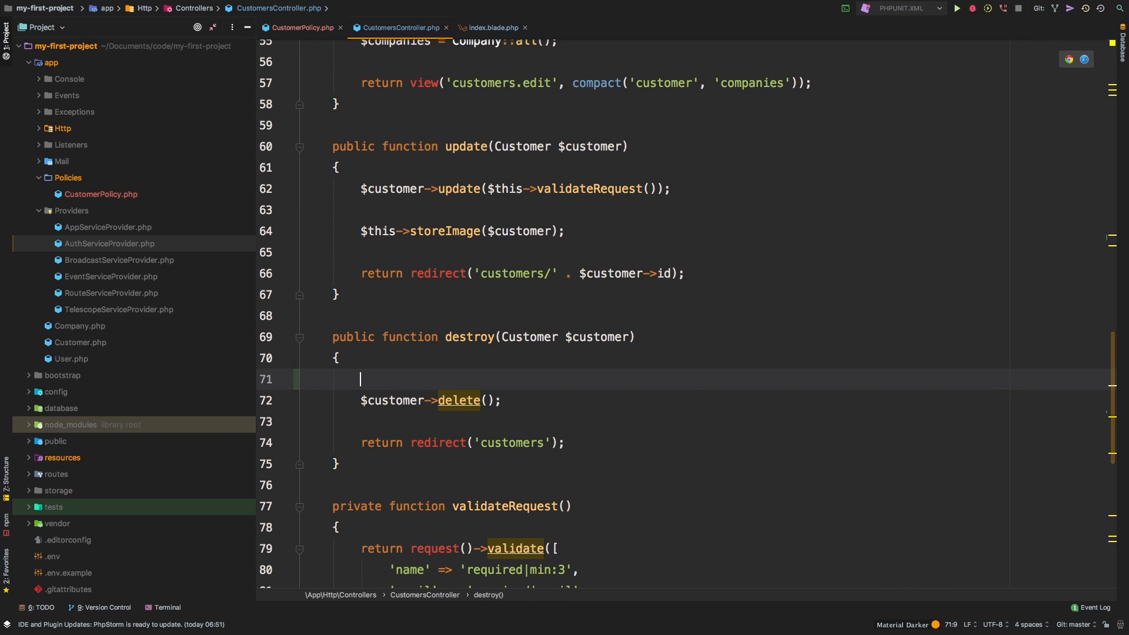
{"action": "type", "text": "$this"}
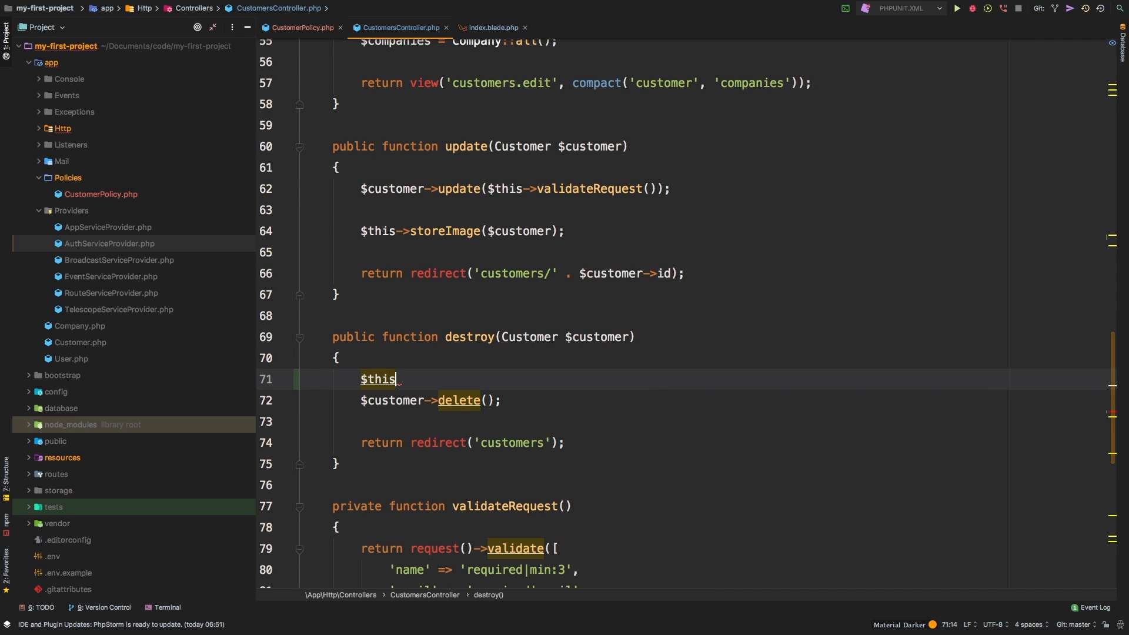
{"action": "type", "text": "->authorize()"}
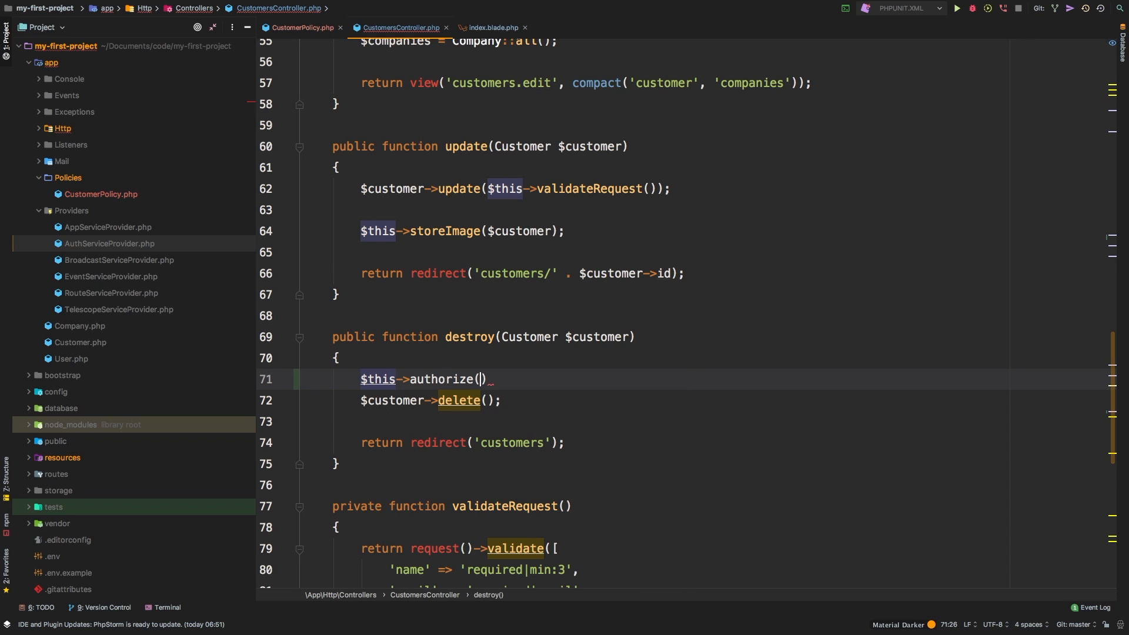
{"action": "type", "text": "'delet'"}
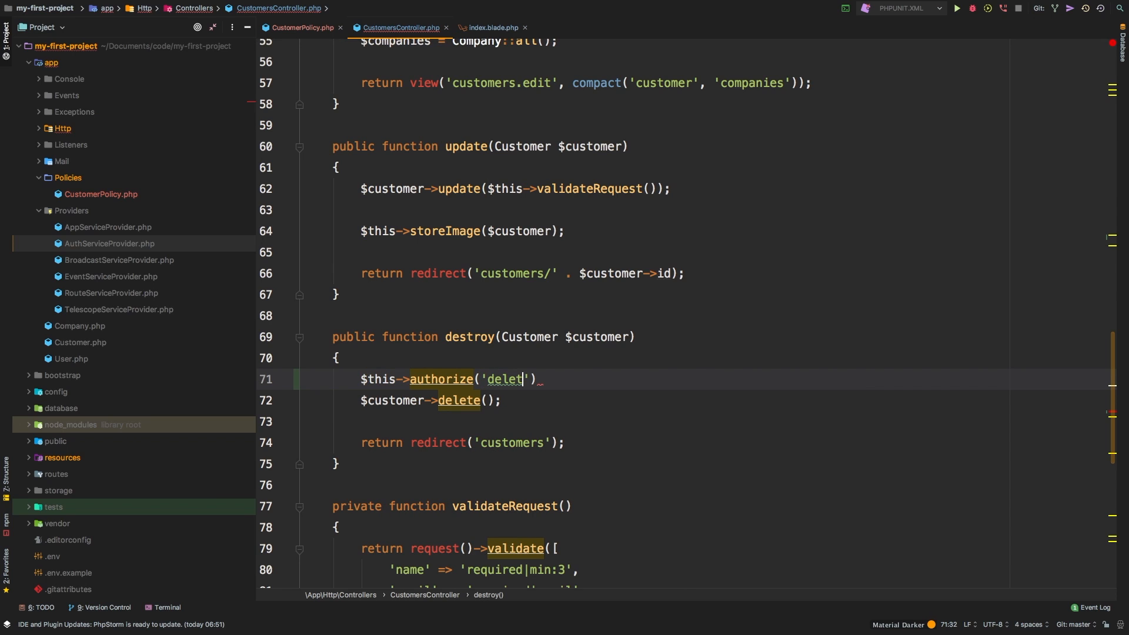
{"action": "type", "text": "e,"}
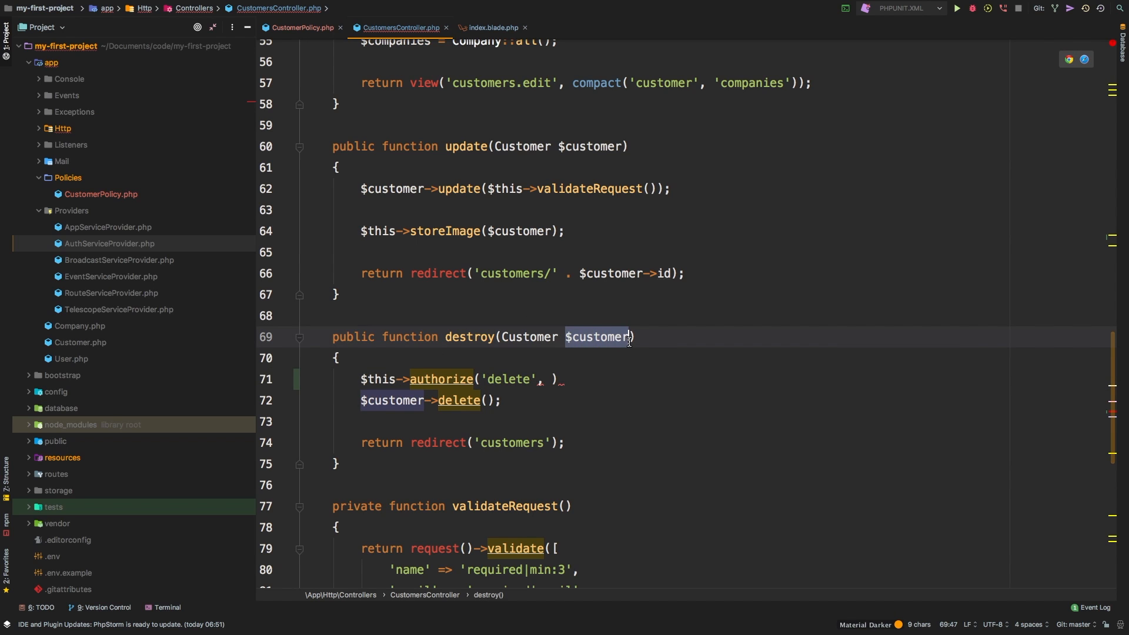
{"action": "type", "text": "$customer"}
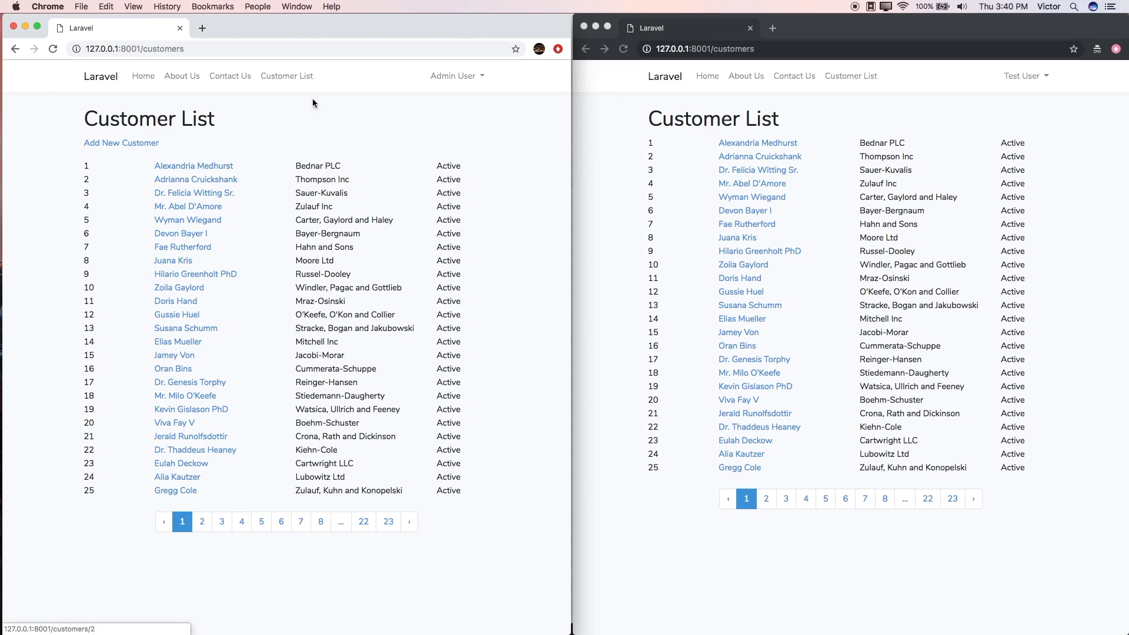
{"action": "left_click", "coordinate": [194, 166]}
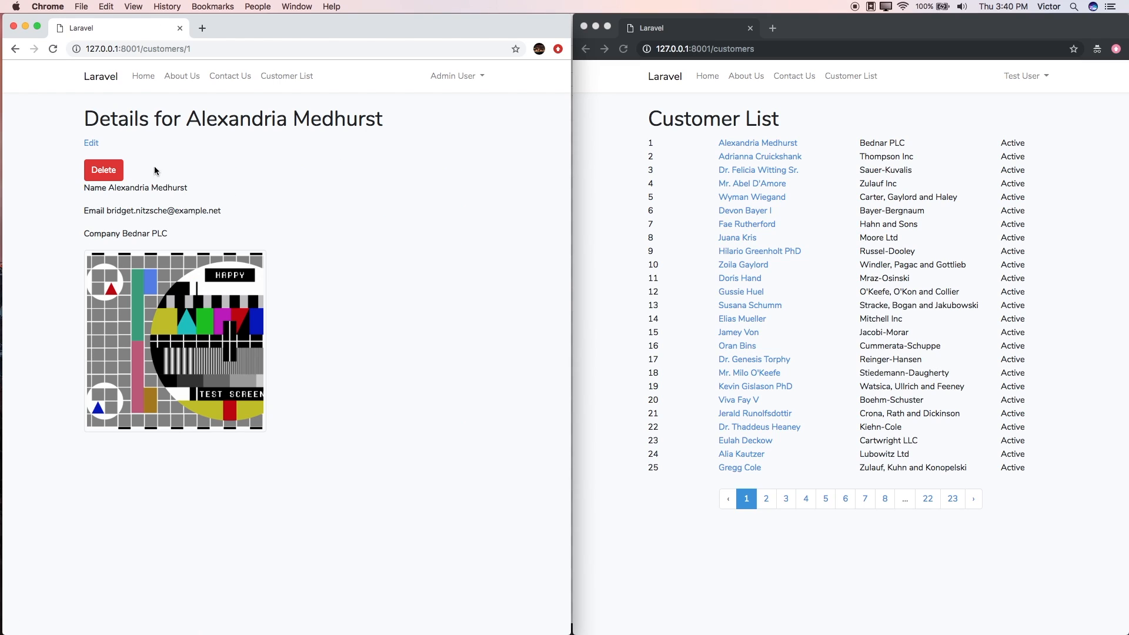
{"action": "left_click", "coordinate": [103, 170]}
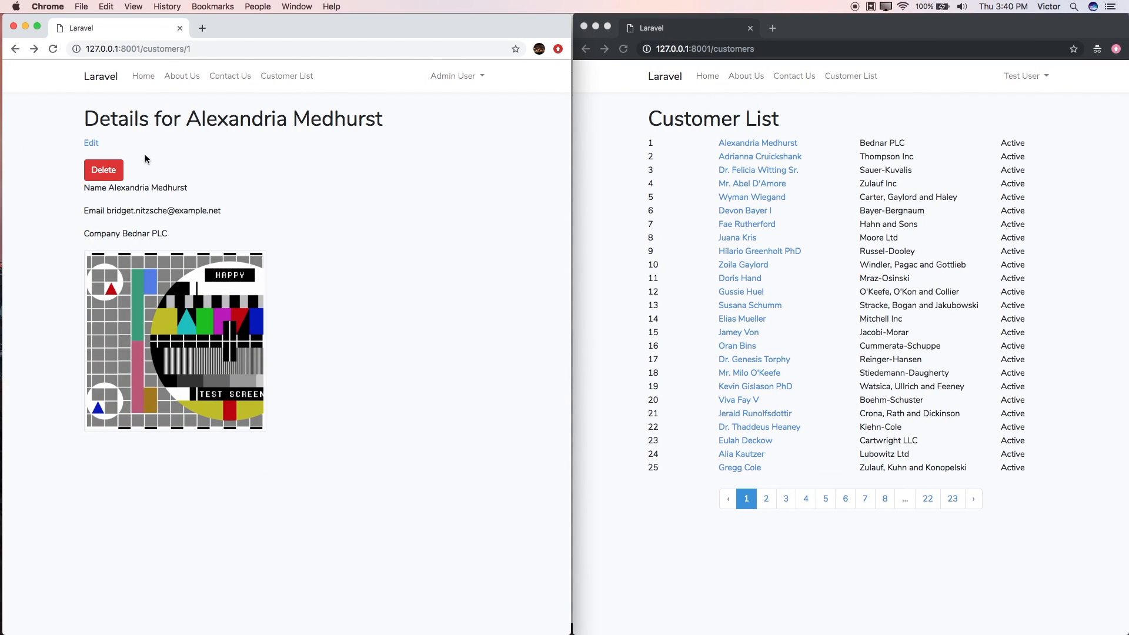
{"action": "left_click", "coordinate": [103, 170]}
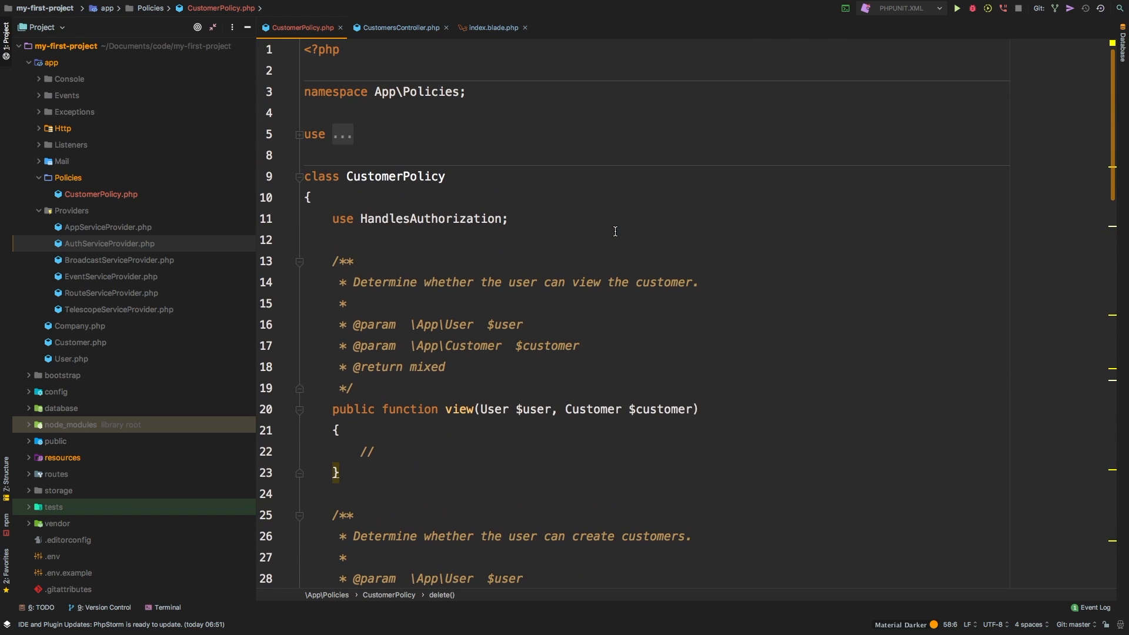
Step: Review CustomerPolicy's create and delete rules and CustomersController's destroy authorize call
{"action": "scroll", "scroll_direction": "down", "scroll_amount": 3}
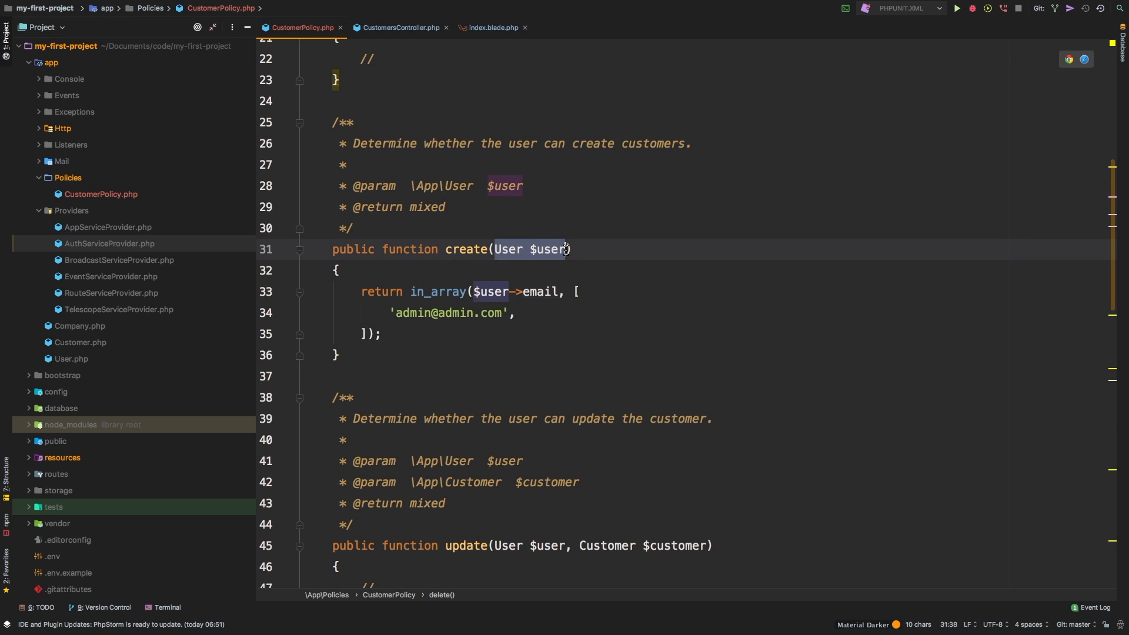
{"action": "left_click", "coordinate": [396, 28]}
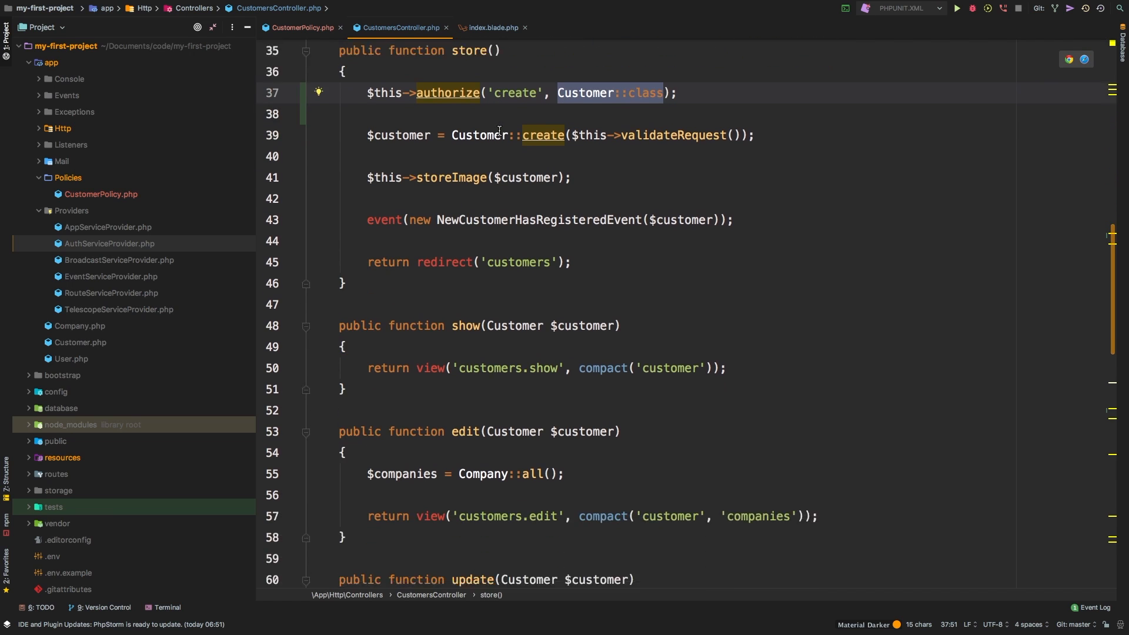
{"action": "scroll", "scroll_direction": "down", "scroll_amount": 3}
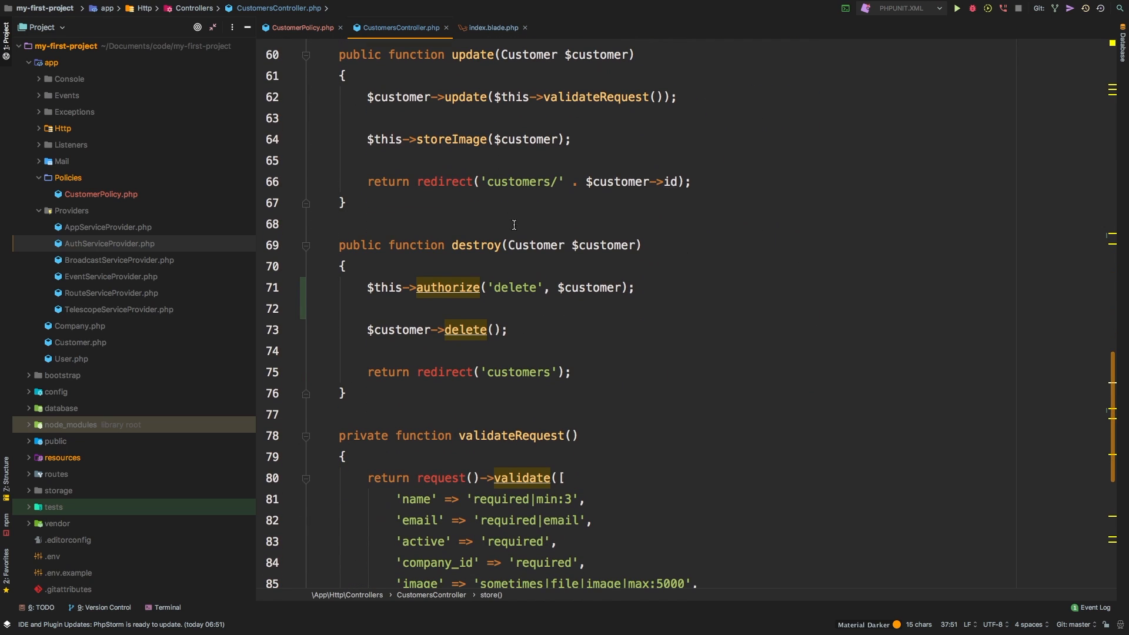
{"action": "left_click_drag", "start_coordinate": [508, 245], "coordinate": [636, 245]}
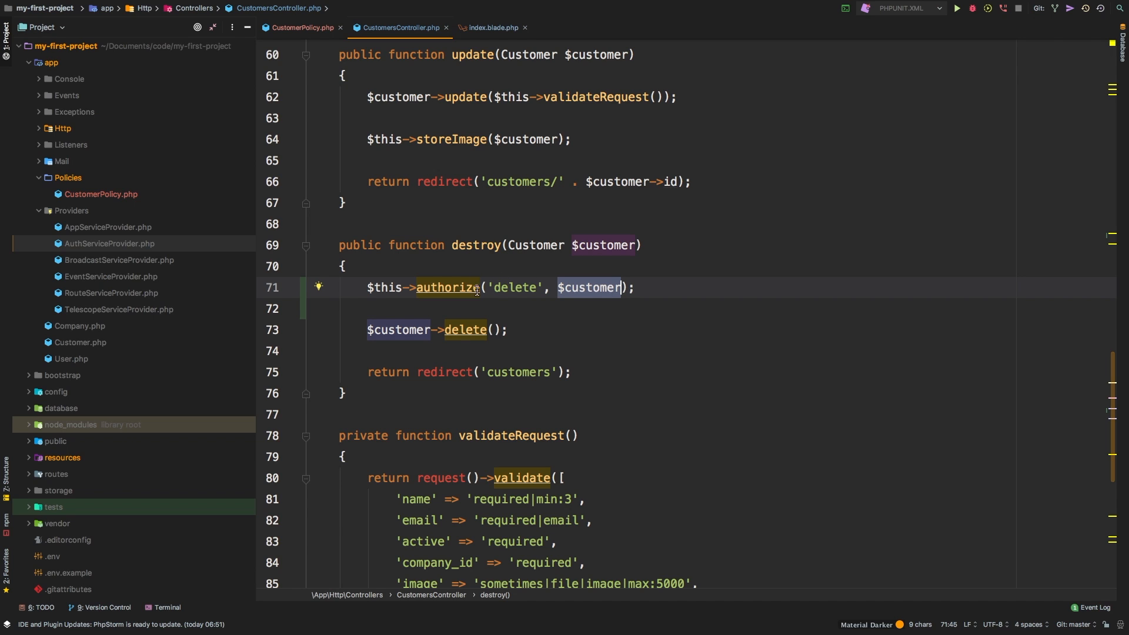
{"action": "left_click", "coordinate": [301, 27]}
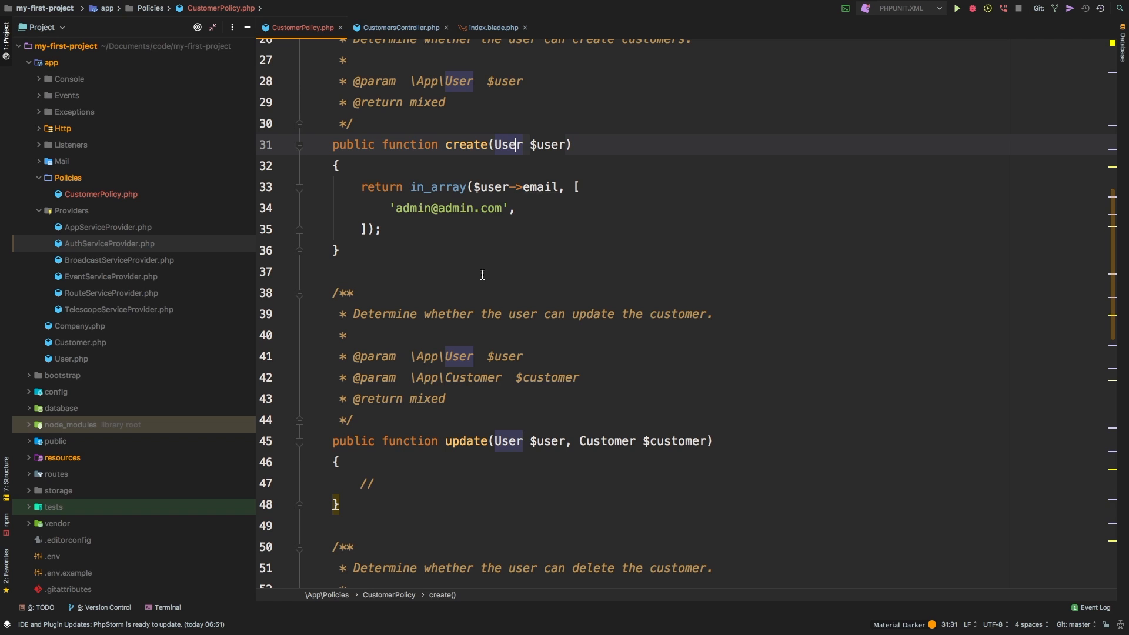
{"action": "scroll", "scroll_direction": "down", "scroll_amount": 3}
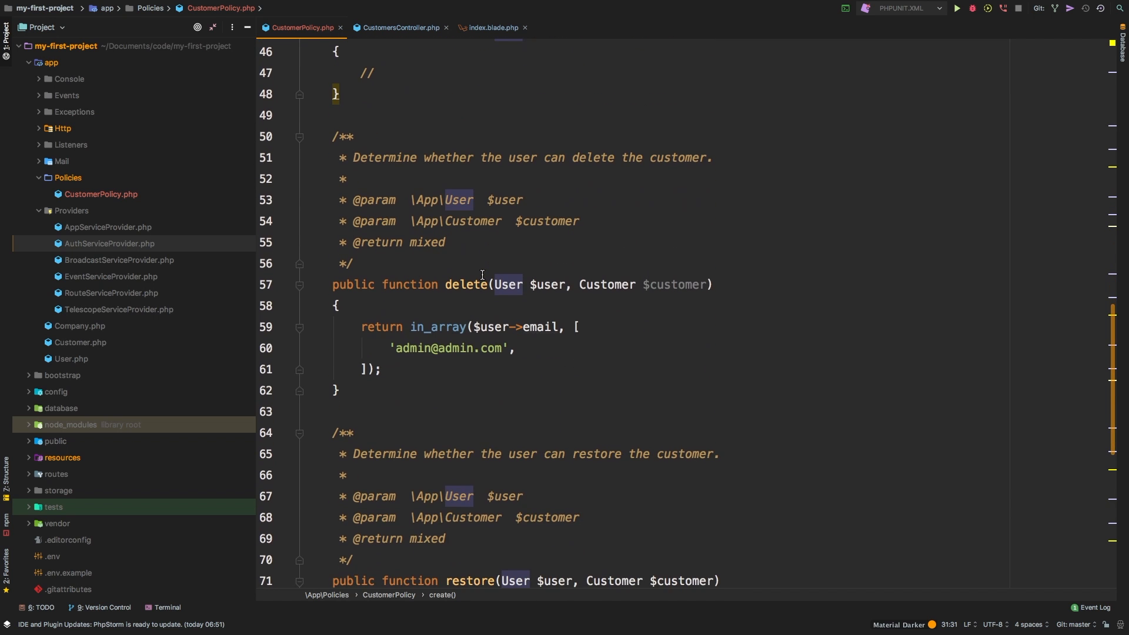
{"action": "left_click", "coordinate": [397, 28]}
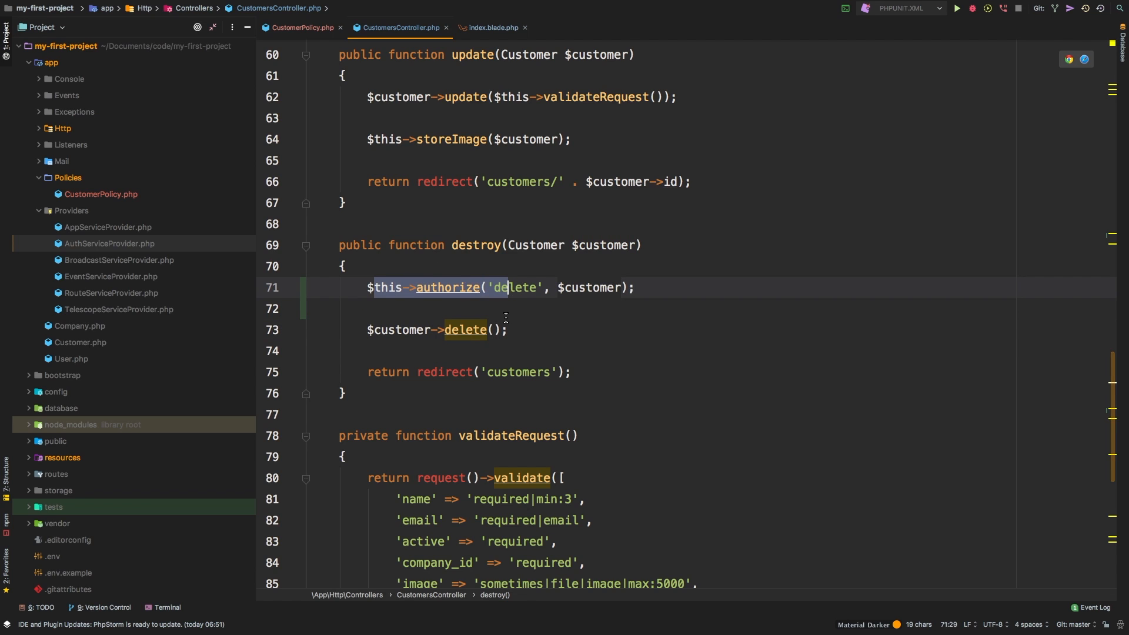
{"action": "mouse_move", "coordinate": [449, 288]}
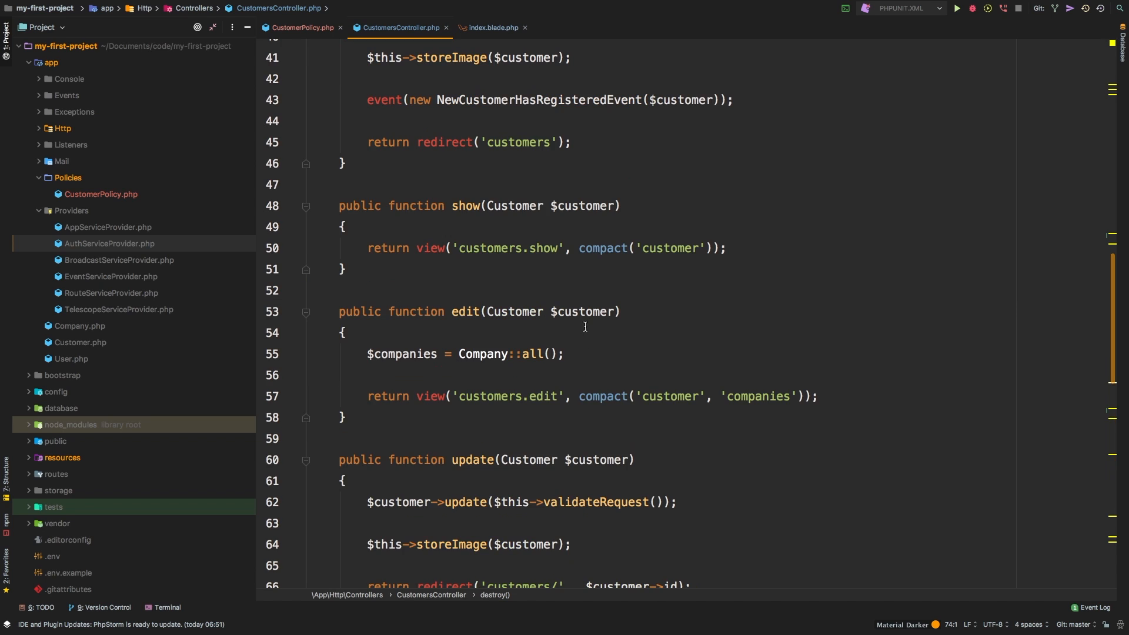
{"action": "left_click", "coordinate": [478, 205]}
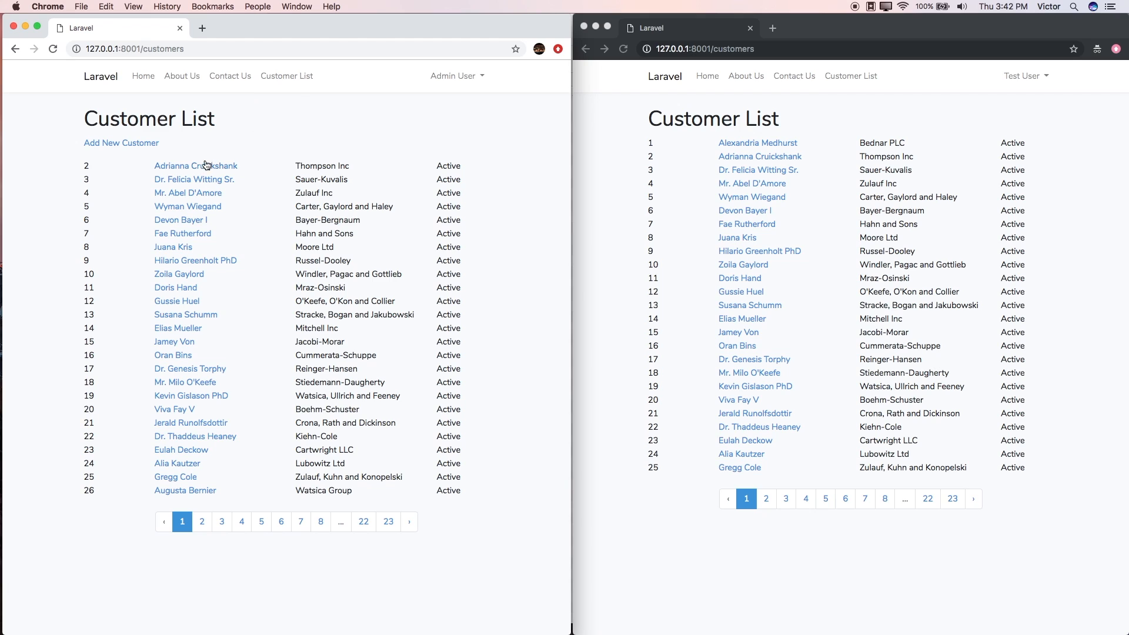
{"action": "left_click", "coordinate": [195, 166]}
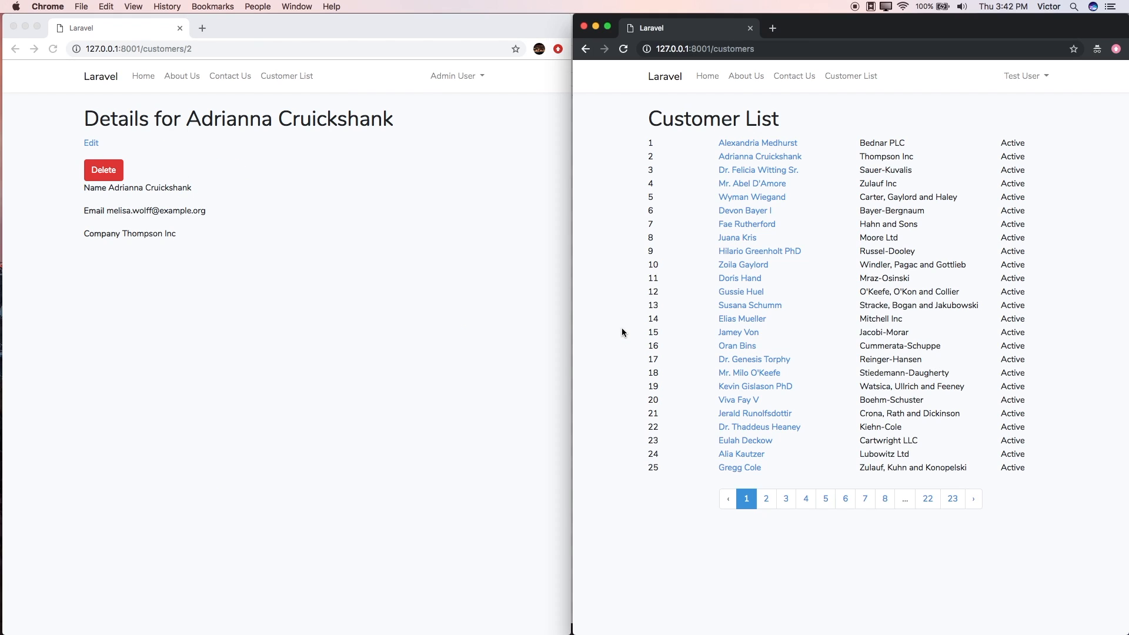
{"action": "left_click", "coordinate": [757, 170]}
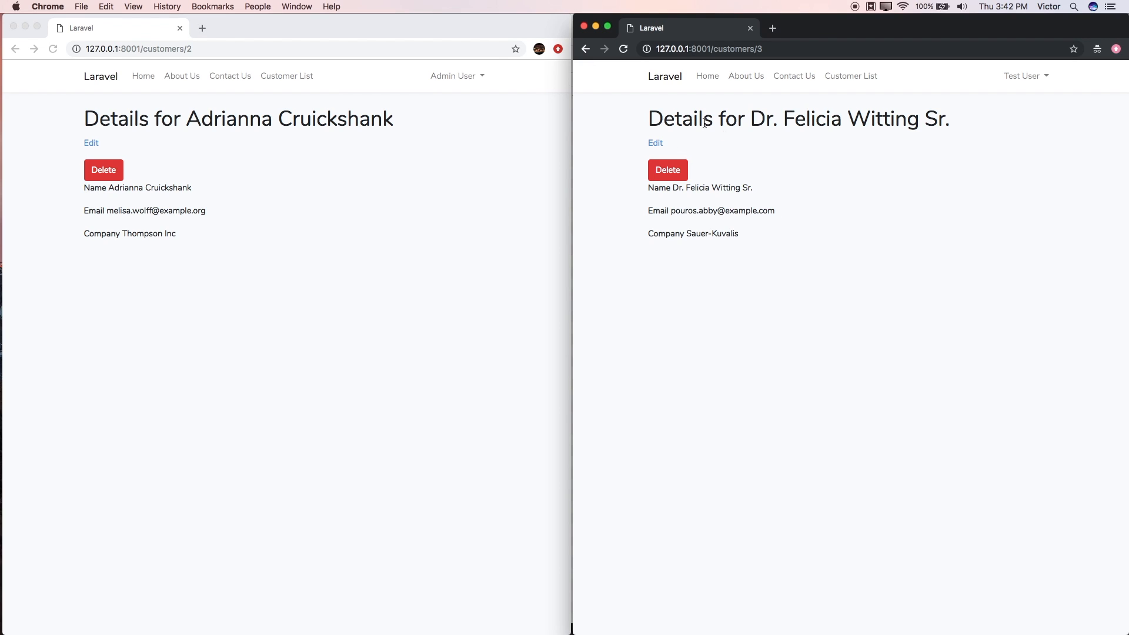
{"action": "mouse_move", "coordinate": [391, 235]}
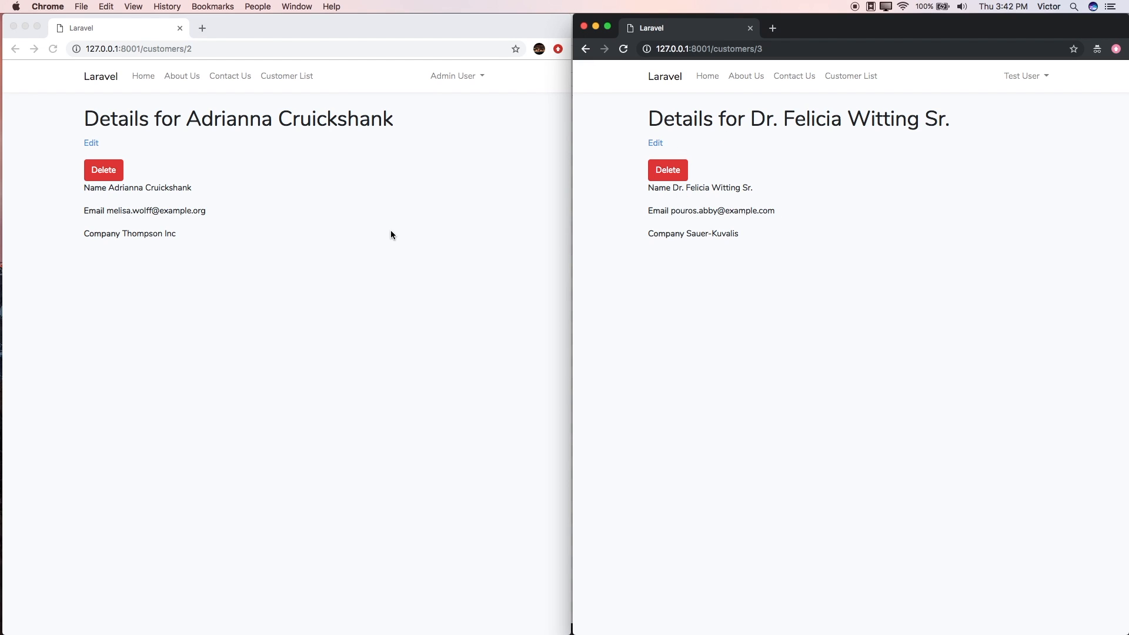
{"action": "mouse_move", "coordinate": [287, 252]}
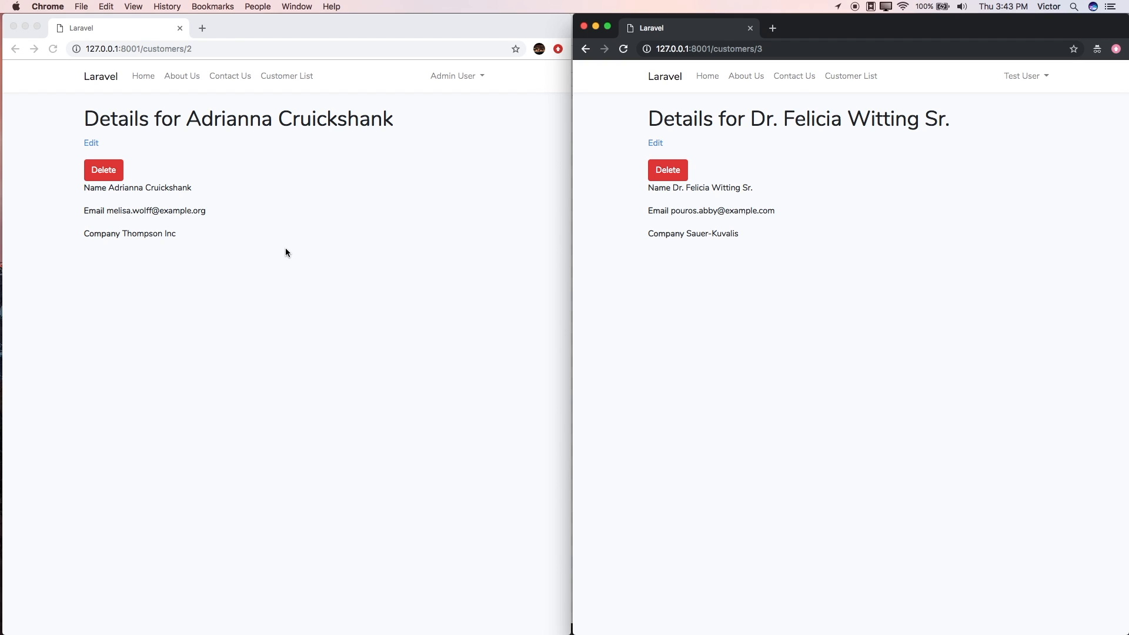
{"action": "type", "text": "phpStorm"}
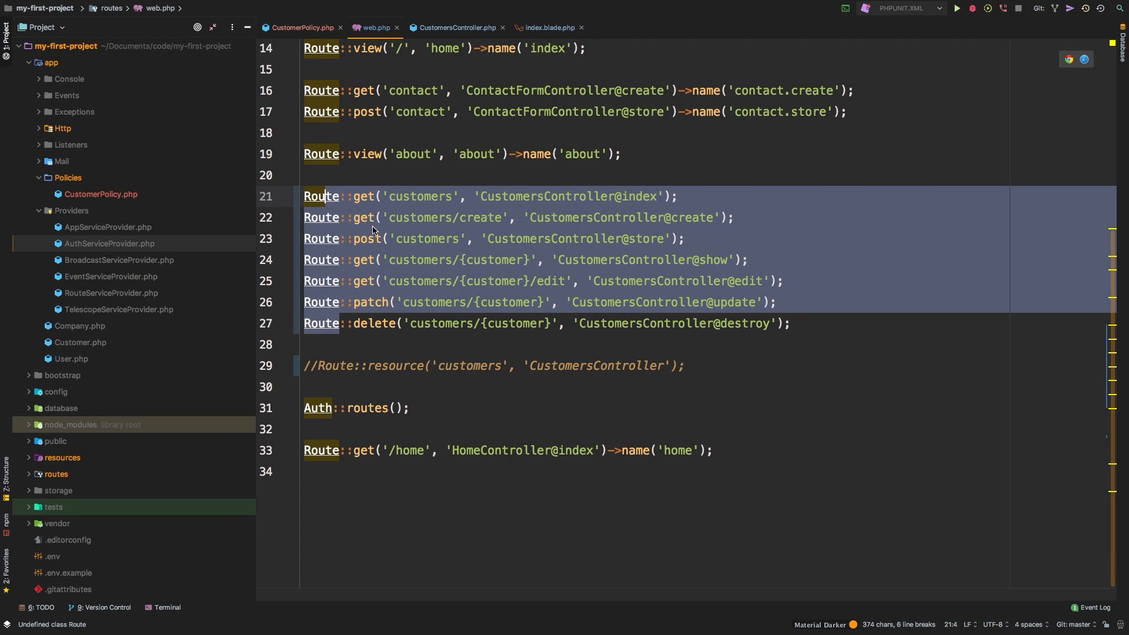
{"action": "double_click", "coordinate": [395, 365]}
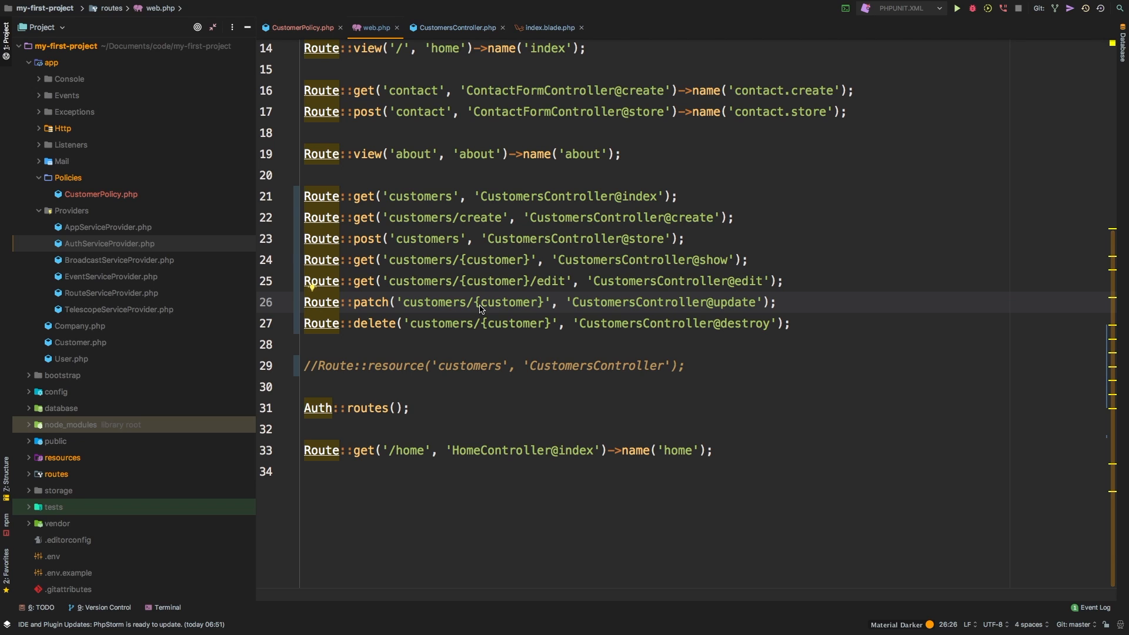
{"action": "mouse_move", "coordinate": [527, 266]}
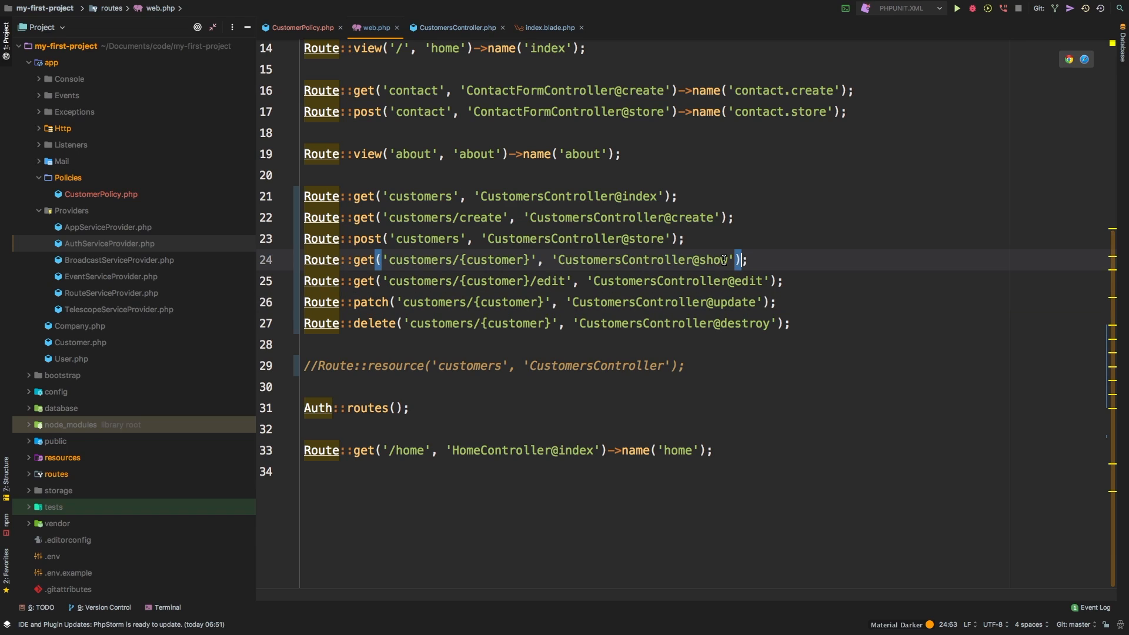
{"action": "double_click", "coordinate": [422, 260]}
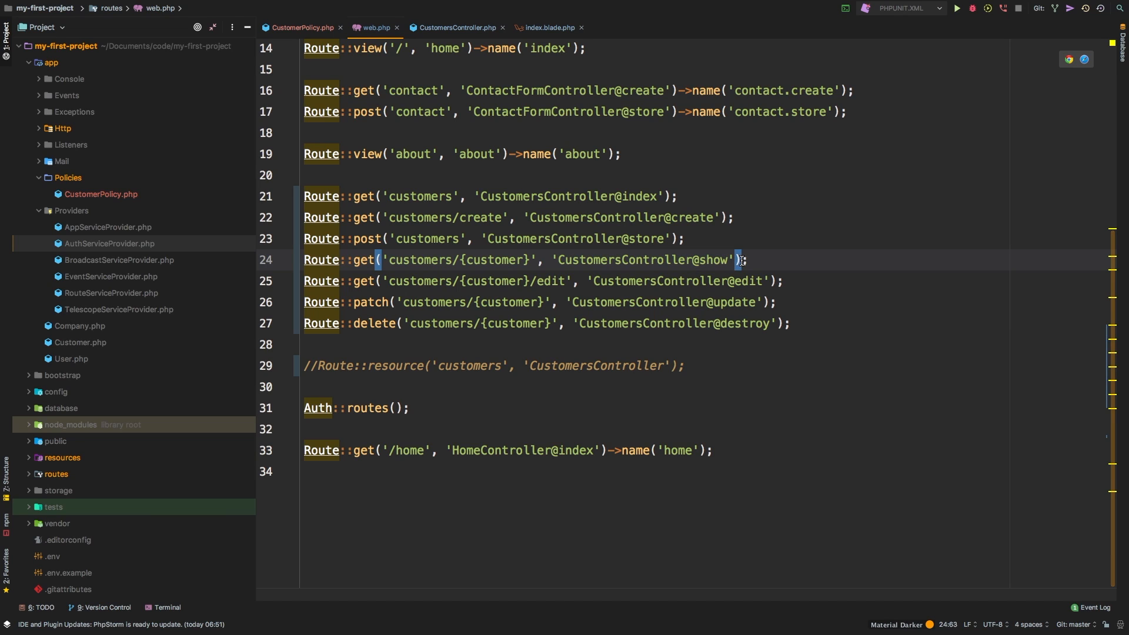
Step: Append ->middleware('can:view,customer') to the customers/{customer} show route in web.php
{"action": "type", "text": "->middleware('"}
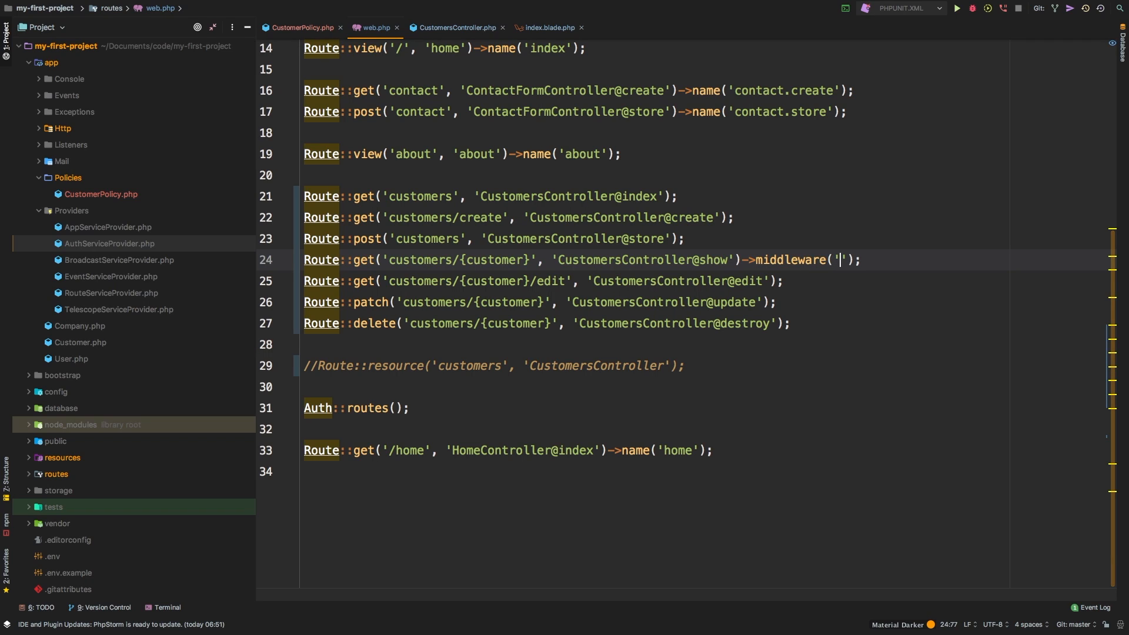
{"action": "type", "text": "can"}
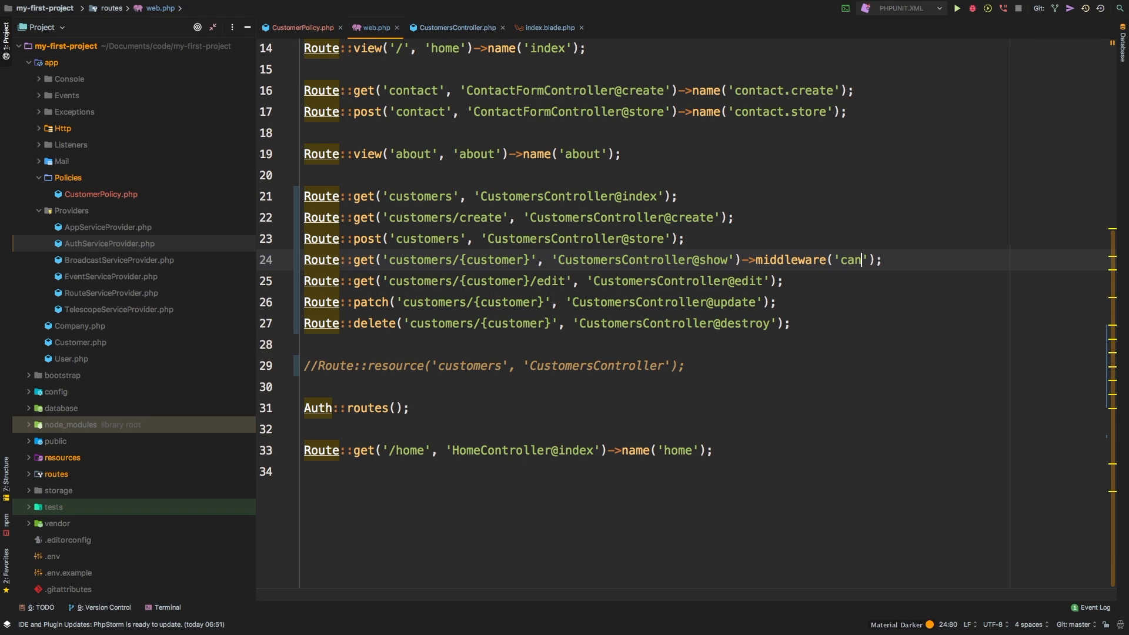
{"action": "type", "text": ":"}
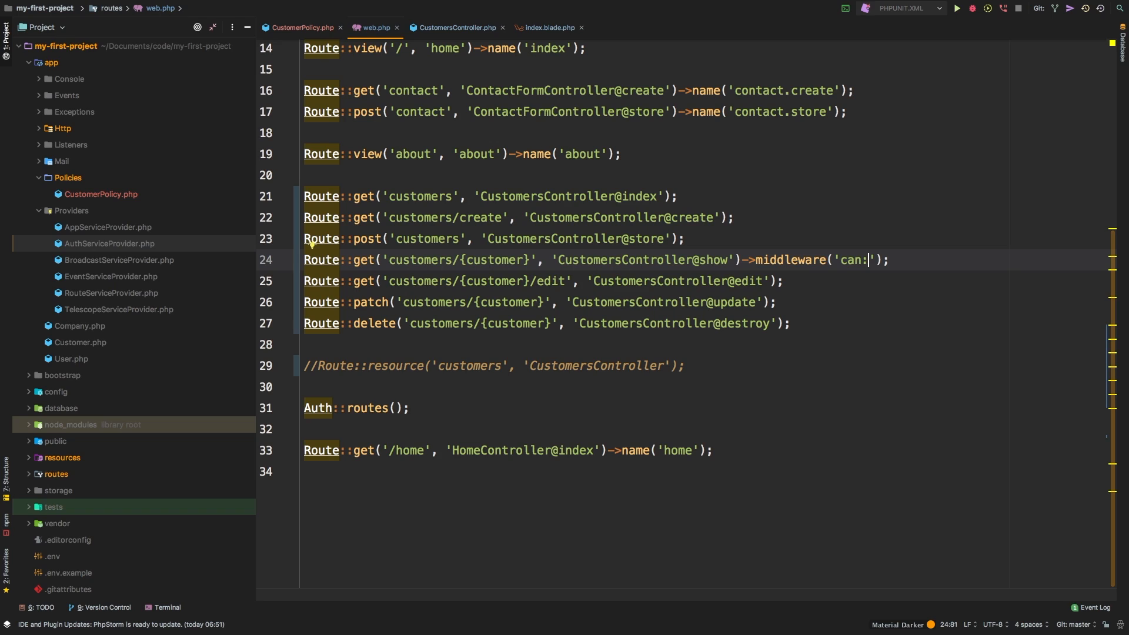
{"action": "type", "text": "view"}
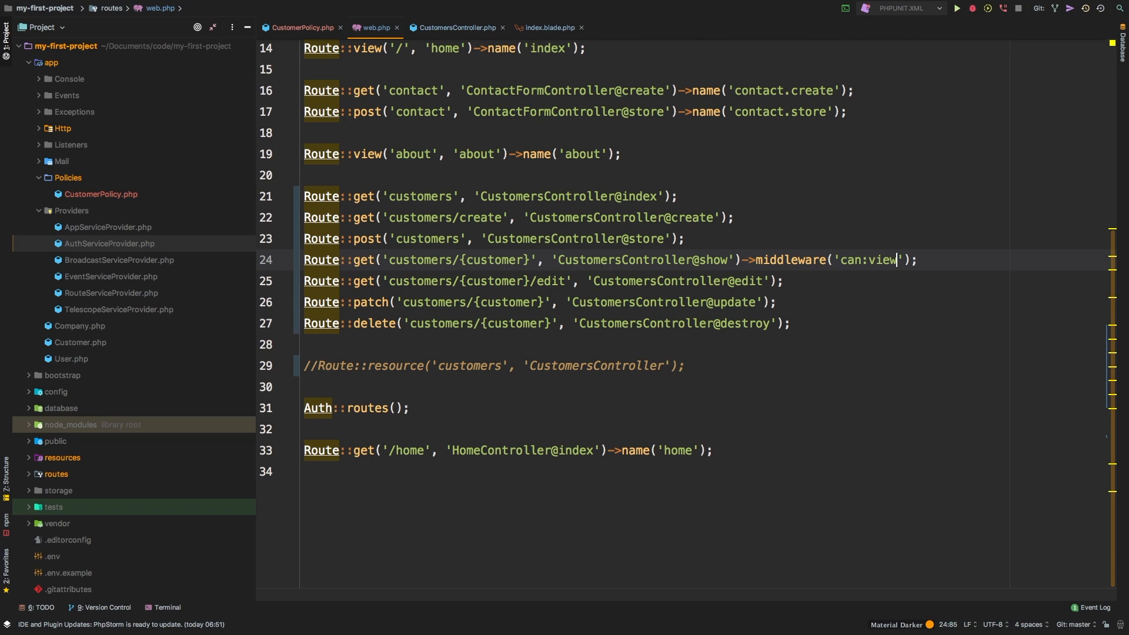
{"action": "type", "text": ","}
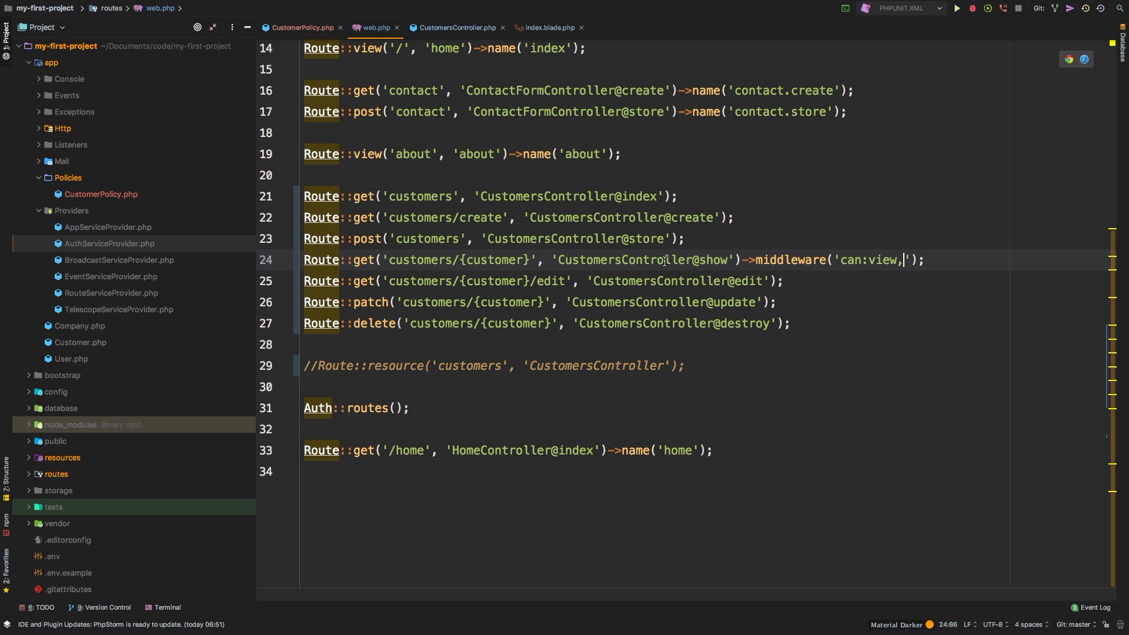
{"action": "double_click", "coordinate": [495, 260]}
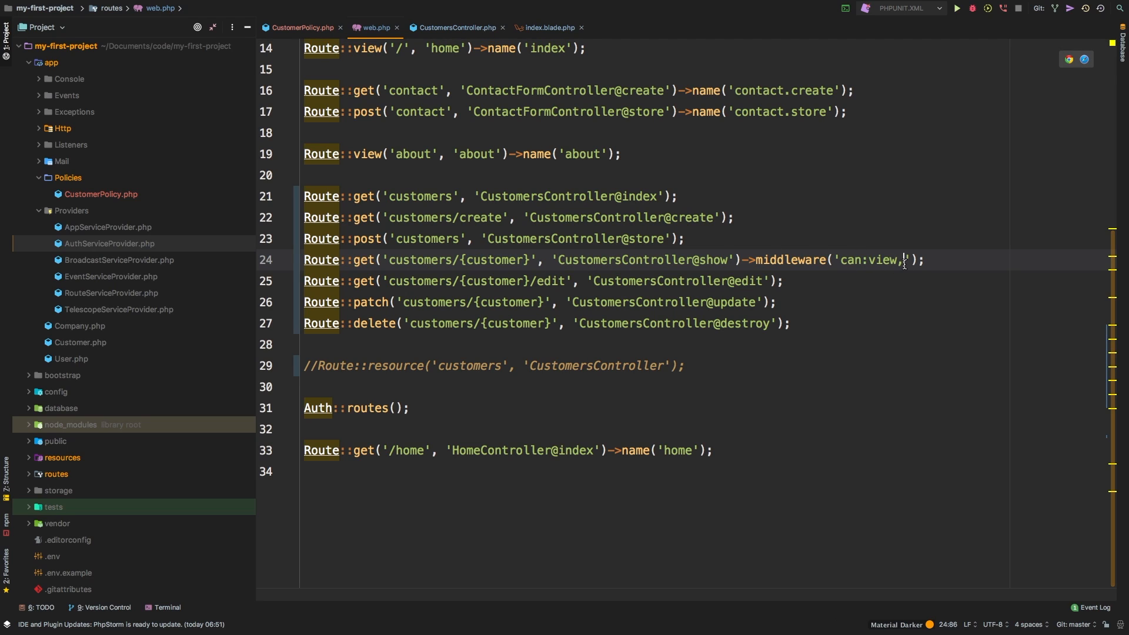
{"action": "type", "text": "customer"}
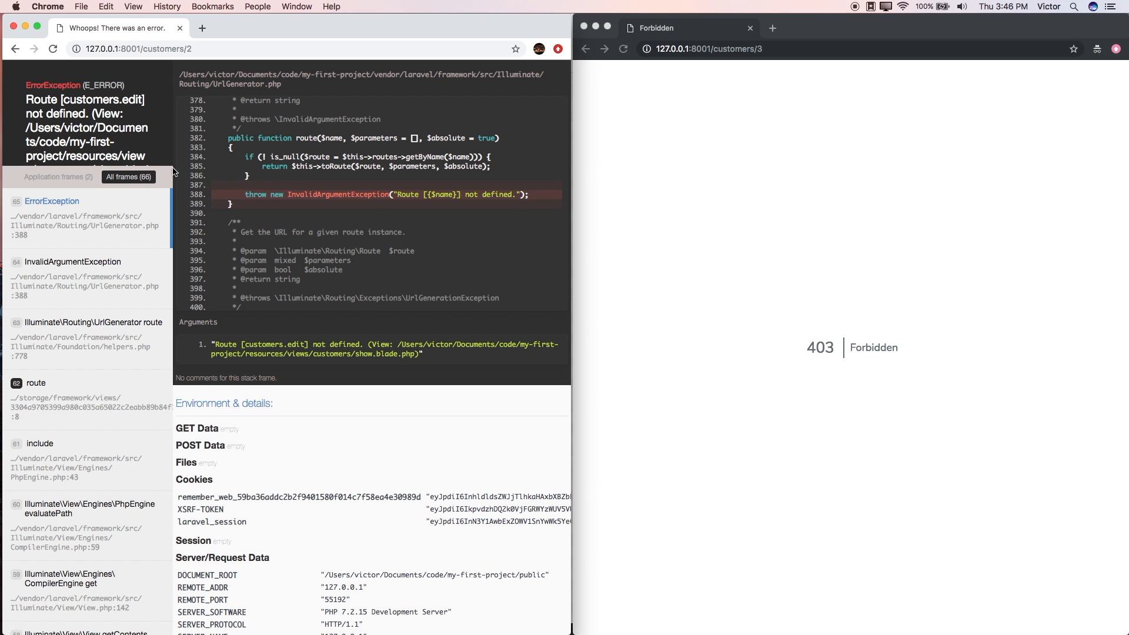
{"action": "mouse_move", "coordinate": [275, 343]}
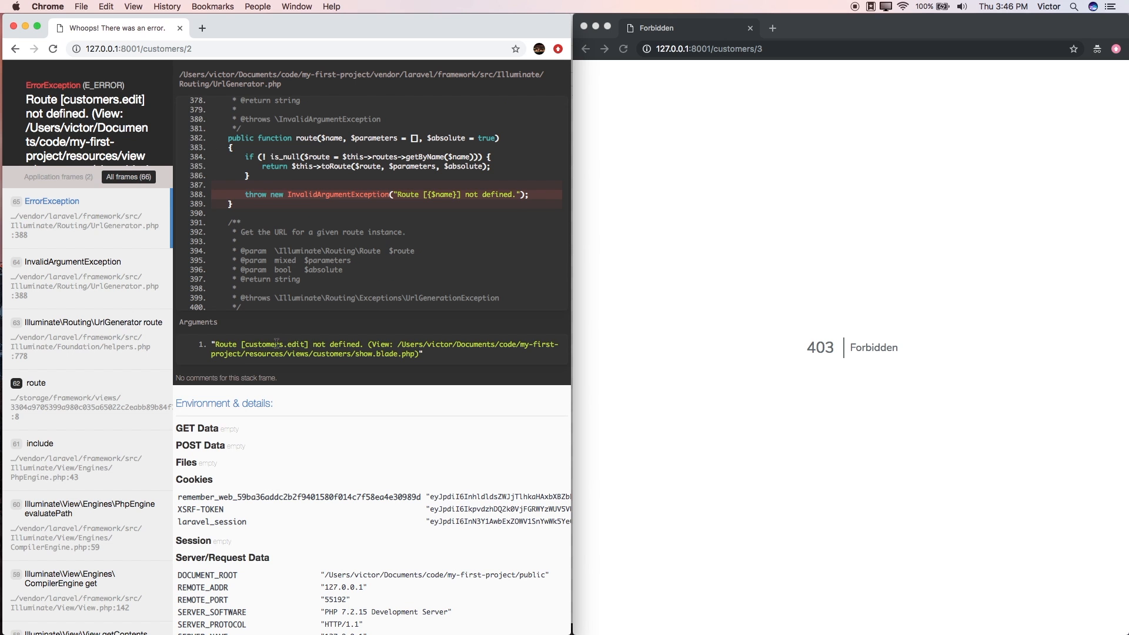
Step: Select the undefined route name customers.edit on the admin's customers/2 error page
{"action": "double_click", "coordinate": [276, 344]}
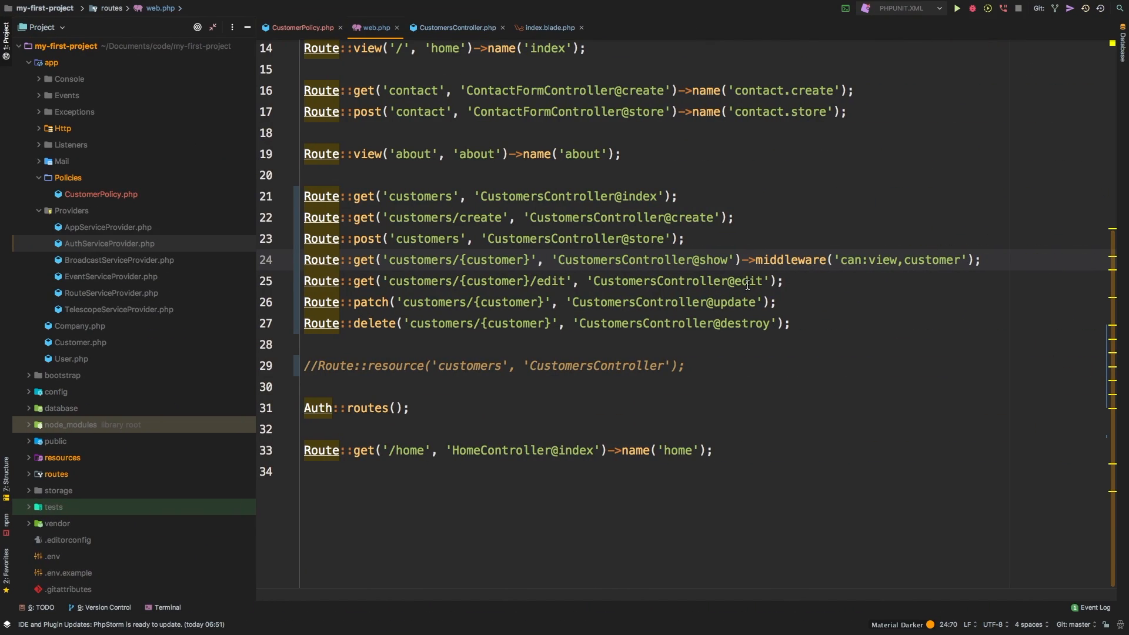
Step: Append ->name('customers.edit') and ->name('customers.destroy') to the edit and delete routes
{"action": "type", "text": "->name('customers.edit"}
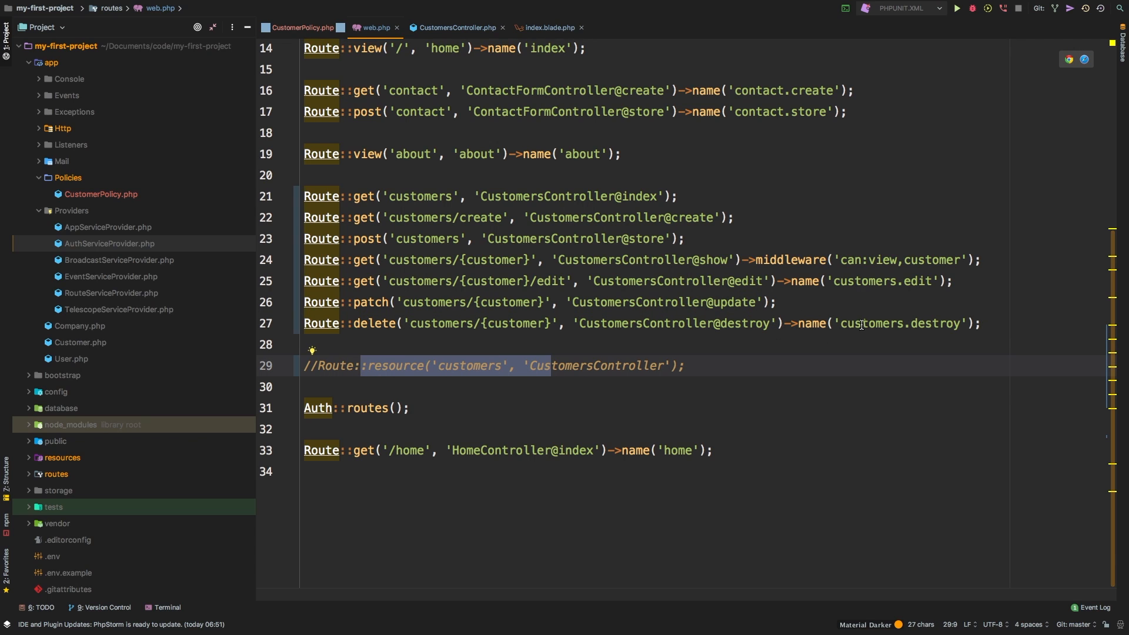
{"action": "type", "text": "->name('customers.create')"}
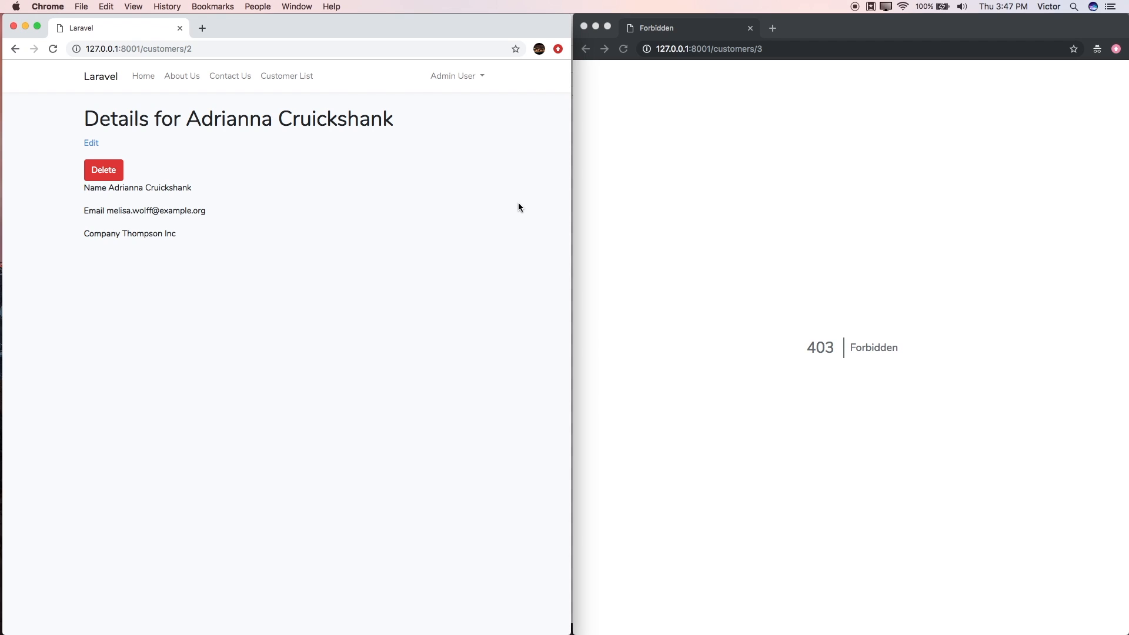
{"action": "mouse_move", "coordinate": [613, 273]}
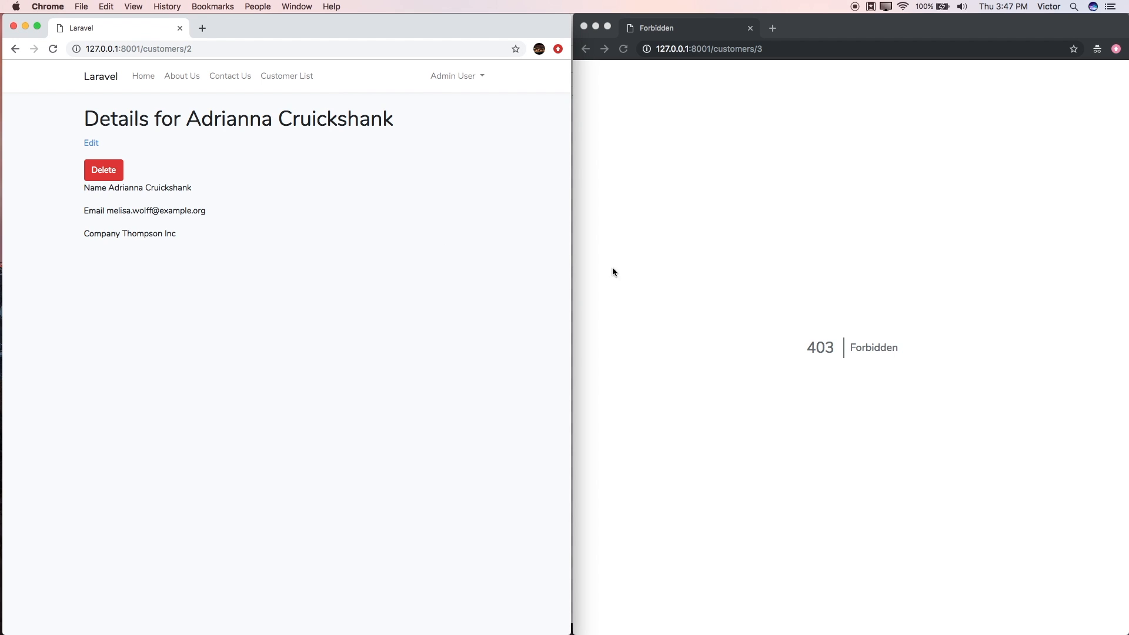
{"action": "mouse_move", "coordinate": [711, 241]}
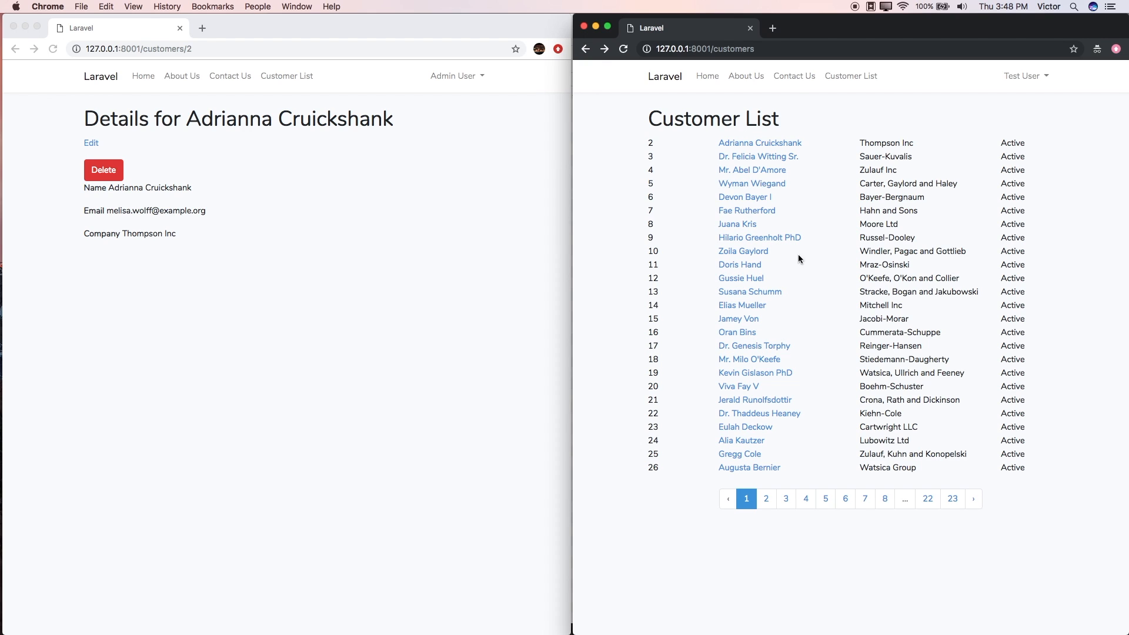
{"action": "mouse_move", "coordinate": [743, 250]}
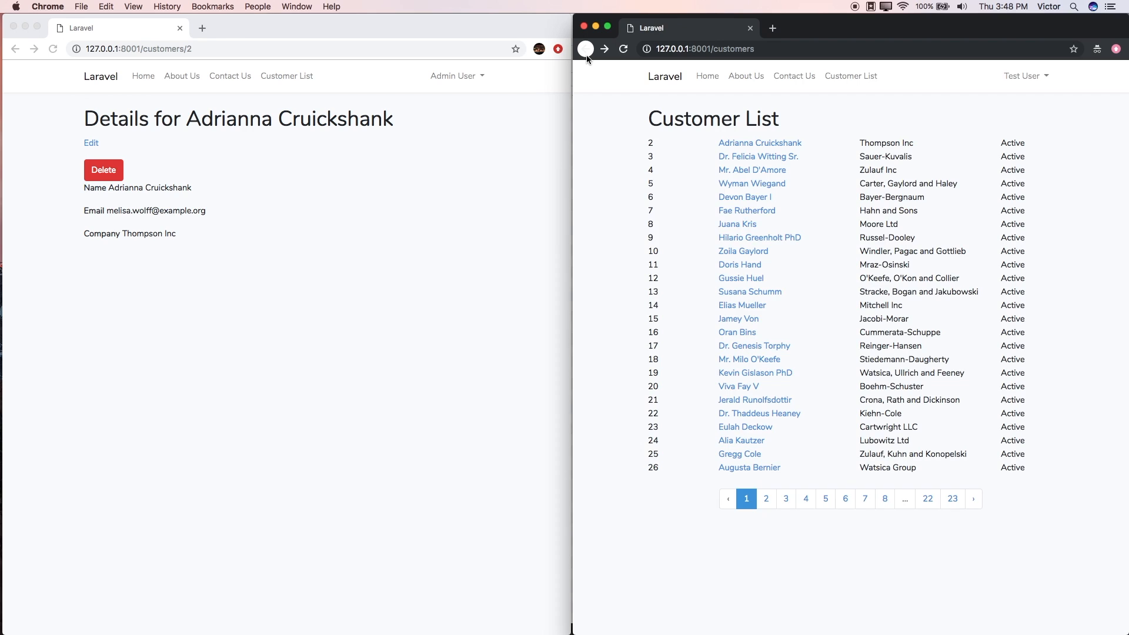
{"action": "mouse_move", "coordinate": [744, 197]}
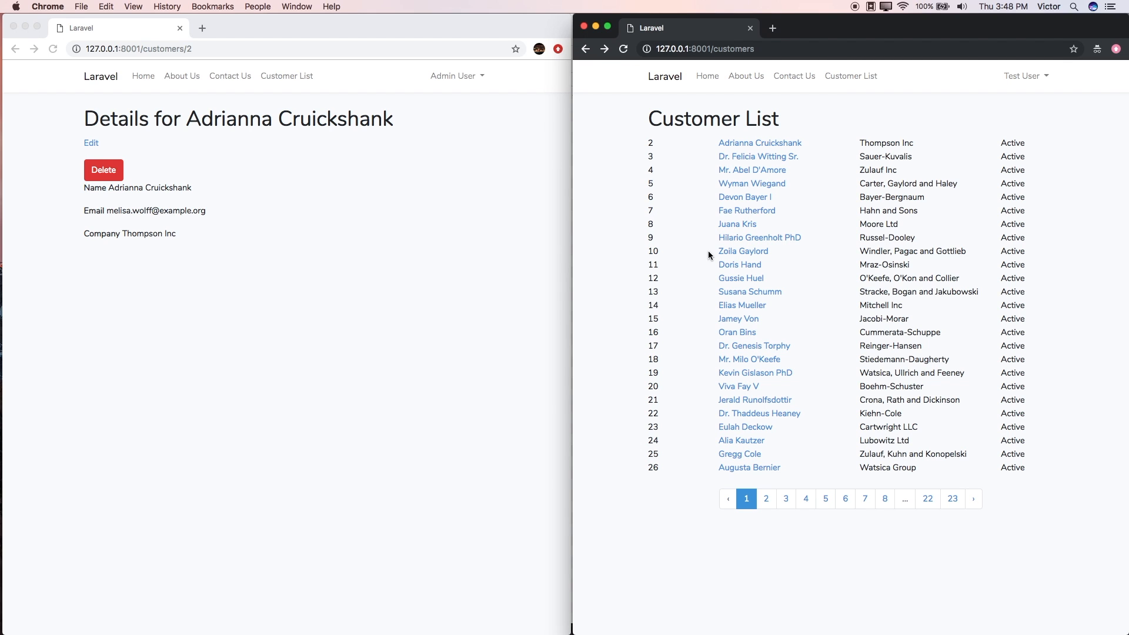
{"action": "mouse_move", "coordinate": [760, 143]}
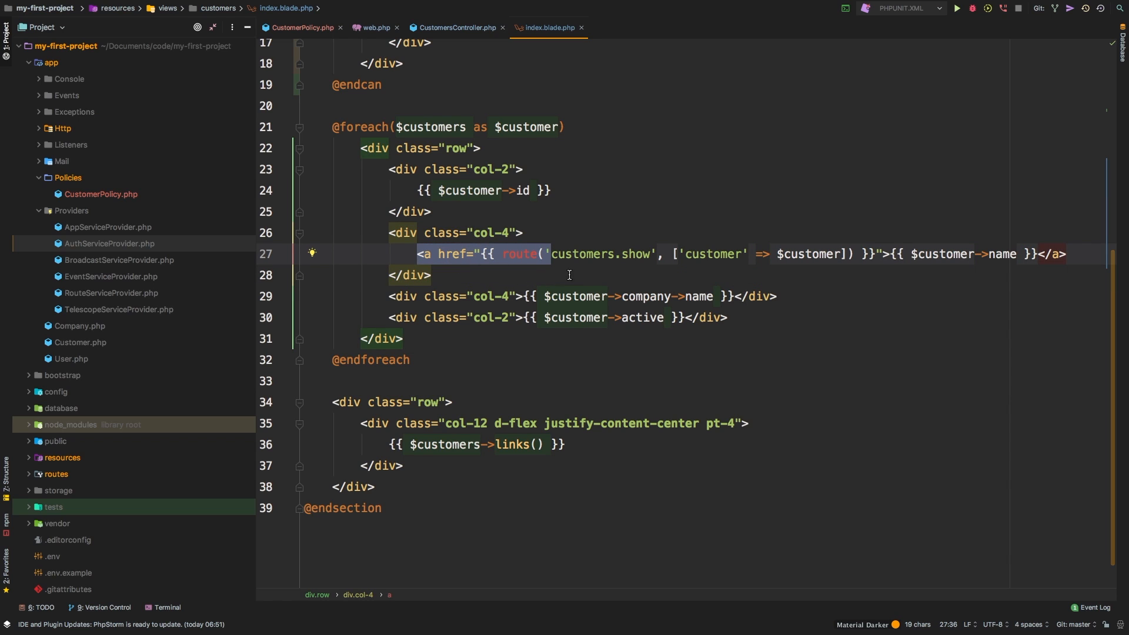
{"action": "mouse_move", "coordinate": [581, 282]}
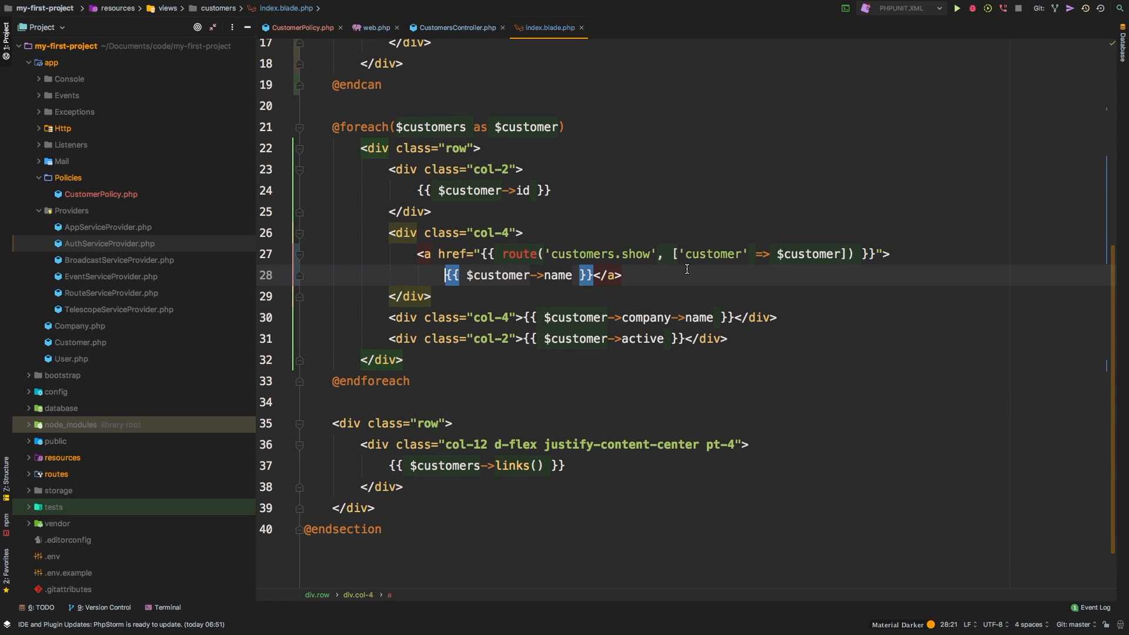
Step: Put the closing </a> on its own line and select the customer name link block
{"action": "key", "text": "Enter"}
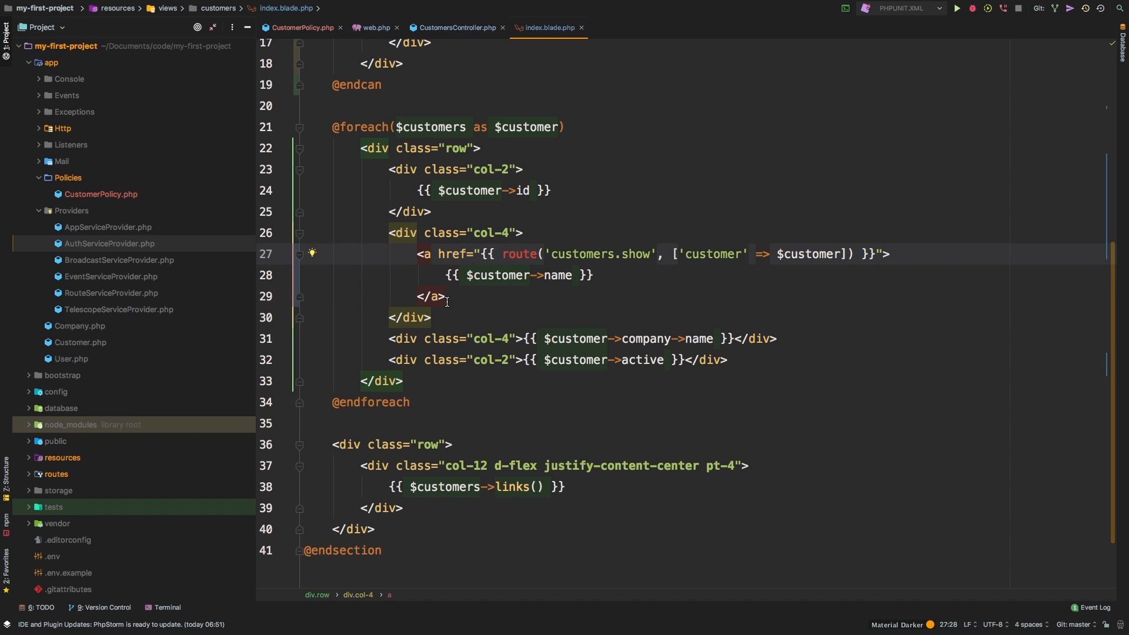
{"action": "left_click_drag", "start_coordinate": [421, 253], "coordinate": [445, 295]}
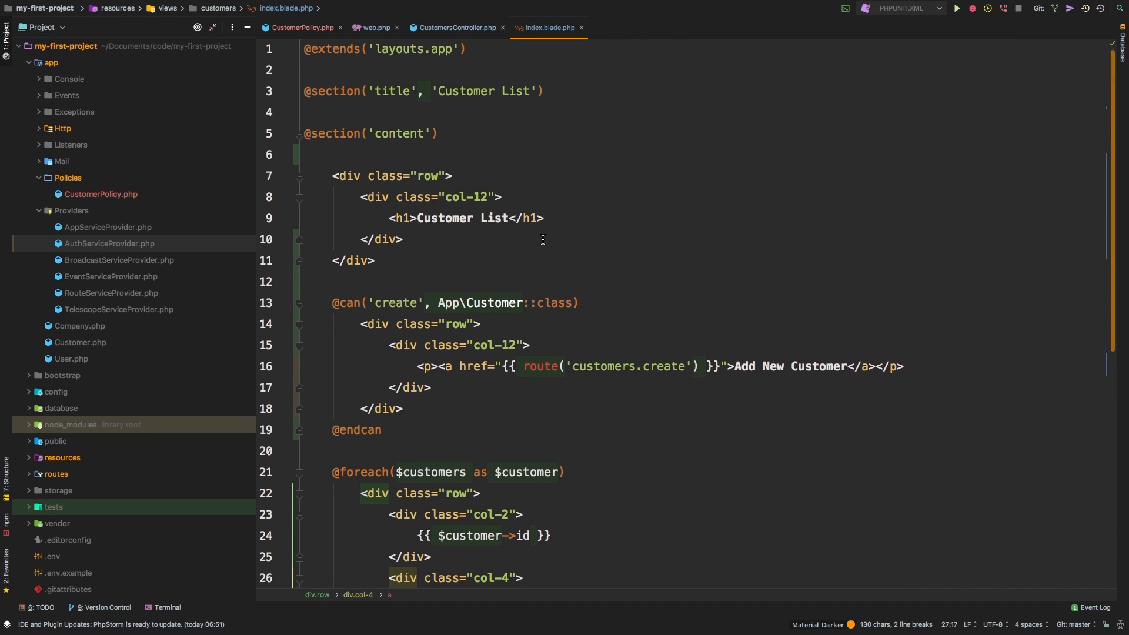
{"action": "scroll", "scroll_direction": "down", "scroll_amount": 3}
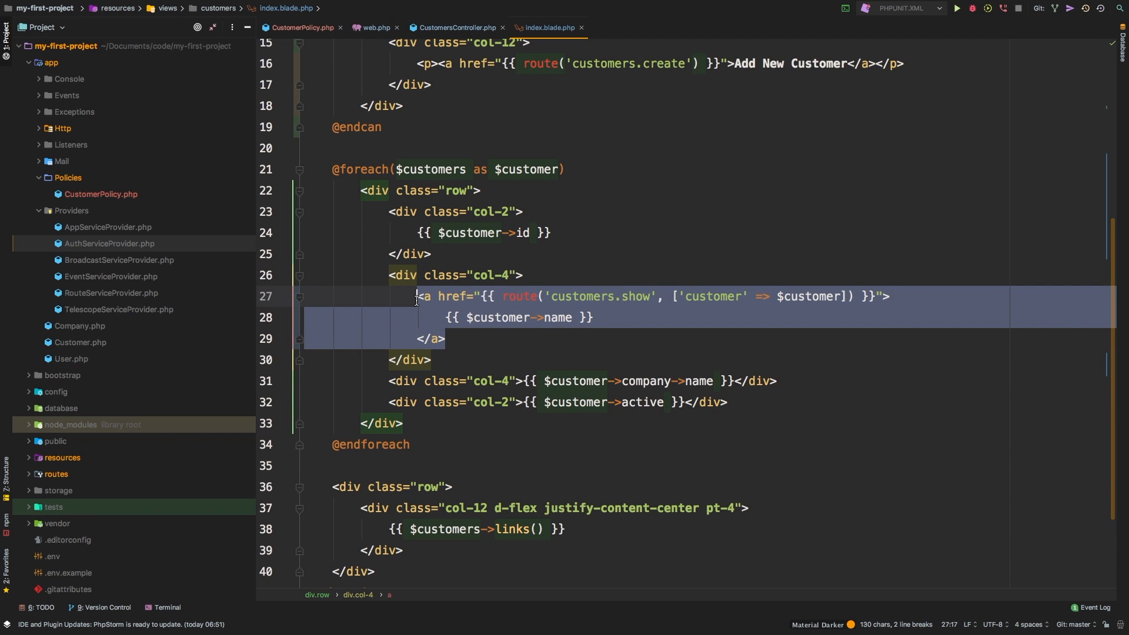
{"action": "type", "text": "@can('')"}
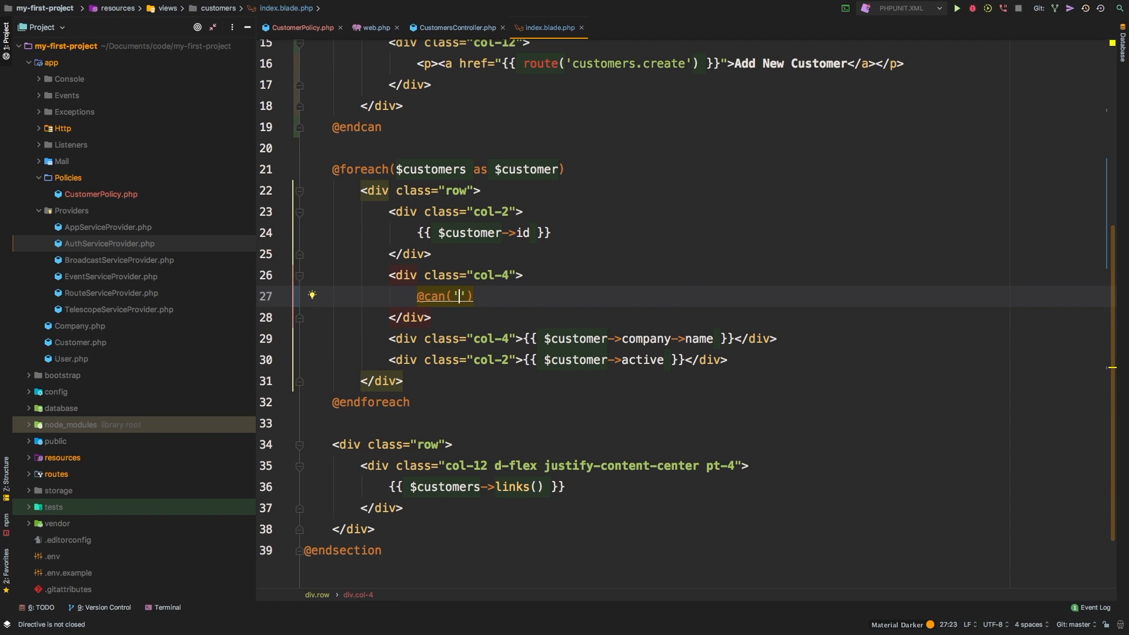
{"action": "type", "text": "view', $customer"}
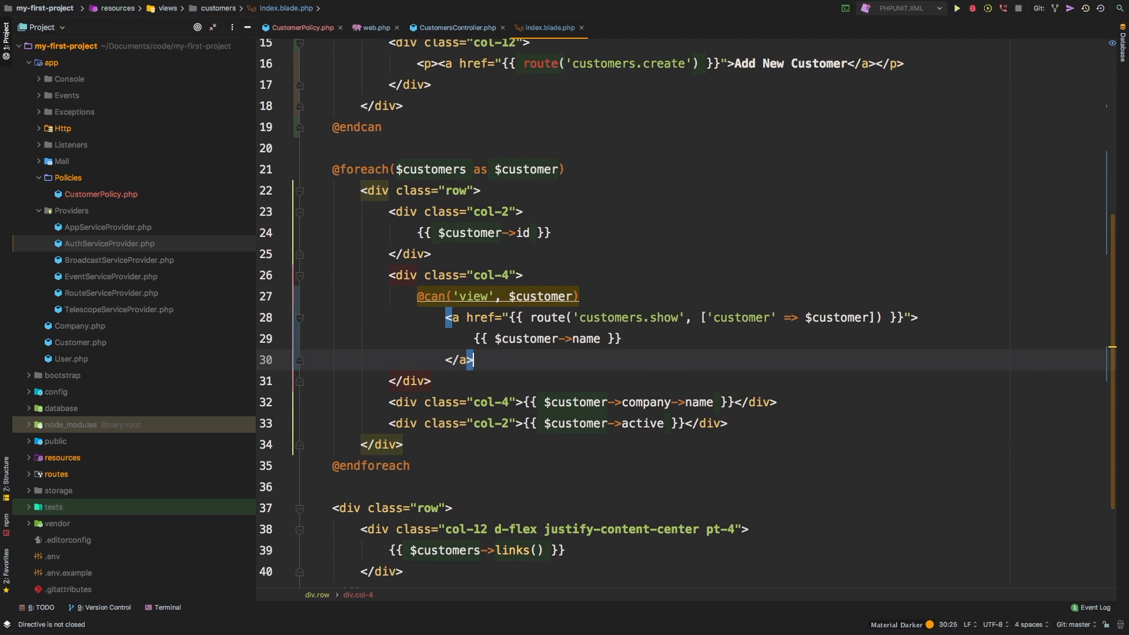
{"action": "type", "text": "@nd"}
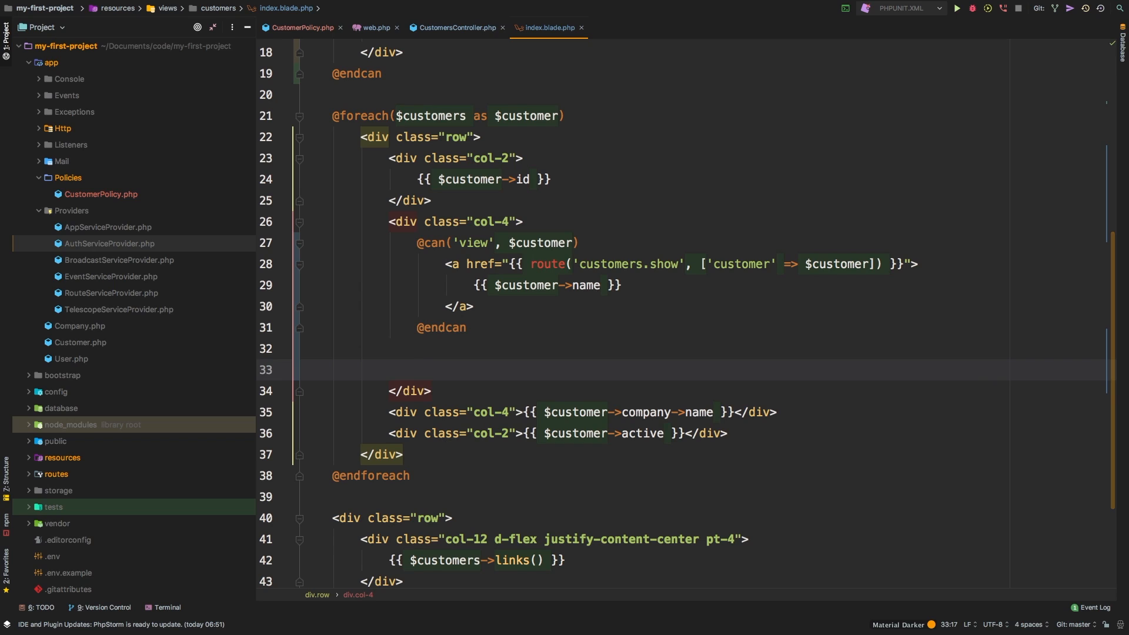
{"action": "type", "text": "@canno"}
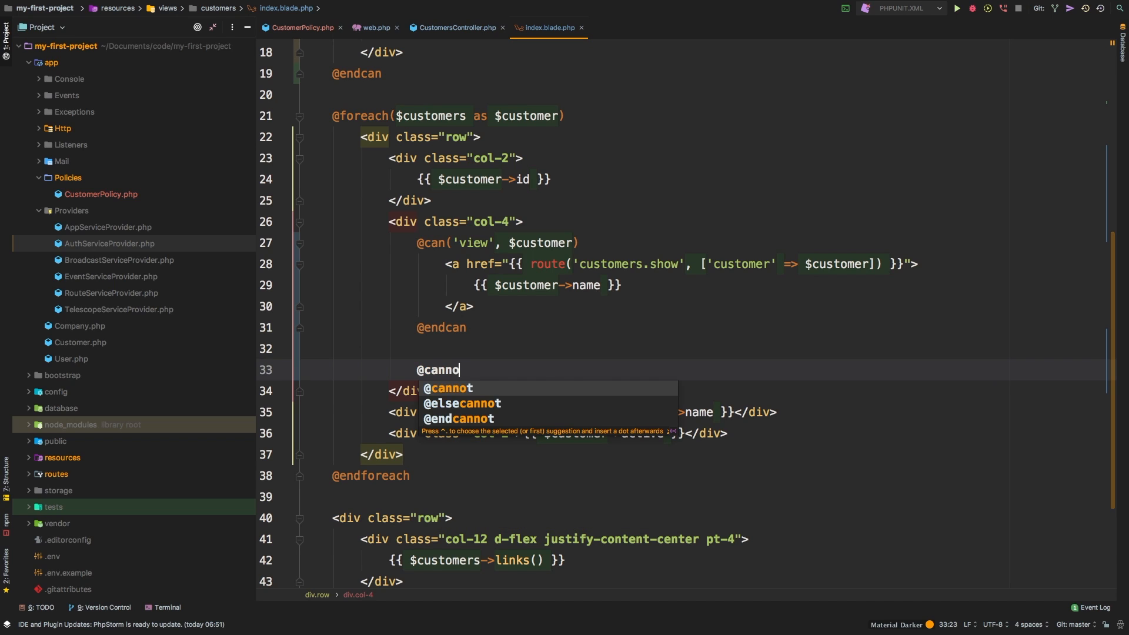
{"action": "key", "text": "Tab"}
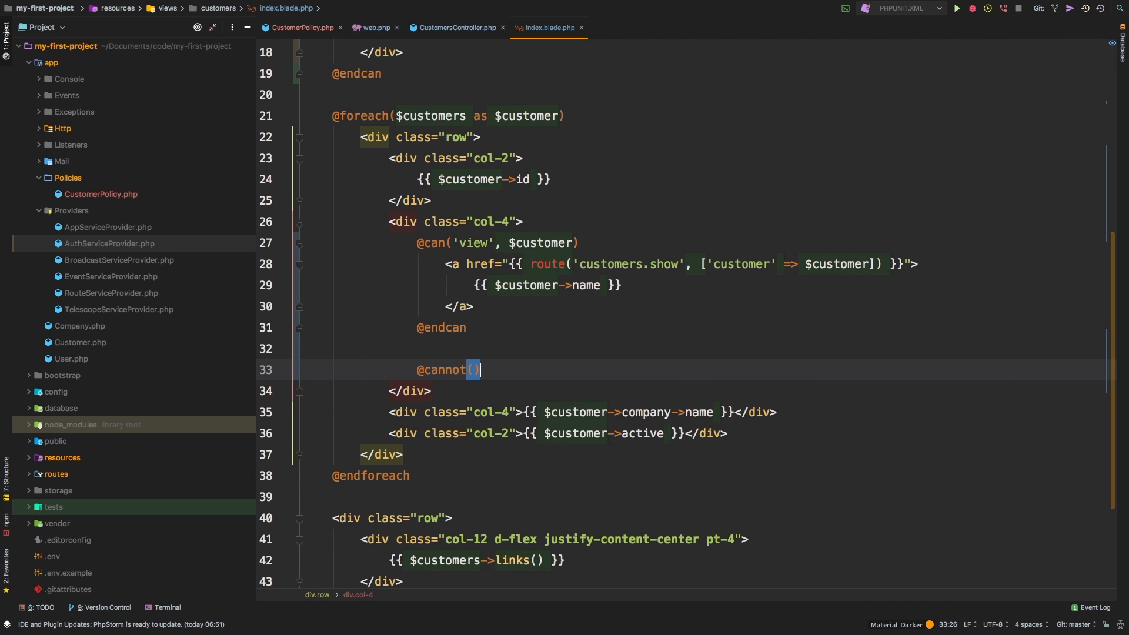
{"action": "type", "text": "'v"}
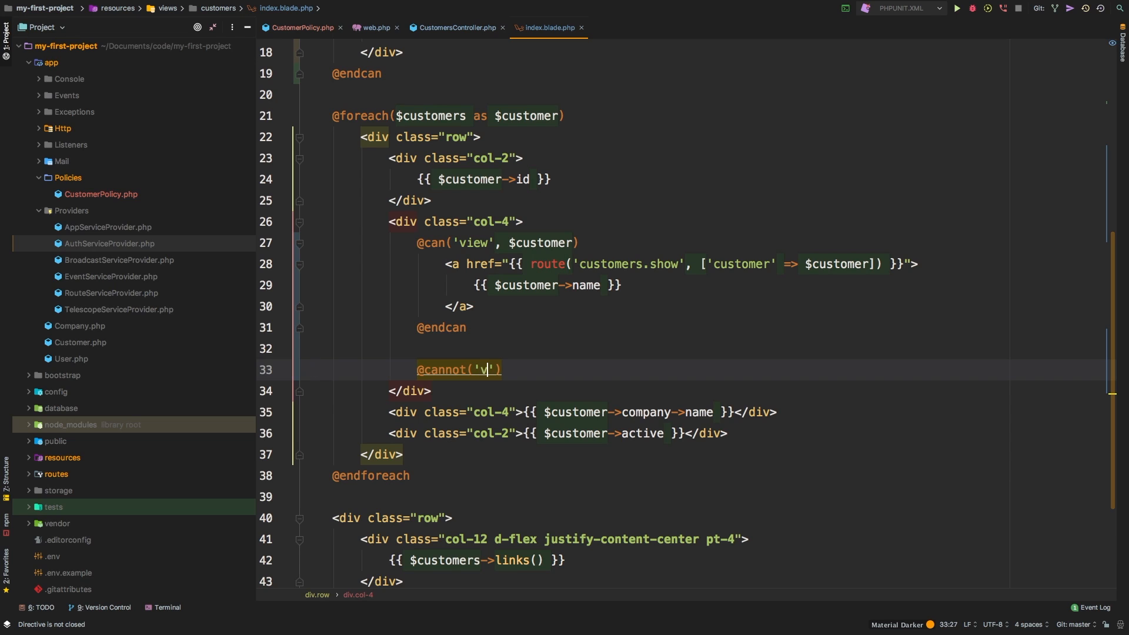
{"action": "type", "text": "iew', $customer"}
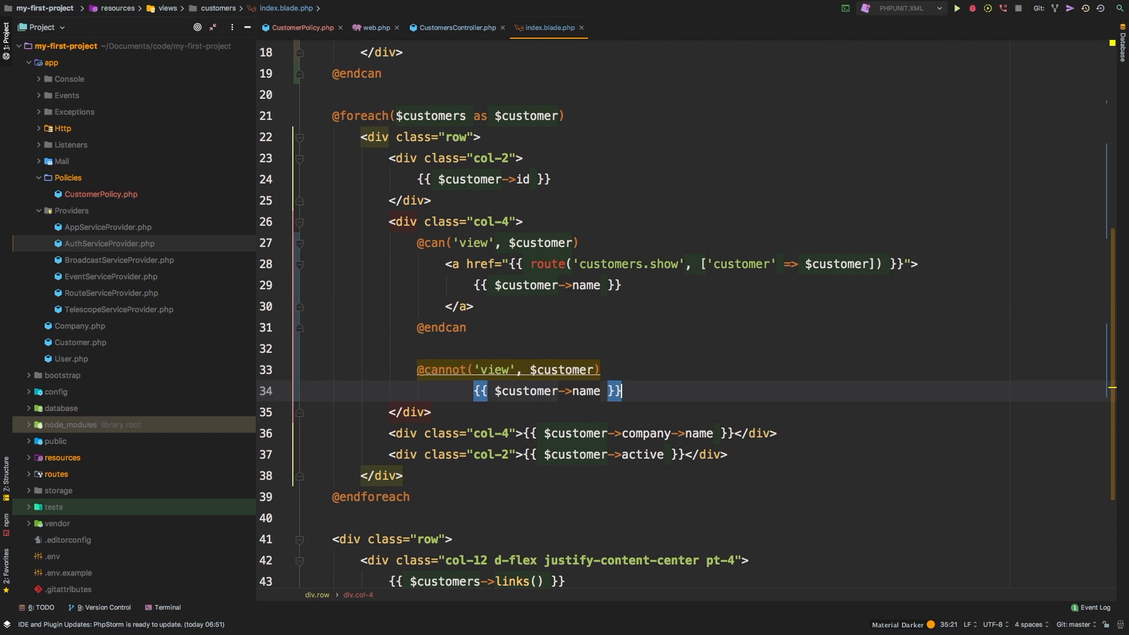
{"action": "type", "text": "@end"}
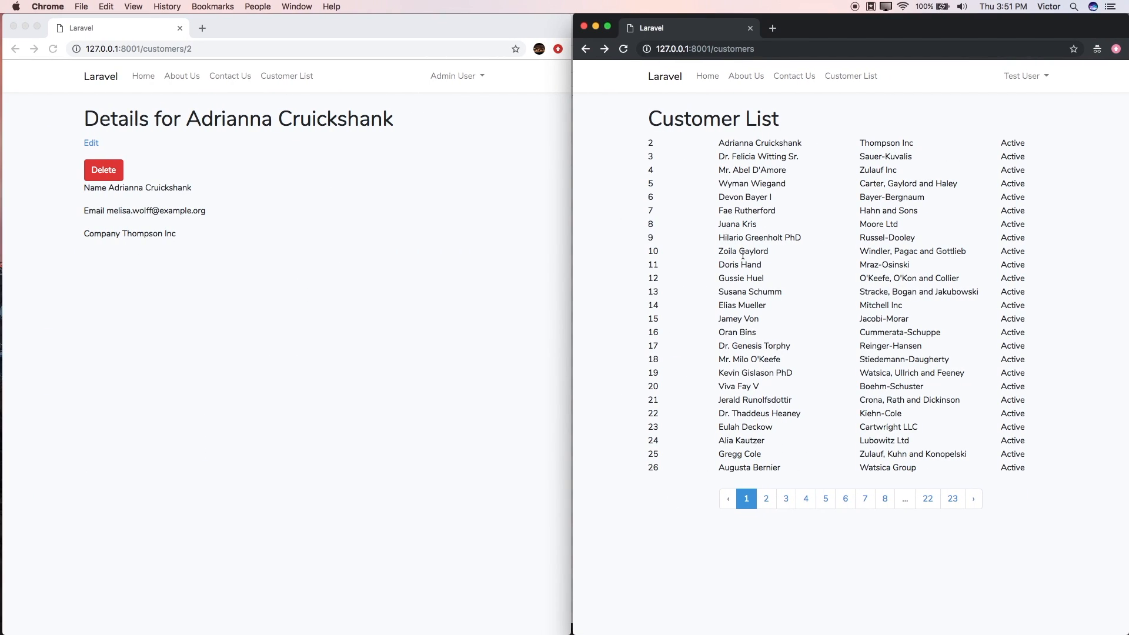
{"action": "mouse_move", "coordinate": [383, 312]}
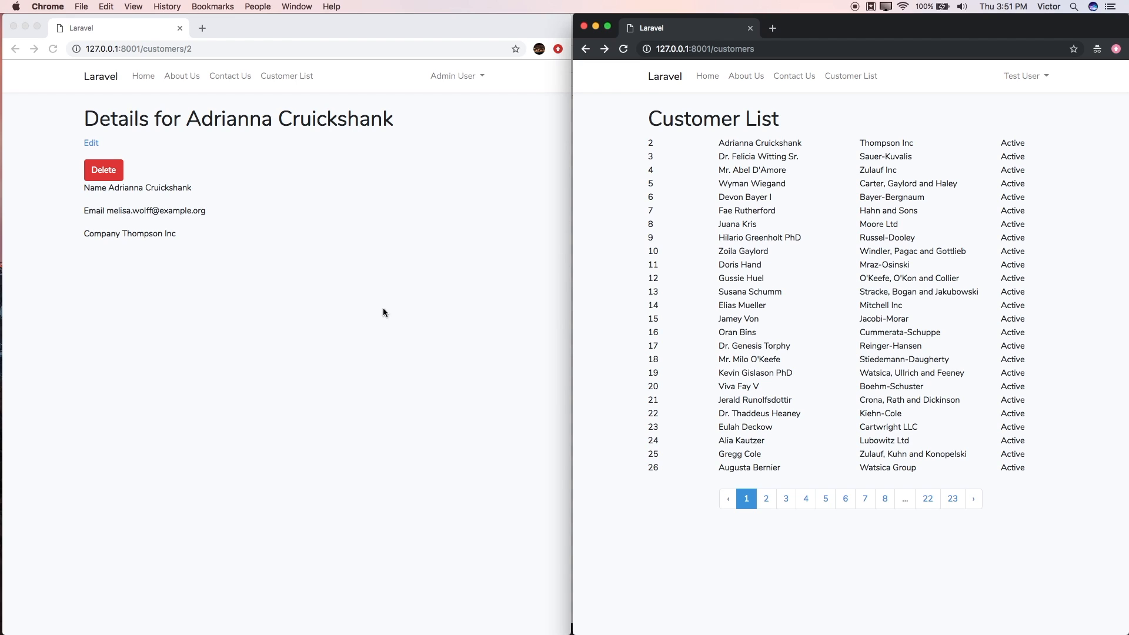
{"action": "left_click", "coordinate": [285, 76]}
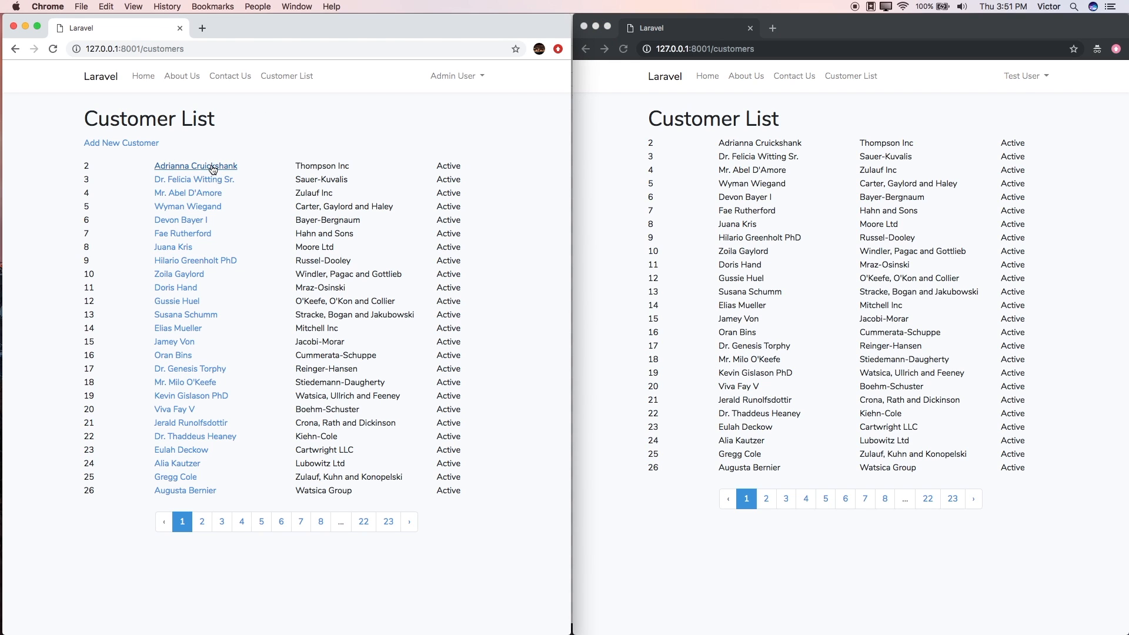
{"action": "left_click", "coordinate": [181, 219]}
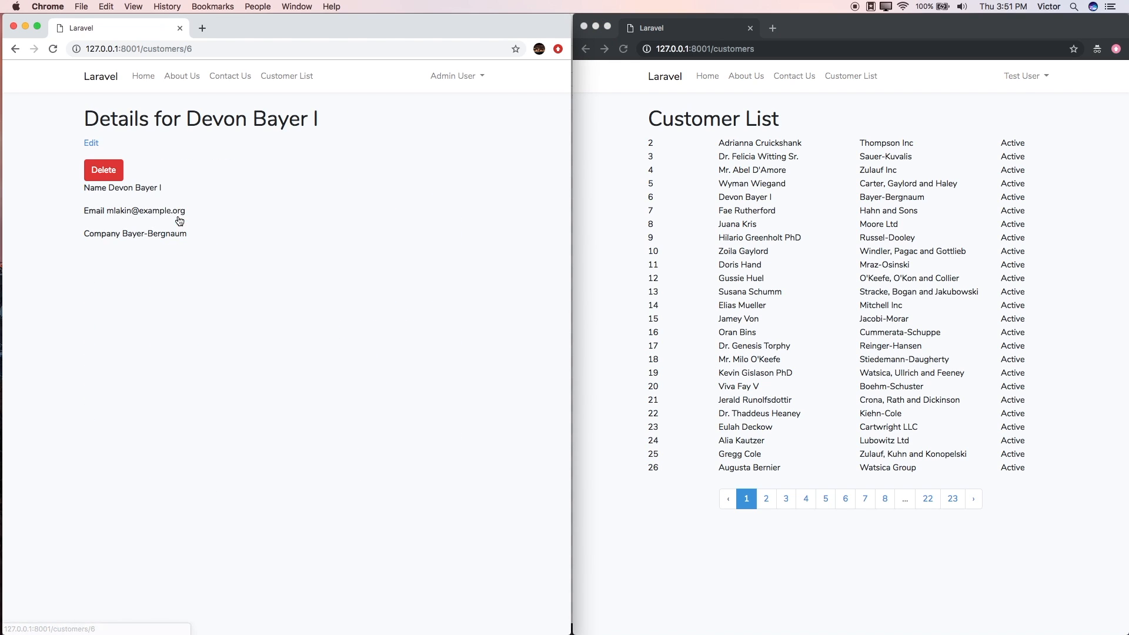
{"action": "double_click", "coordinate": [761, 211]}
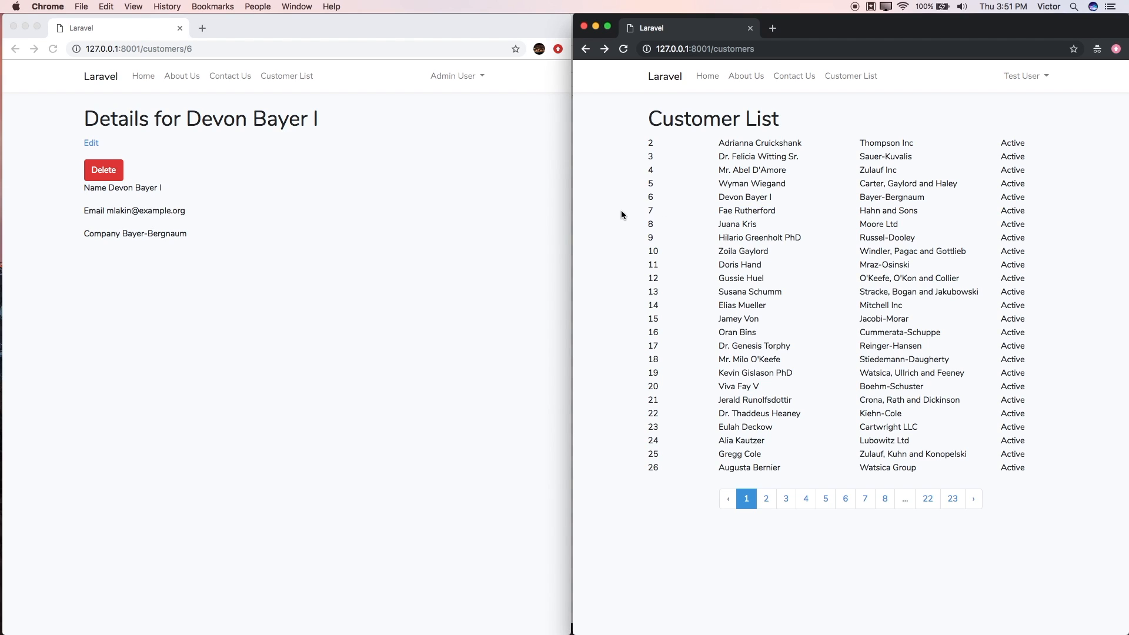
{"action": "type", "text": "phpStorm"}
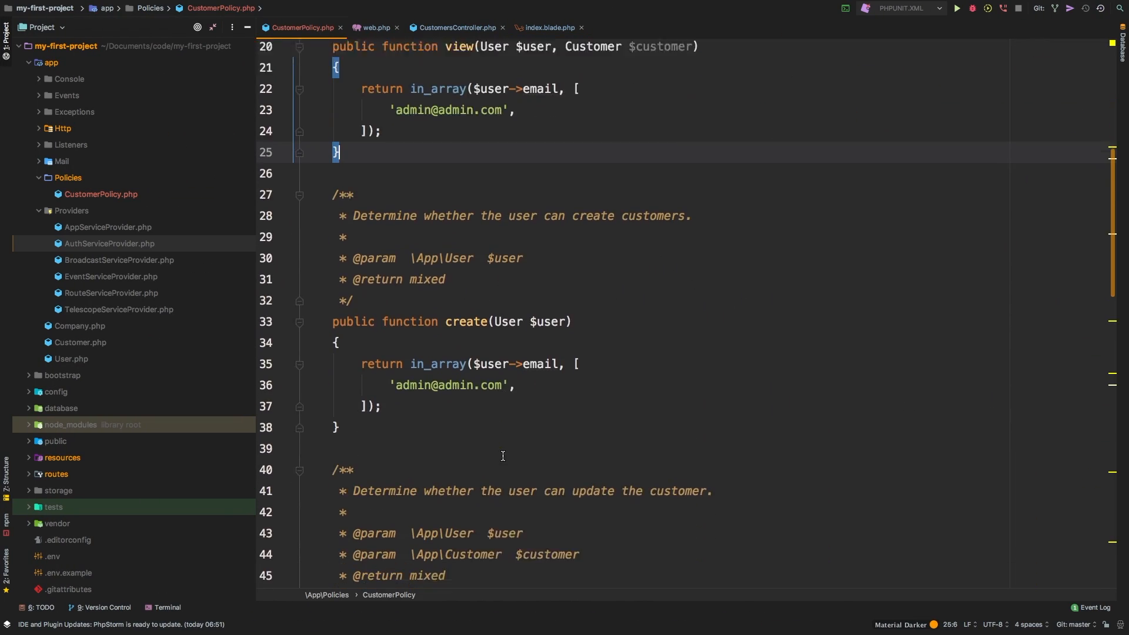
Step: Scroll through CustomerPolicy.php to review the admin-only view rule
{"action": "scroll", "scroll_direction": "down", "scroll_amount": 3}
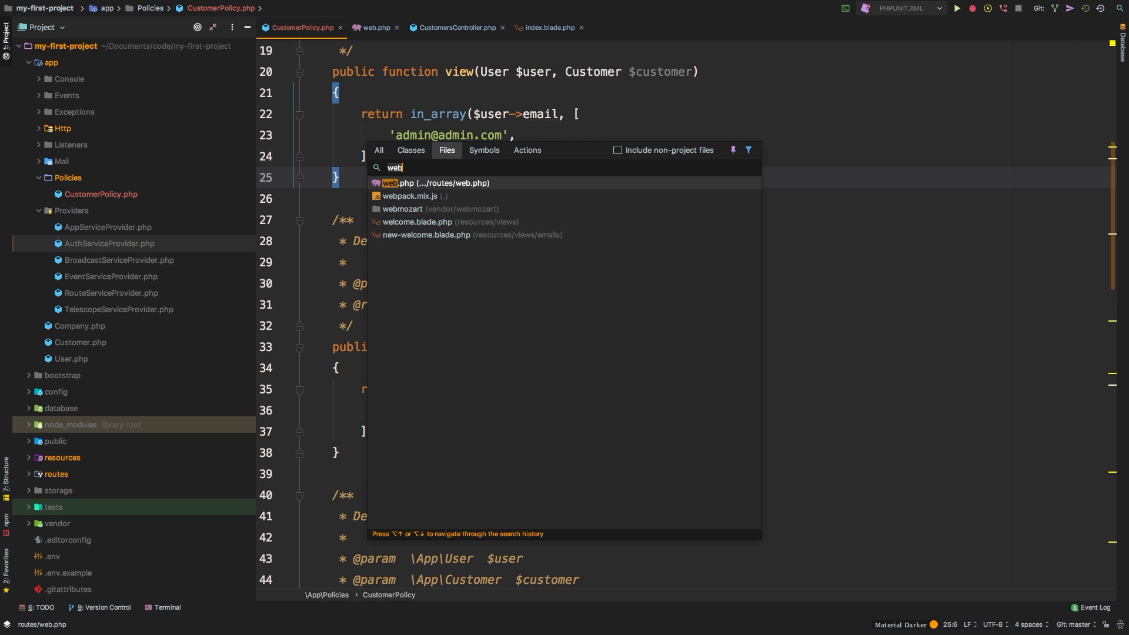
Step: Search 'authser' and open AuthServiceProvider.php from the results
{"action": "type", "text": "authser"}
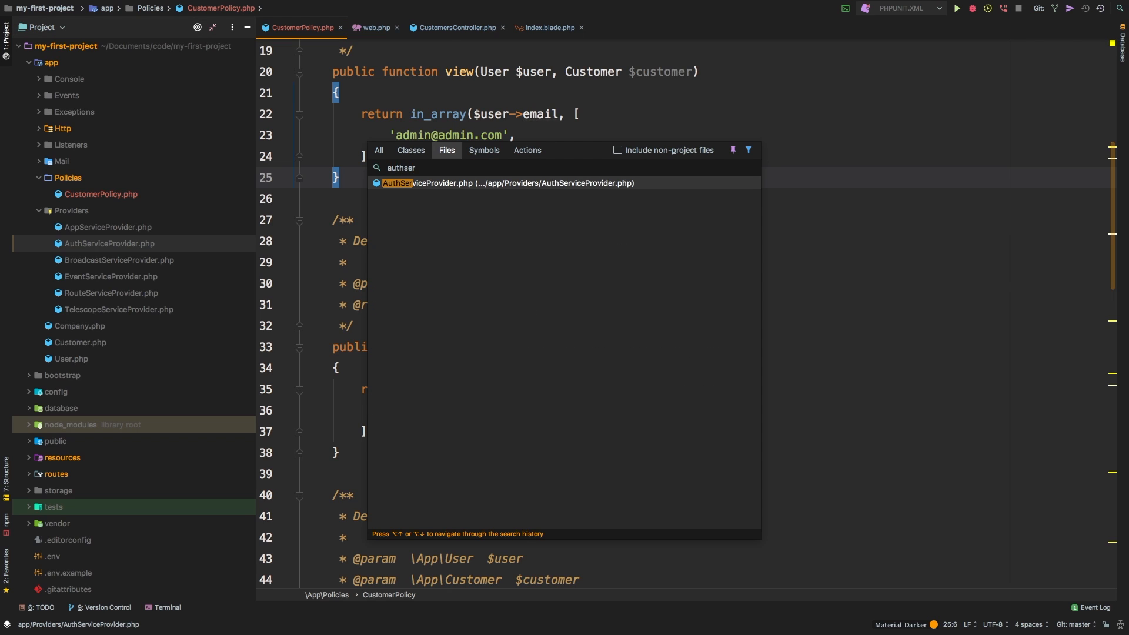
{"action": "left_click", "coordinate": [506, 182]}
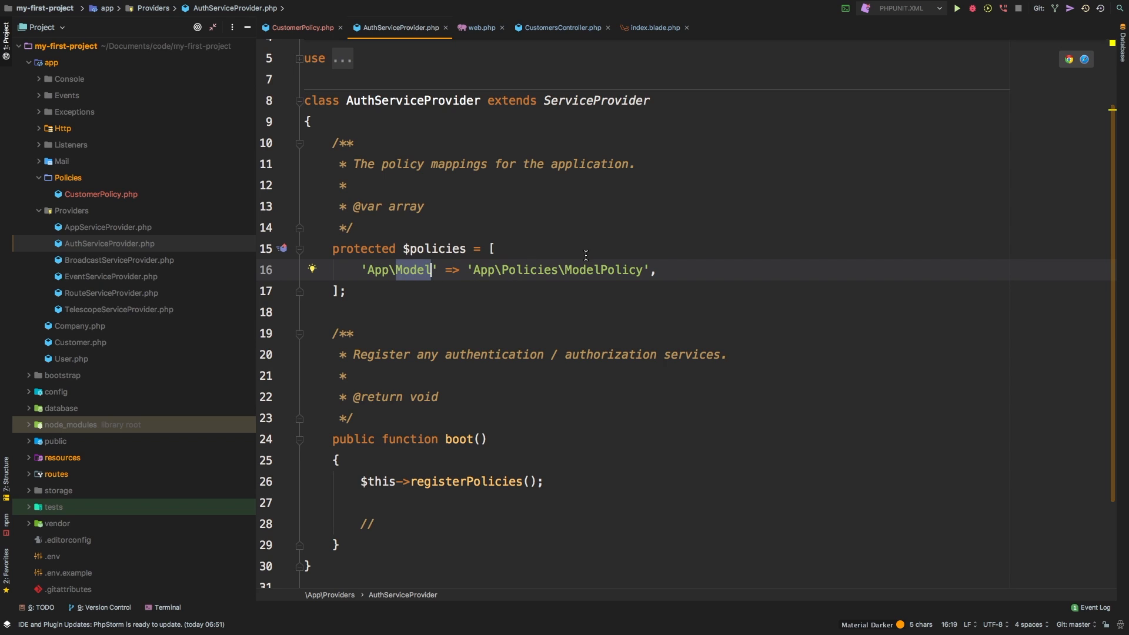
{"action": "mouse_move", "coordinate": [432, 272]}
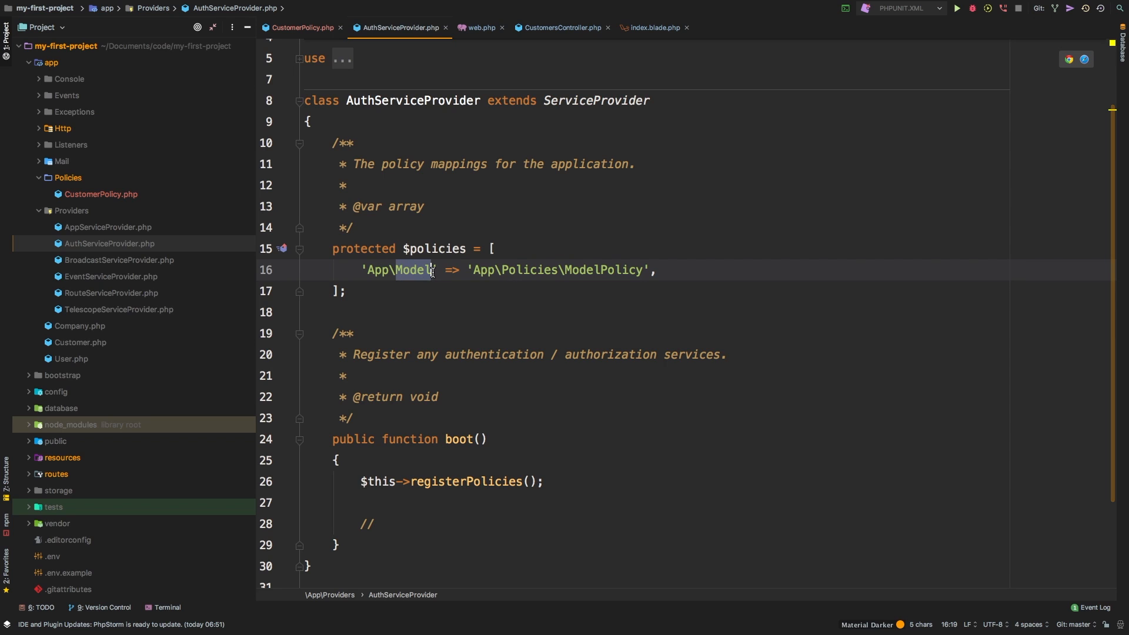